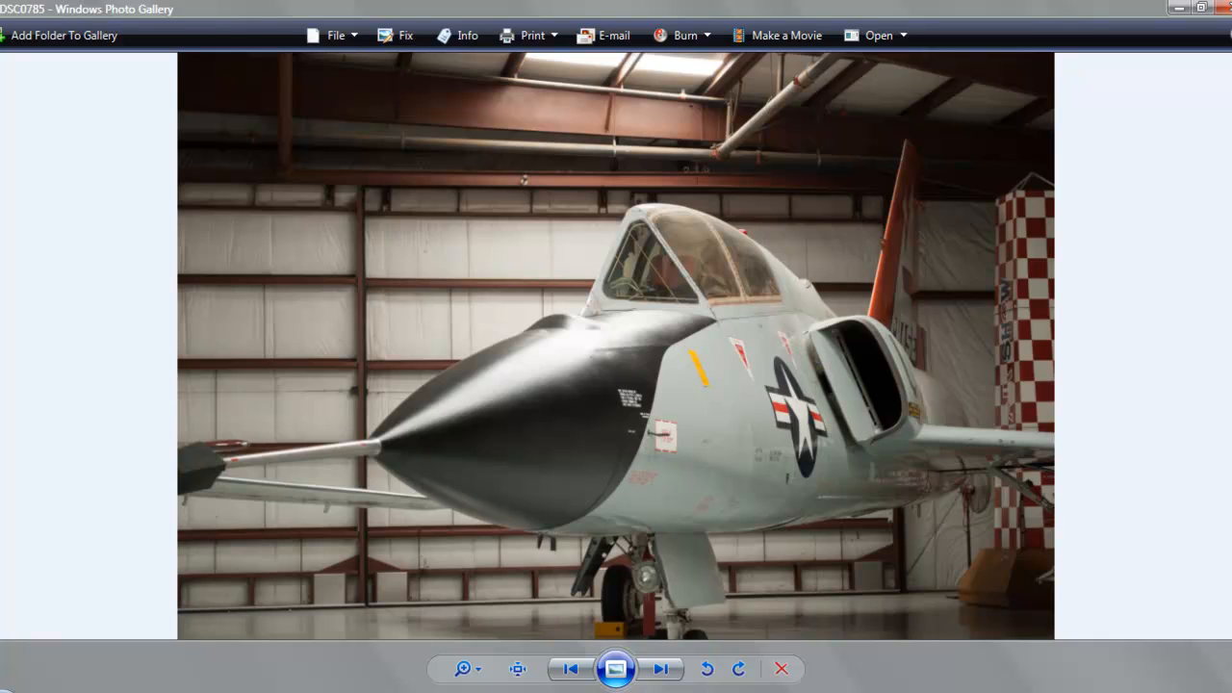
Send the fighter jet photo from the filmstrip to Photomatix Pro via Export
click(659, 669)
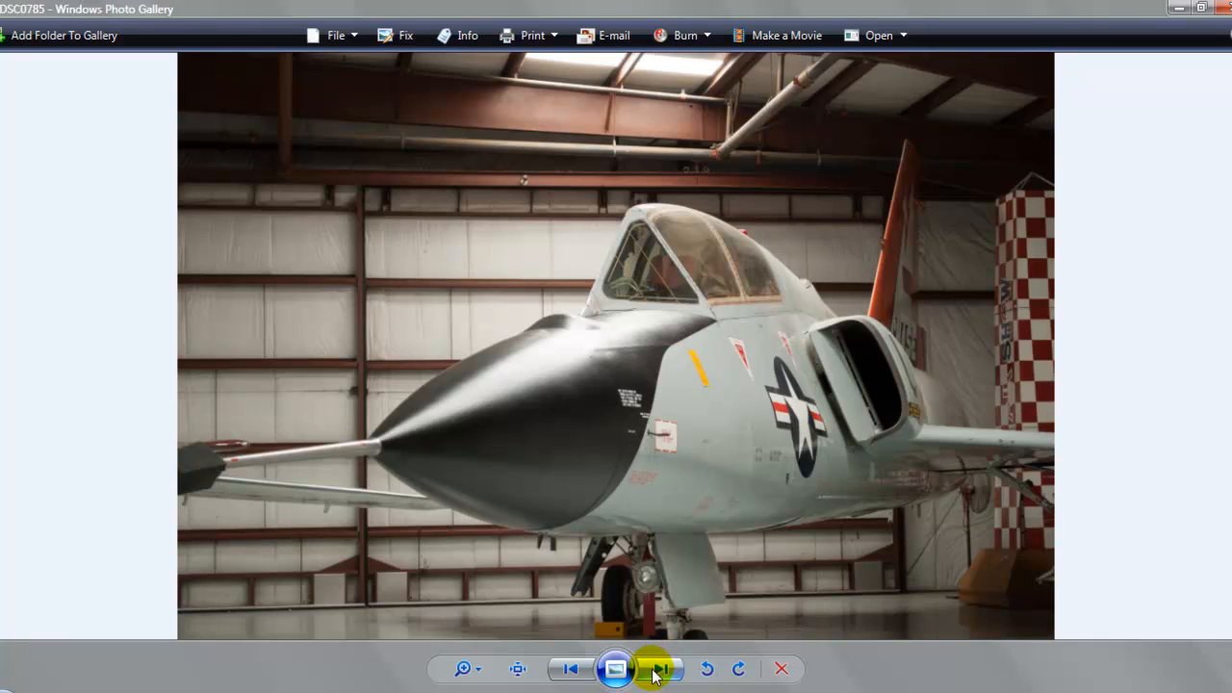
click(662, 668)
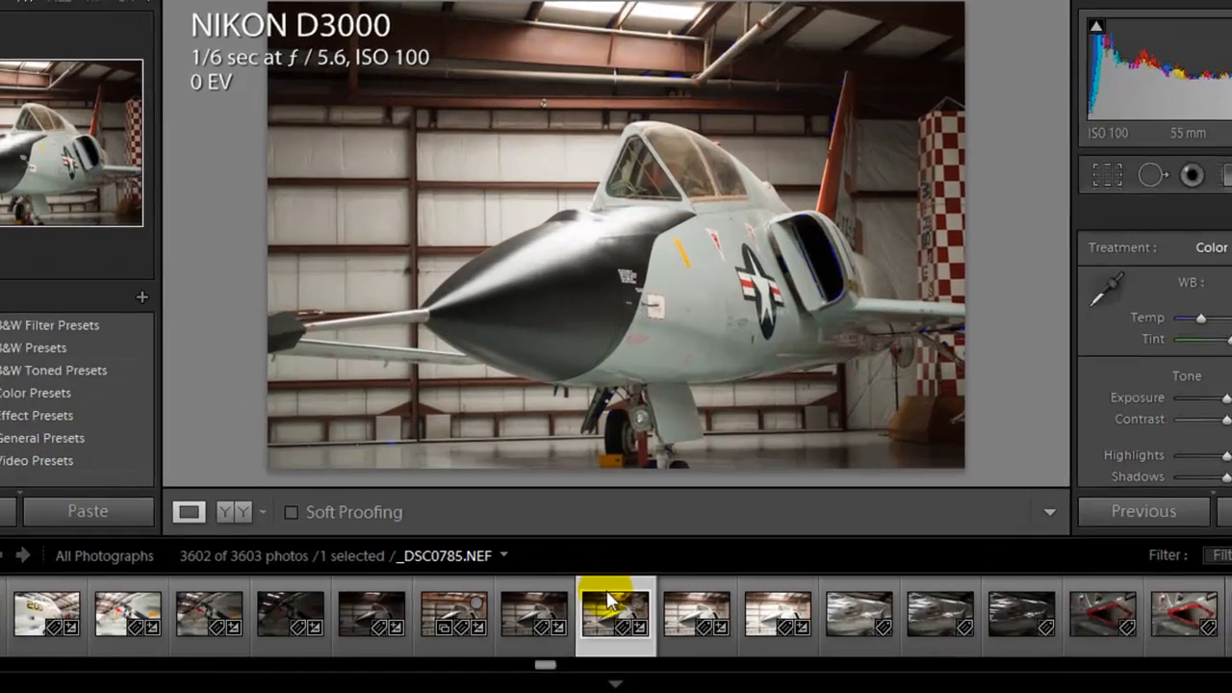
right_click(616, 611)
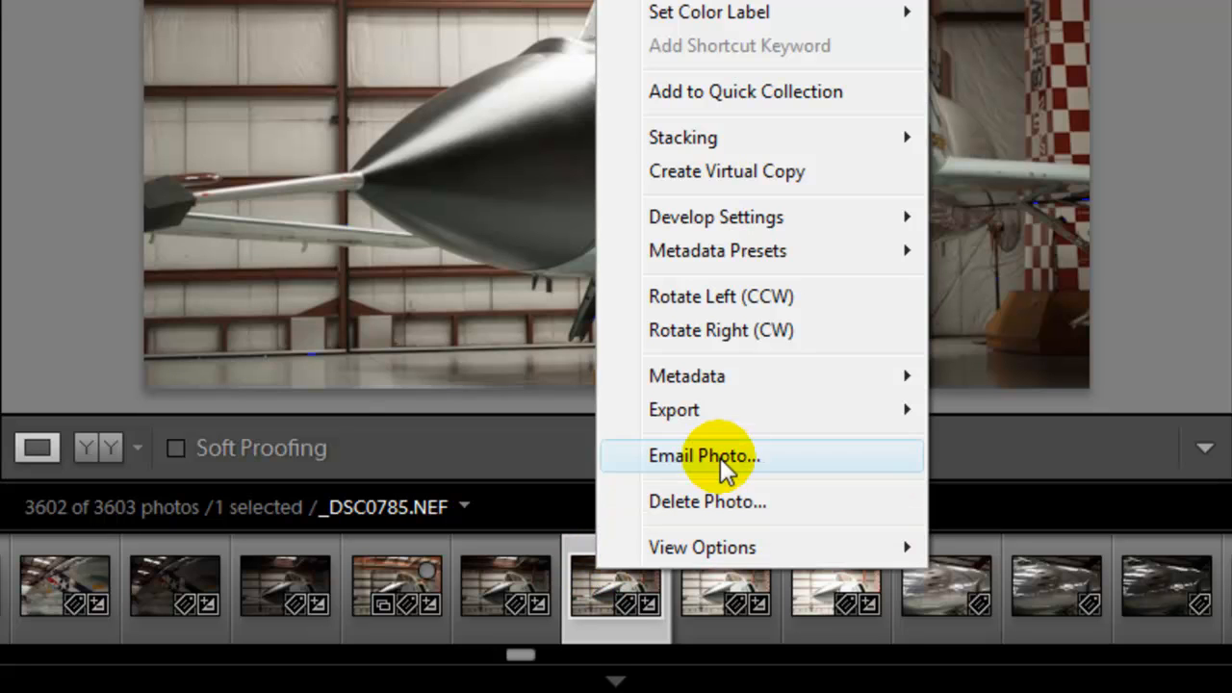
mouse_move(673, 409)
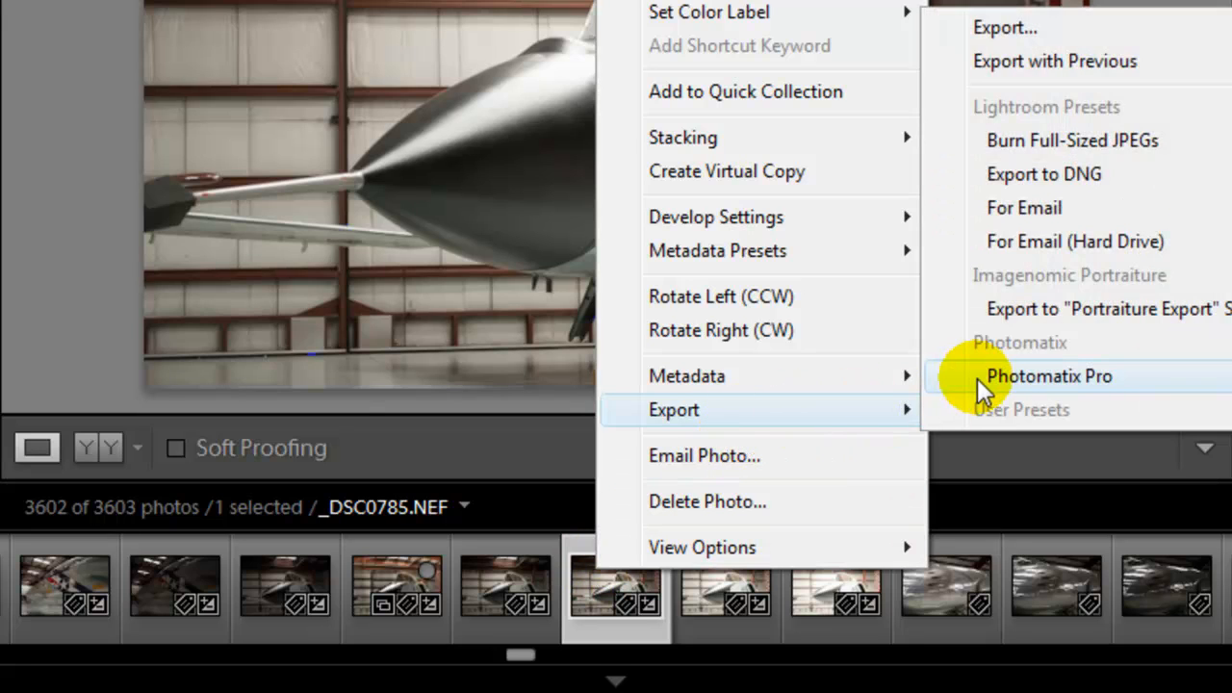
click(1049, 376)
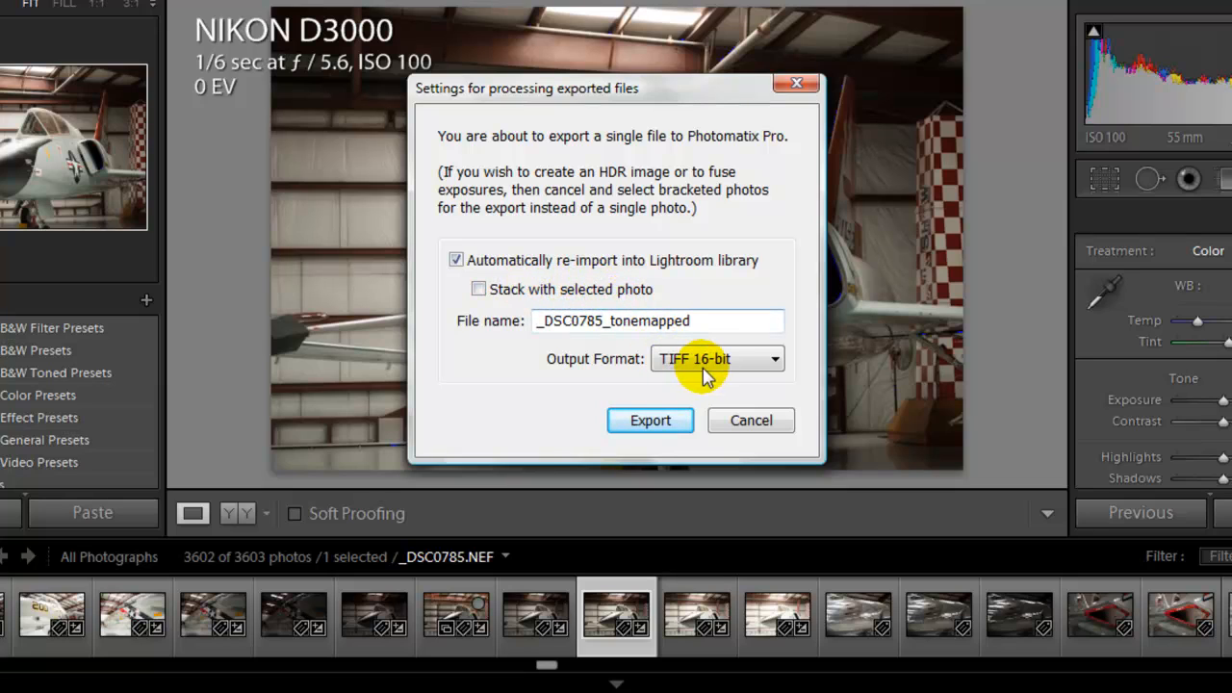
mouse_move(717, 371)
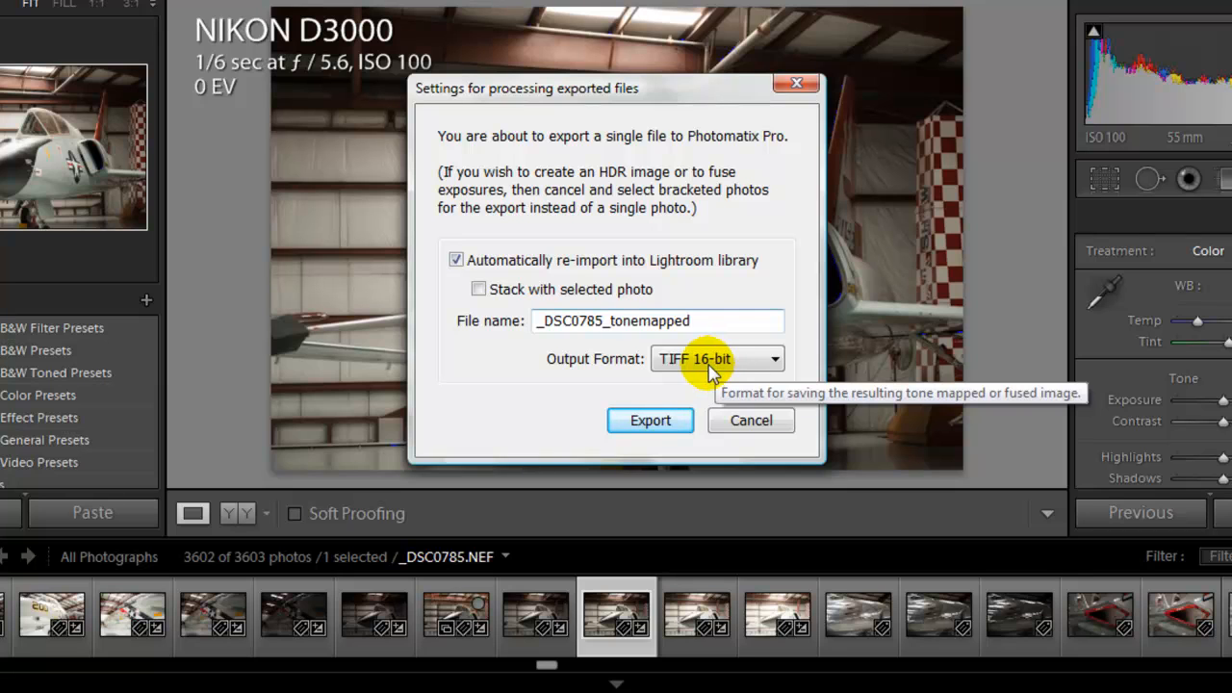
Export the jet photo to Photomatix Pro as a re-imported 16-bit TIFF
click(649, 421)
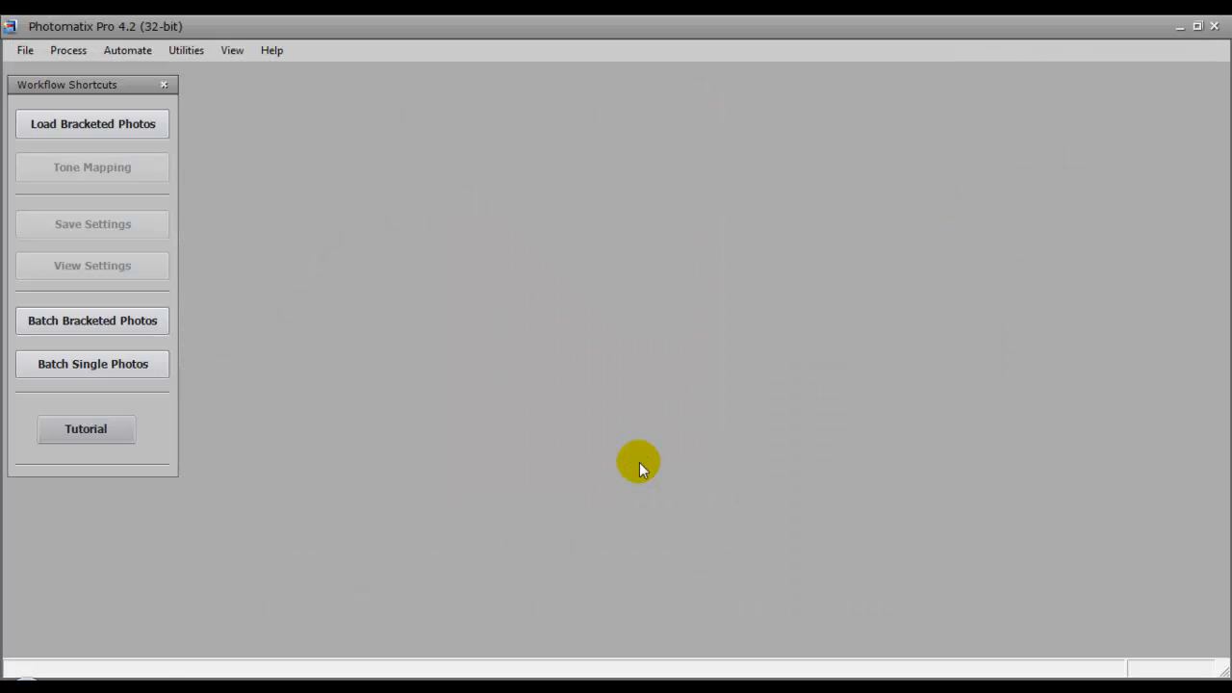
Load _DSC0785.tif in Photomatix Pro, then bring up Dynamic Photo HDR
click(93, 123)
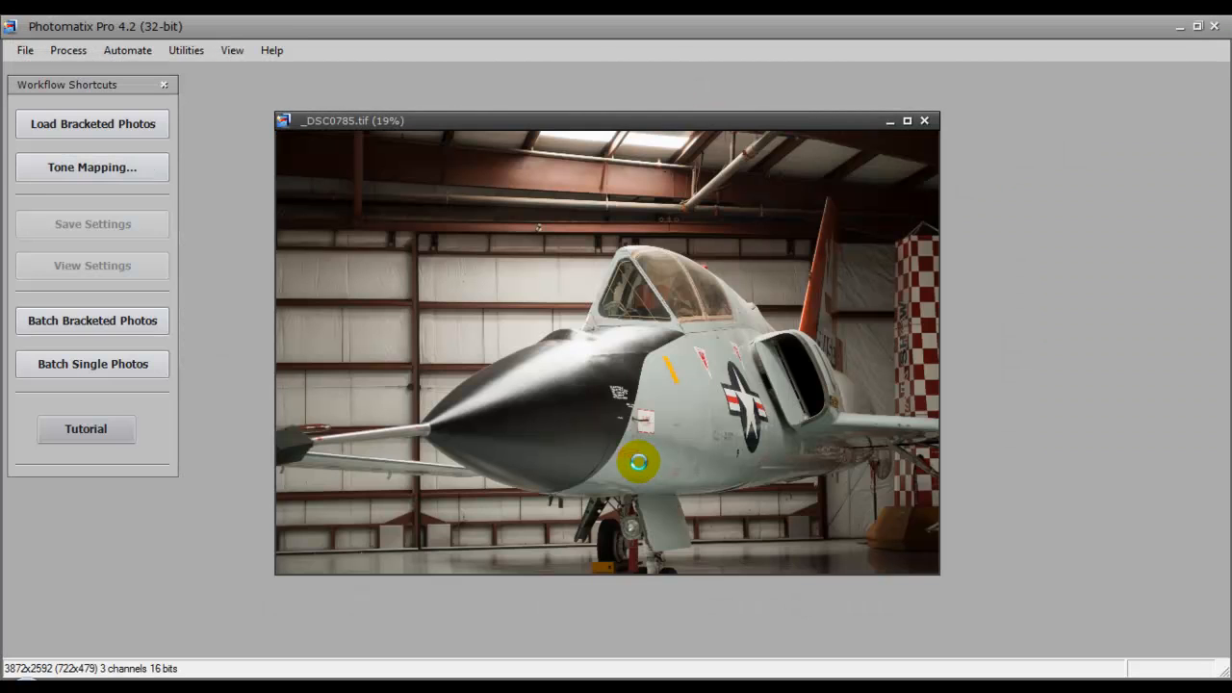
click(92, 166)
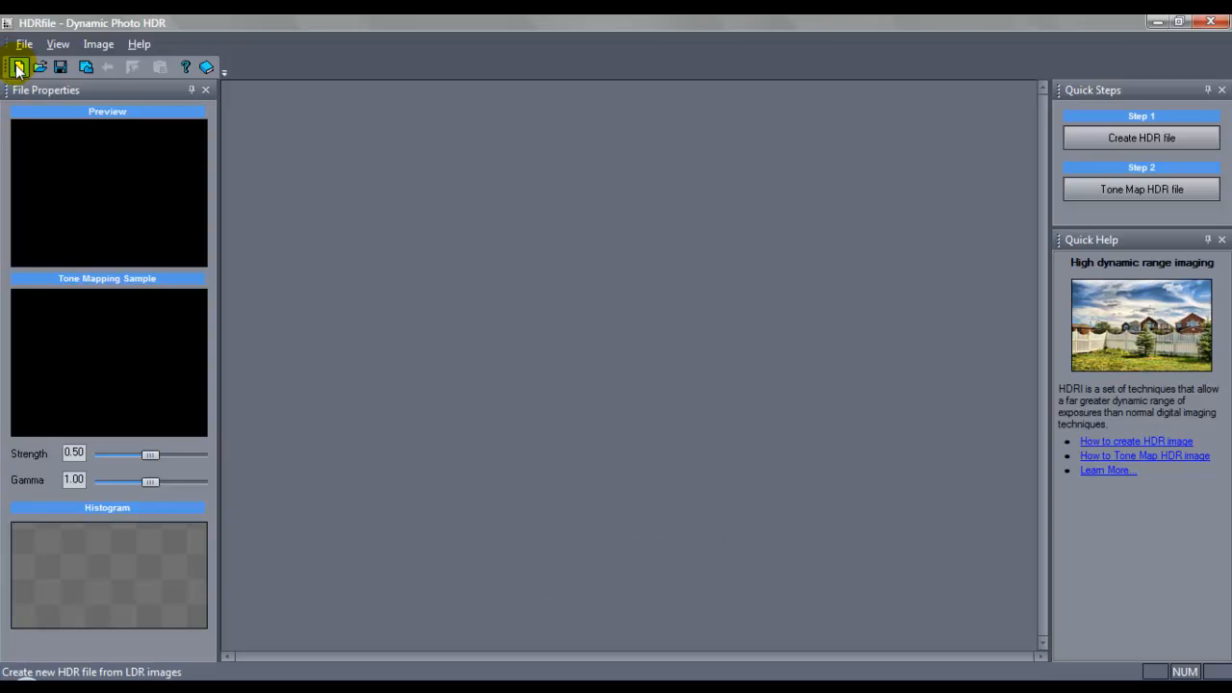
Start a new HDR file and add the _DSC0785 jet photo as its source
click(17, 67)
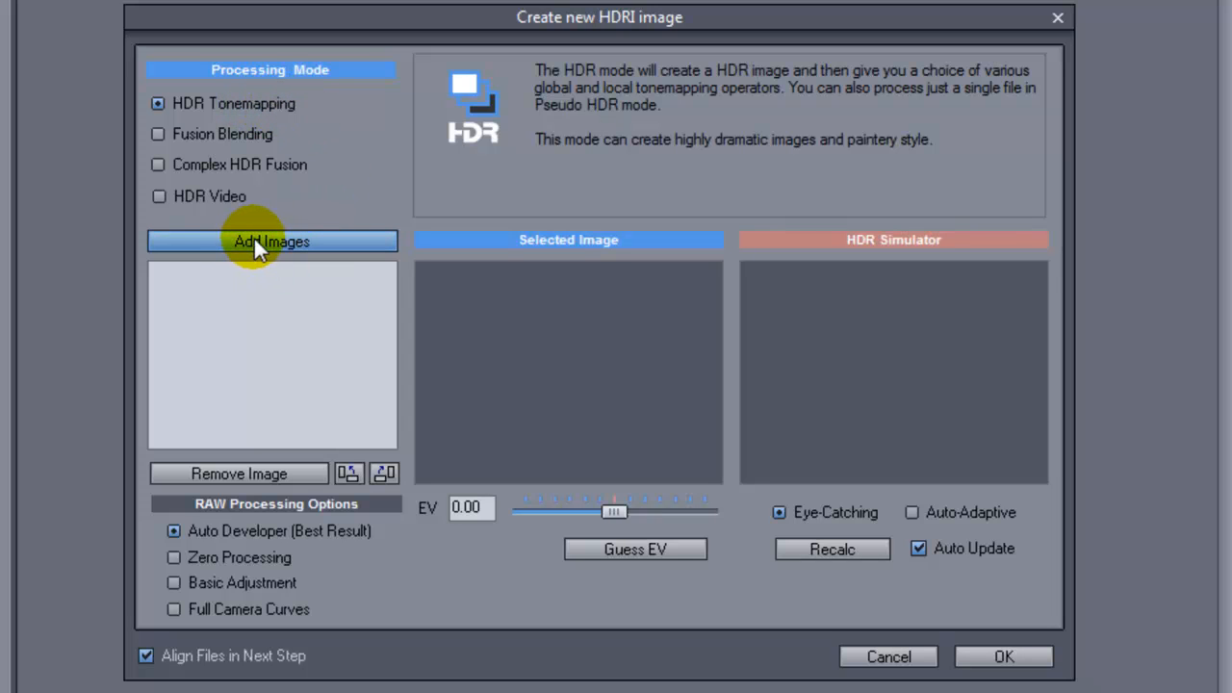
click(271, 241)
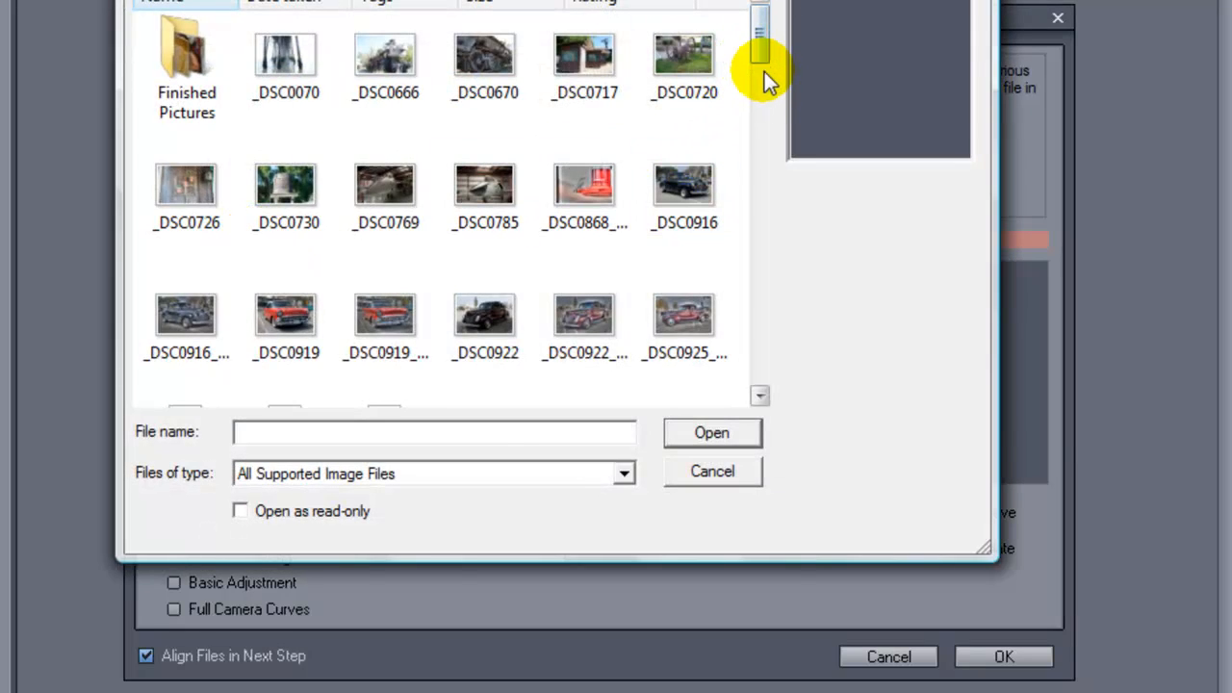
click(485, 186)
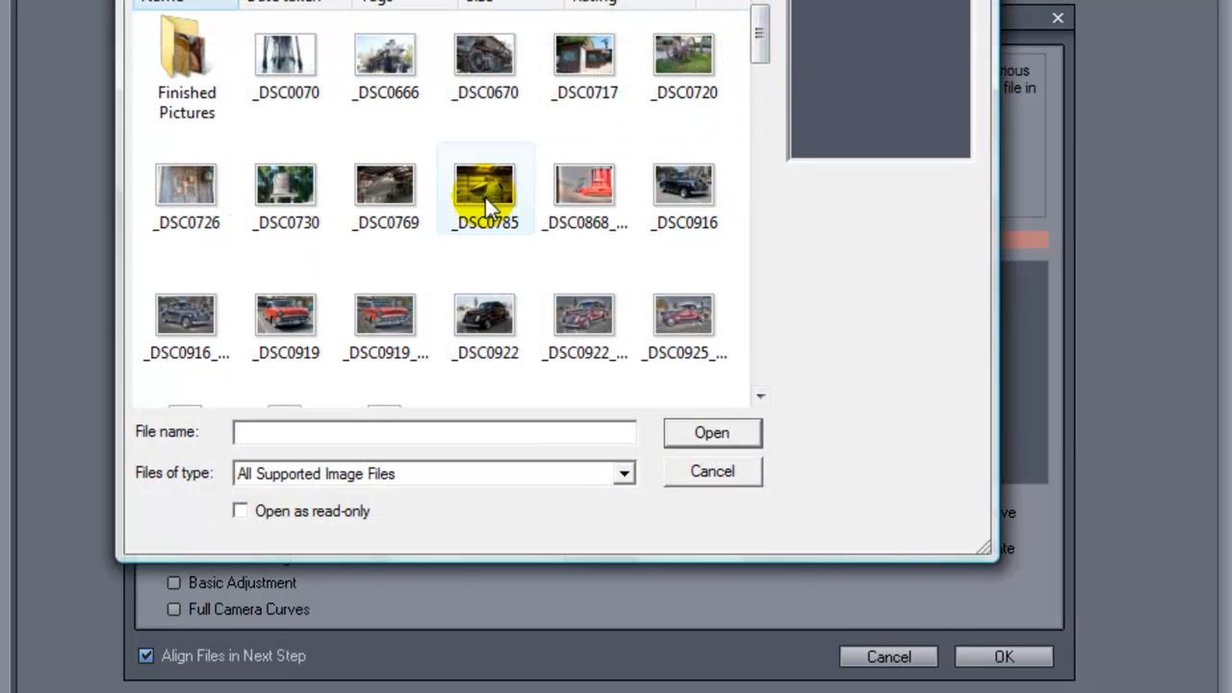
click(711, 432)
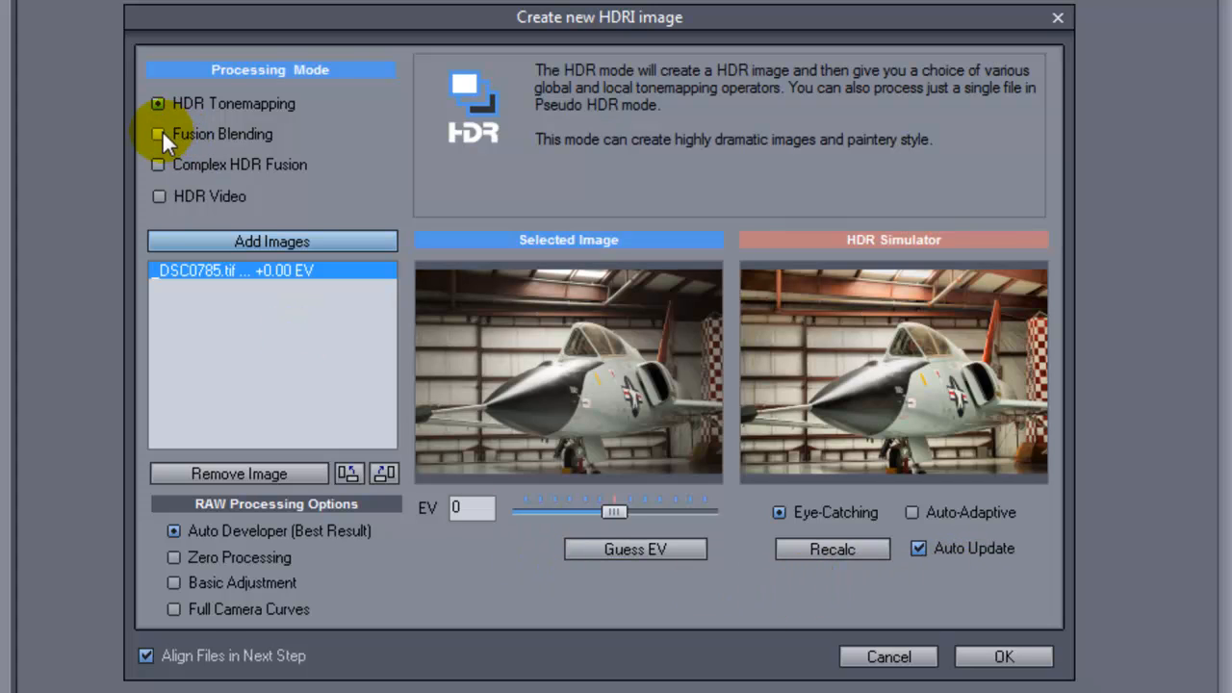
Preview Fusion Blending, Complex HDR Fusion and HDR Video, then choose HDR Tonemapping
click(158, 133)
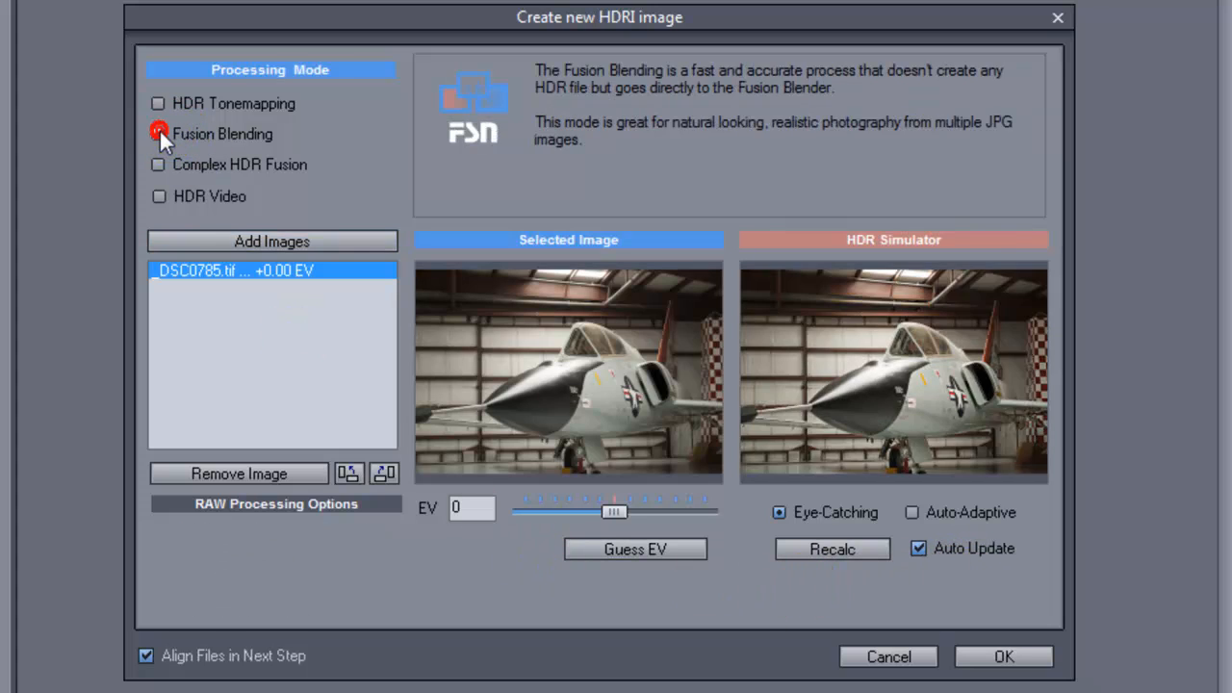
click(158, 164)
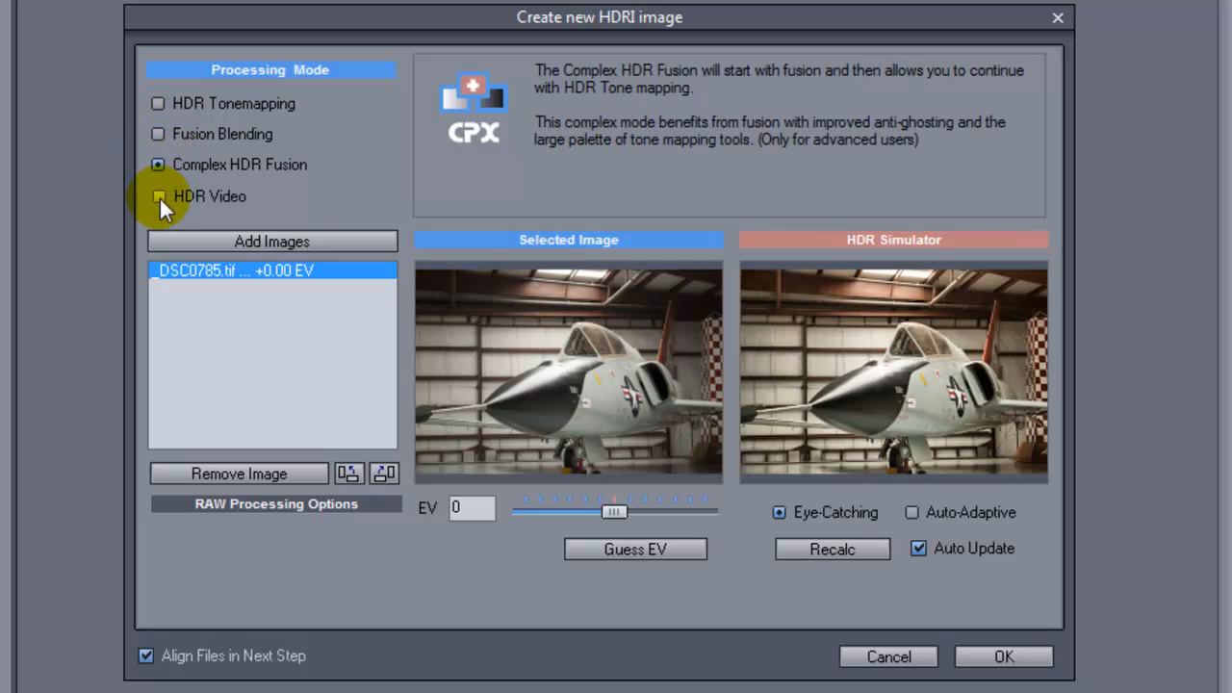
click(158, 103)
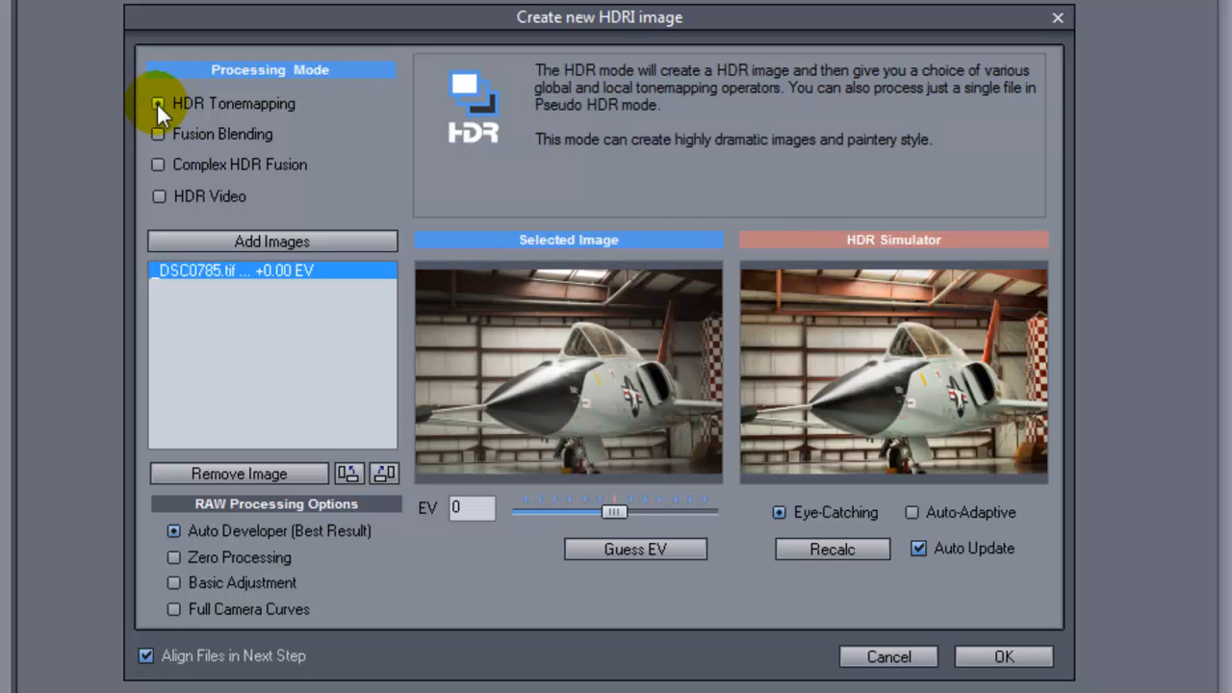
click(1003, 656)
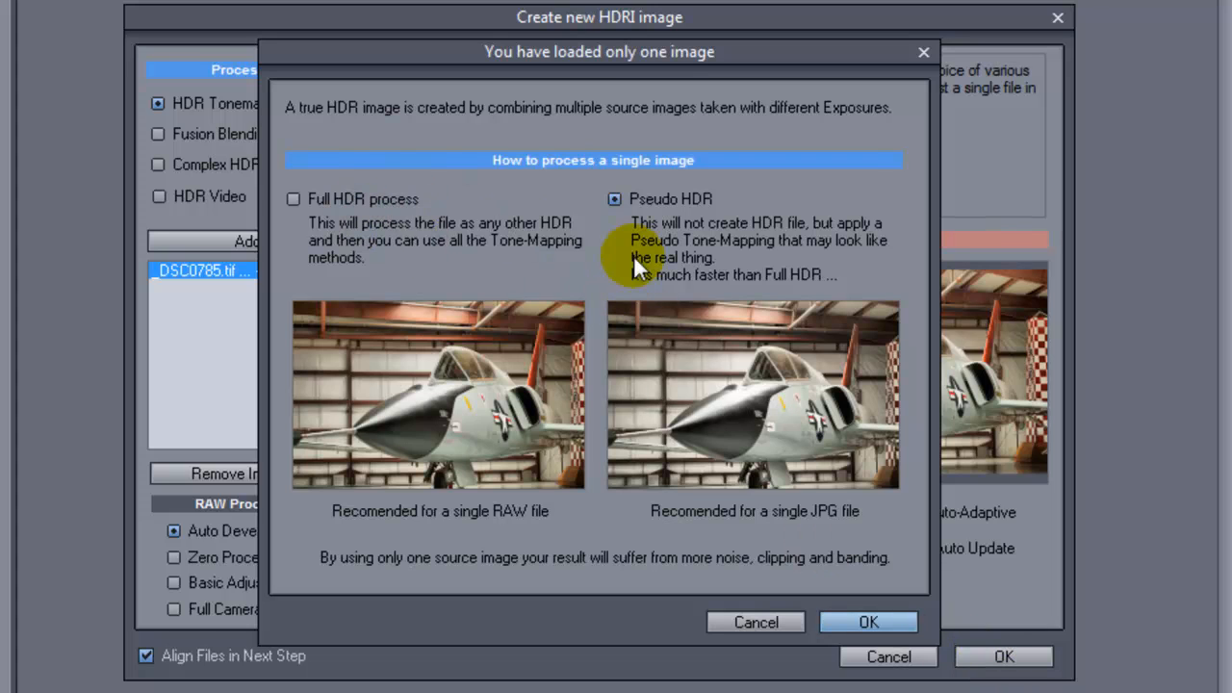
mouse_move(371, 524)
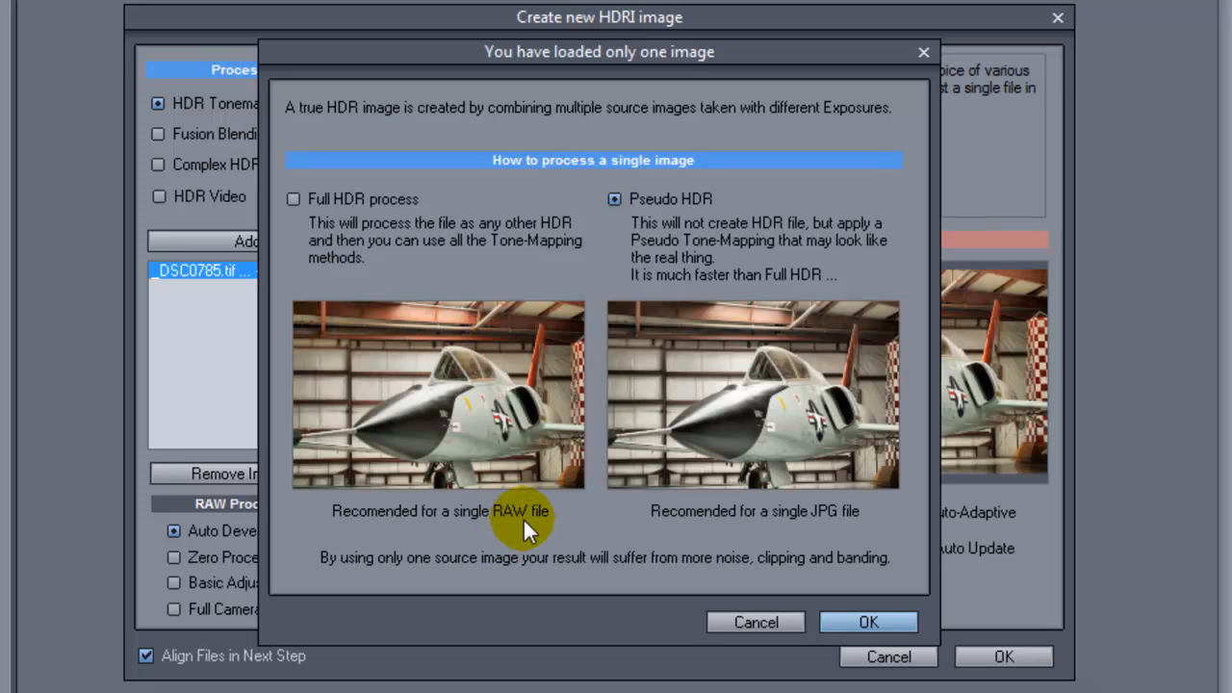
mouse_move(708, 534)
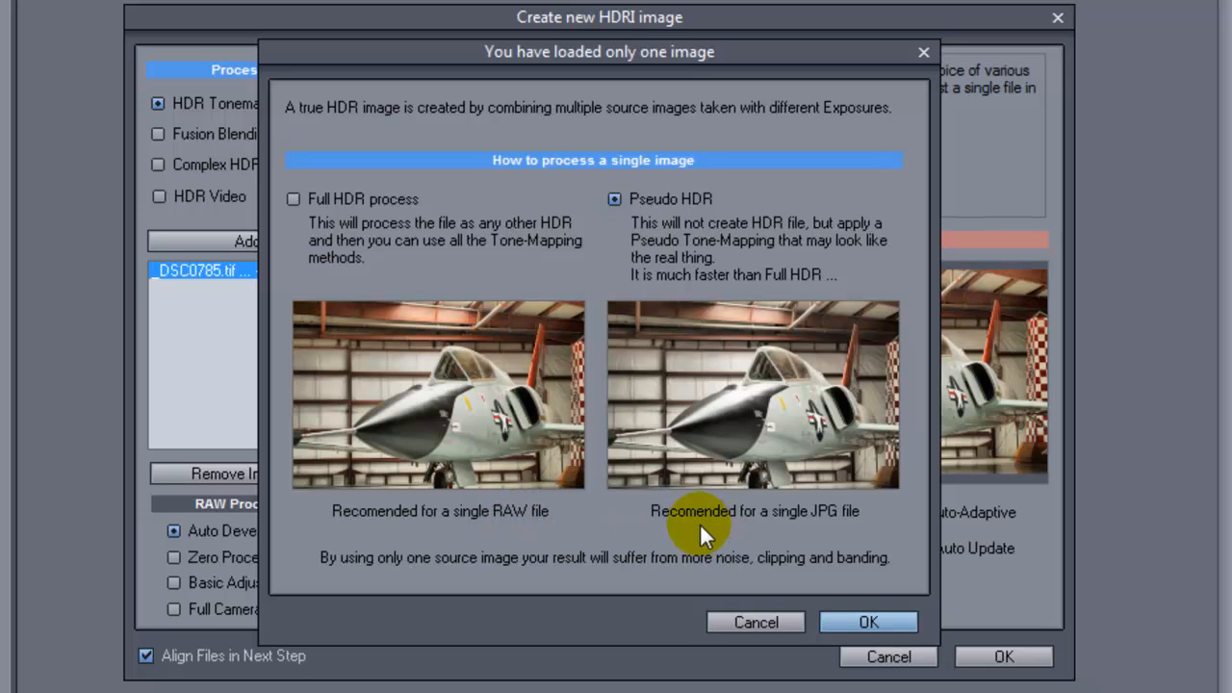
mouse_move(784, 332)
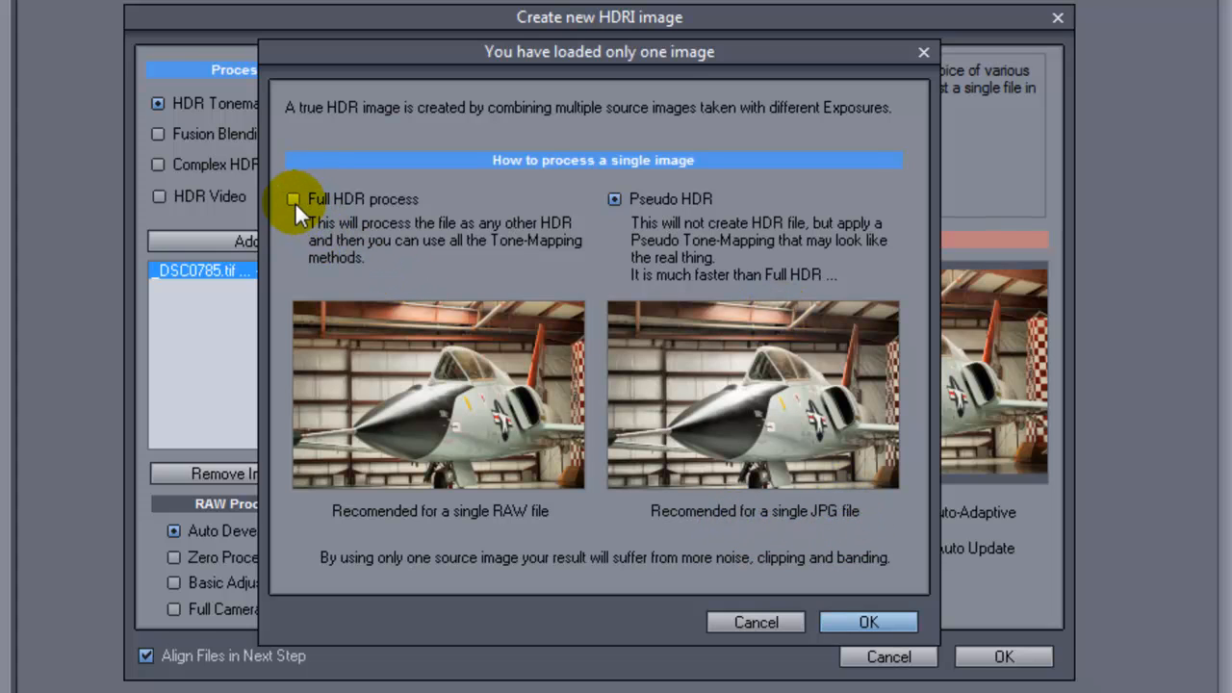
Choose Full HDR process for the single _DSC0785 image and confirm
click(293, 199)
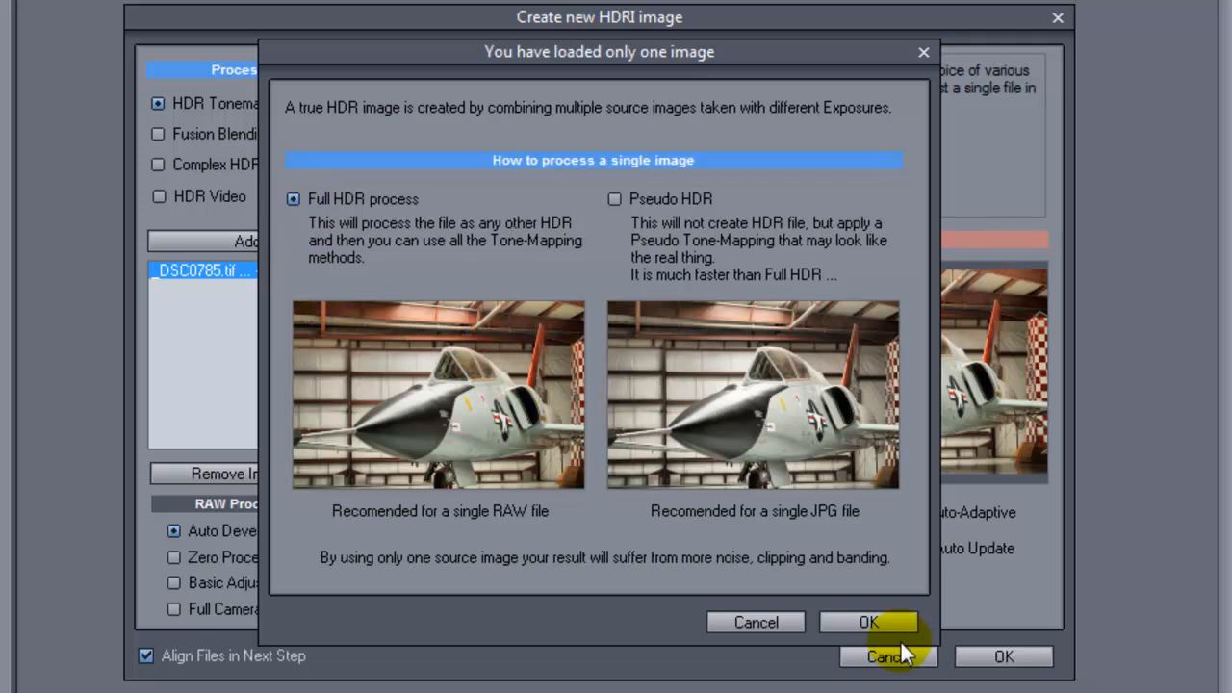
click(867, 622)
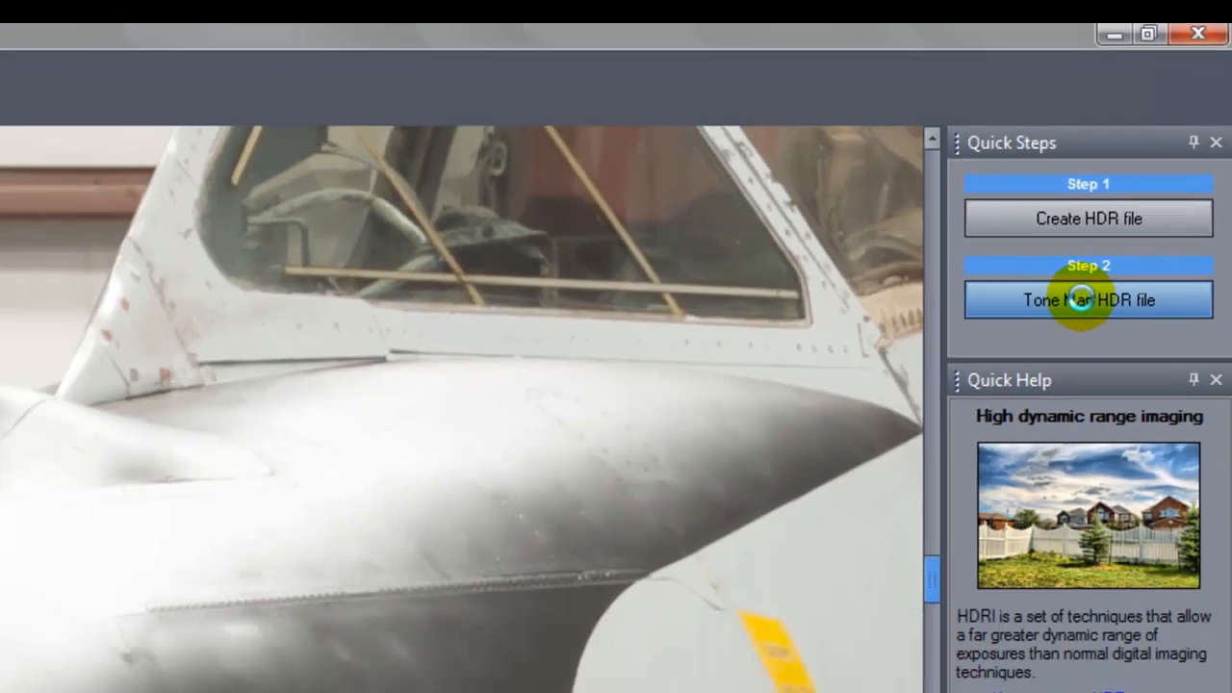
Bring up the tone mapping settings for the jet HDR image
click(1087, 299)
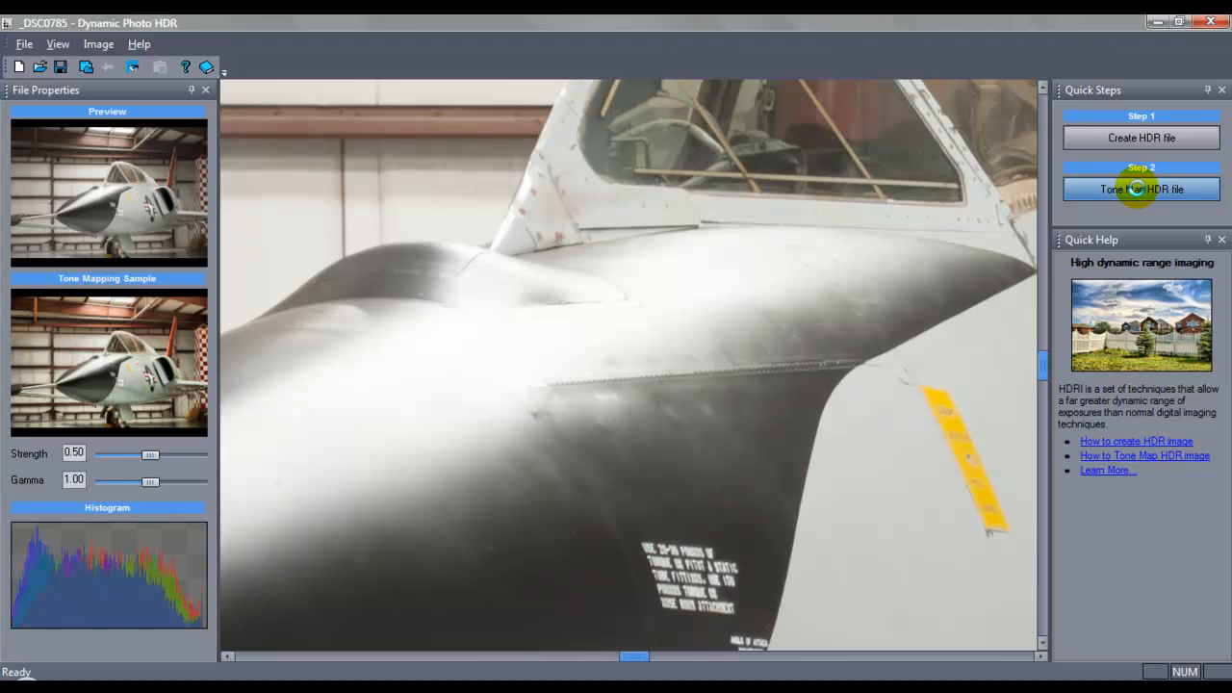
click(1140, 188)
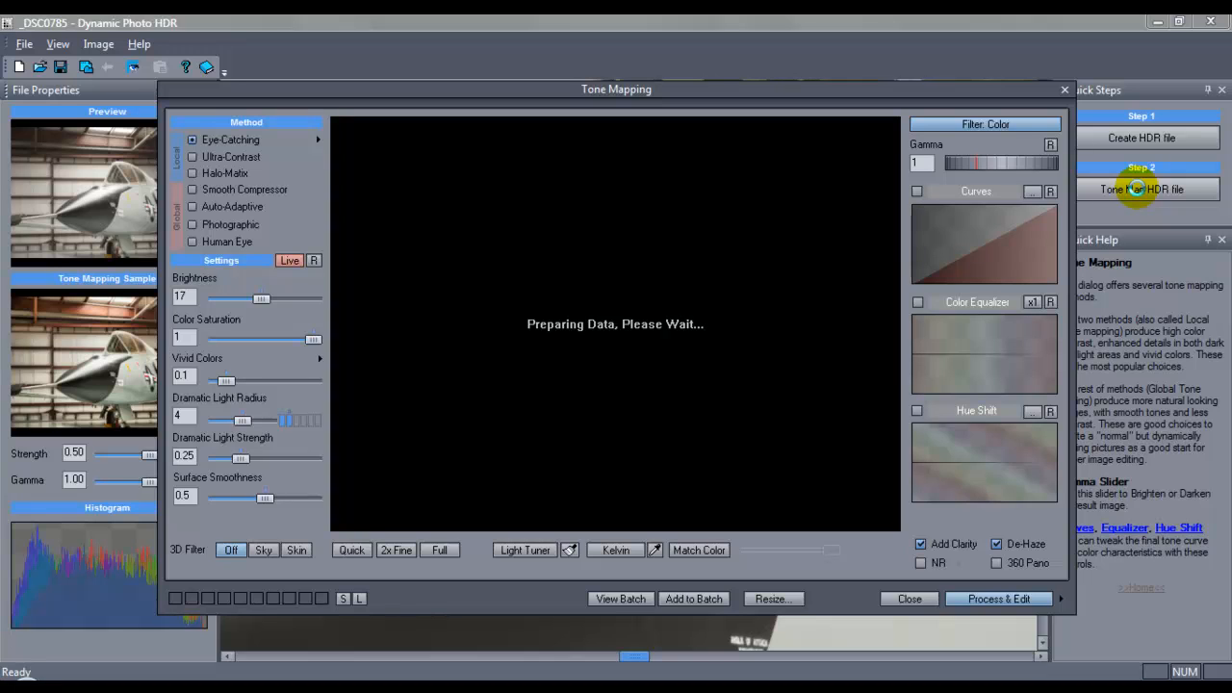
click(1141, 189)
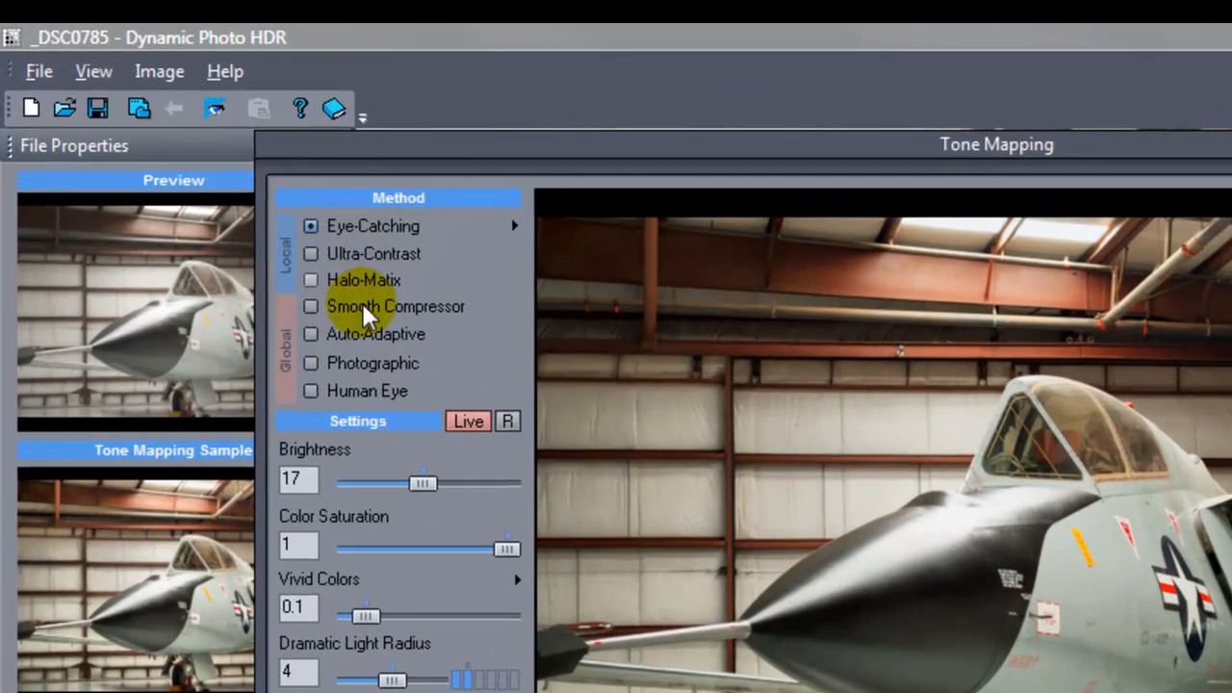
mouse_move(361, 280)
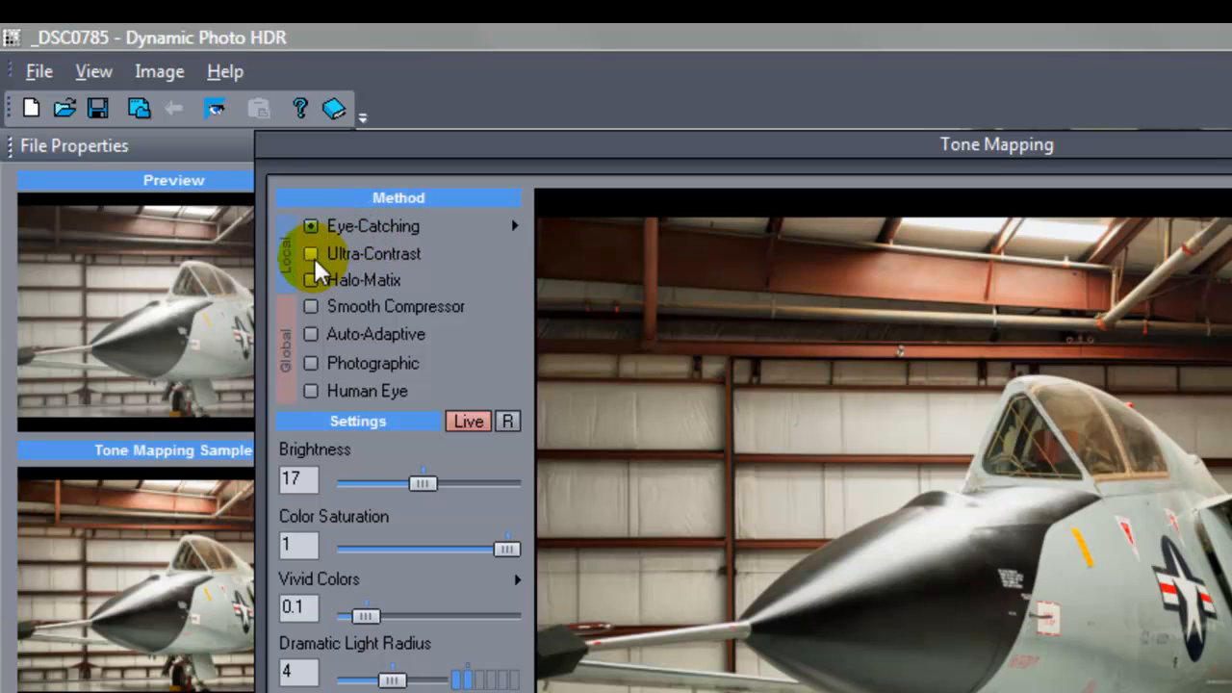
Preview Ultra-Contrast, Smooth Compressor, Auto-Adaptive, Photographic and Human Eye, then select Halo-Matix
click(311, 253)
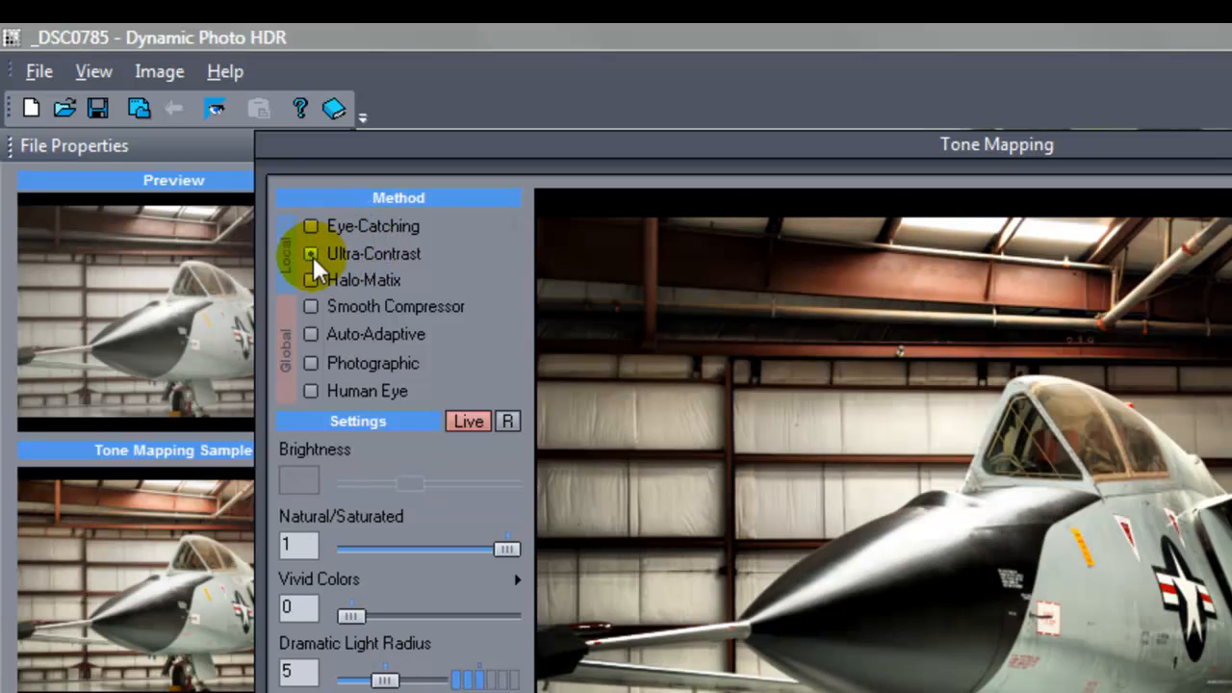
click(311, 280)
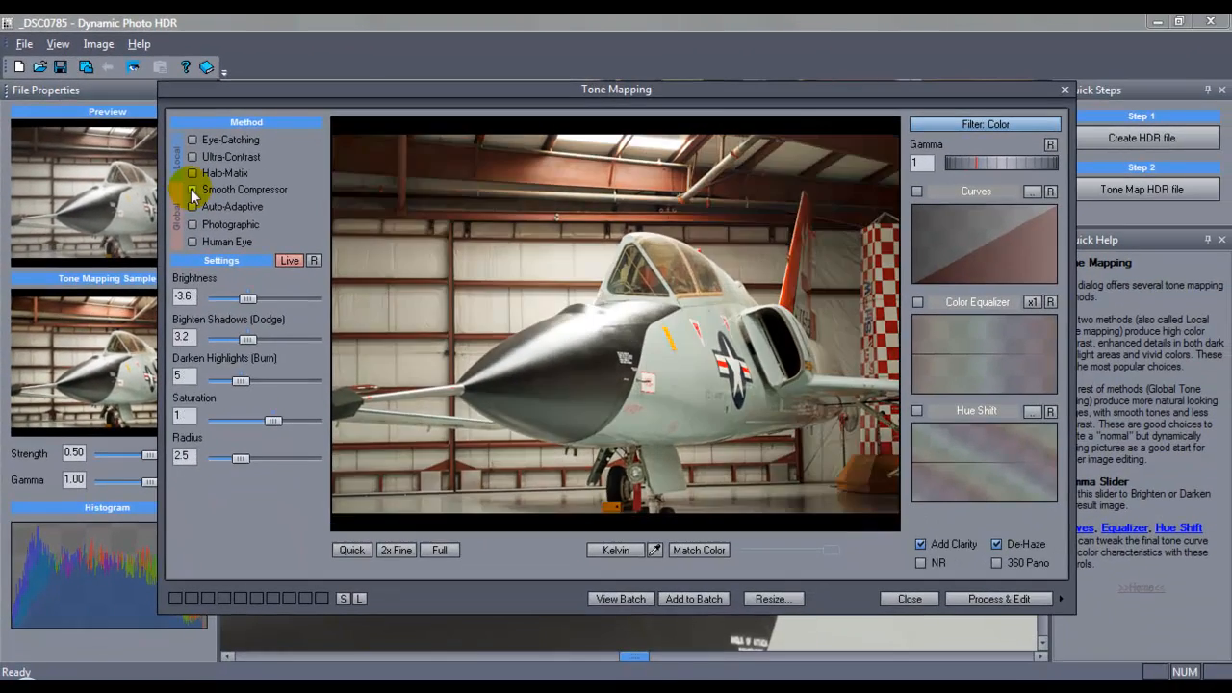
click(193, 206)
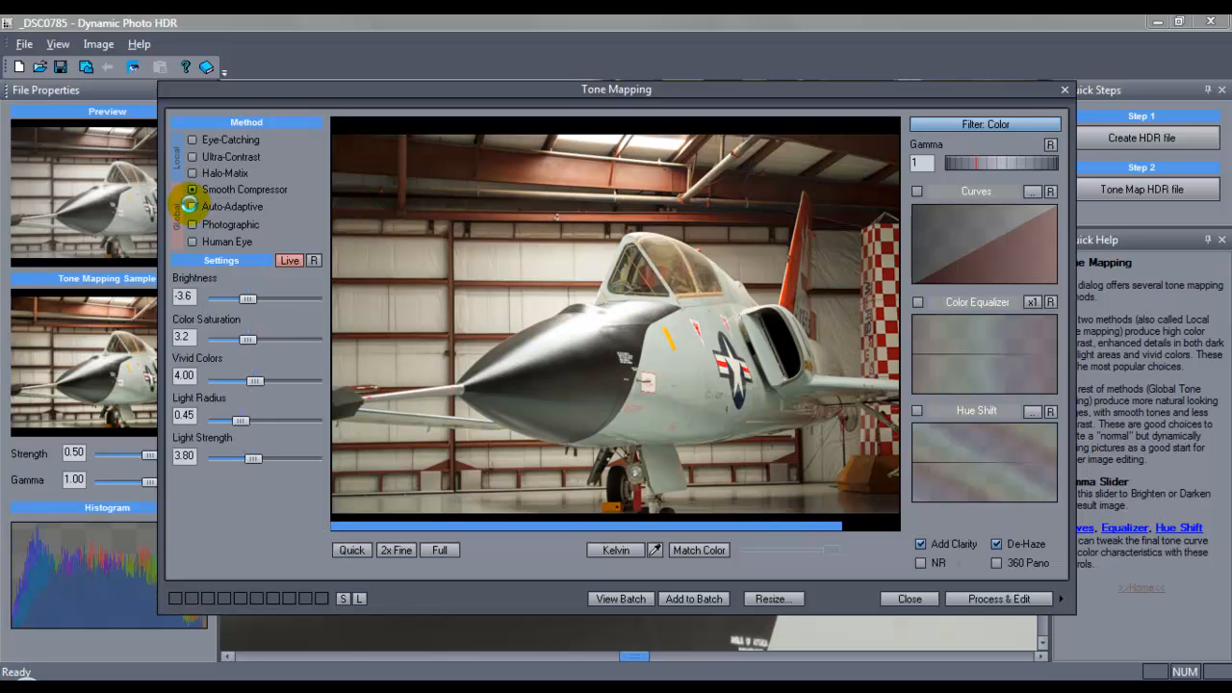
click(192, 224)
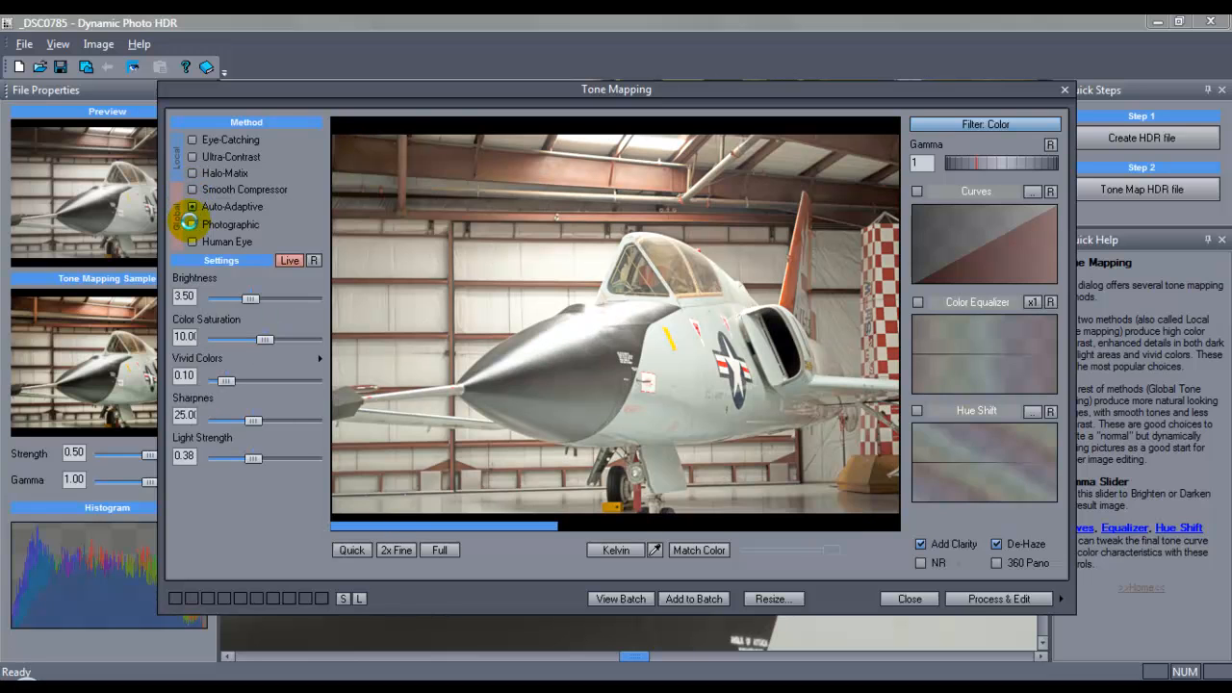
click(193, 241)
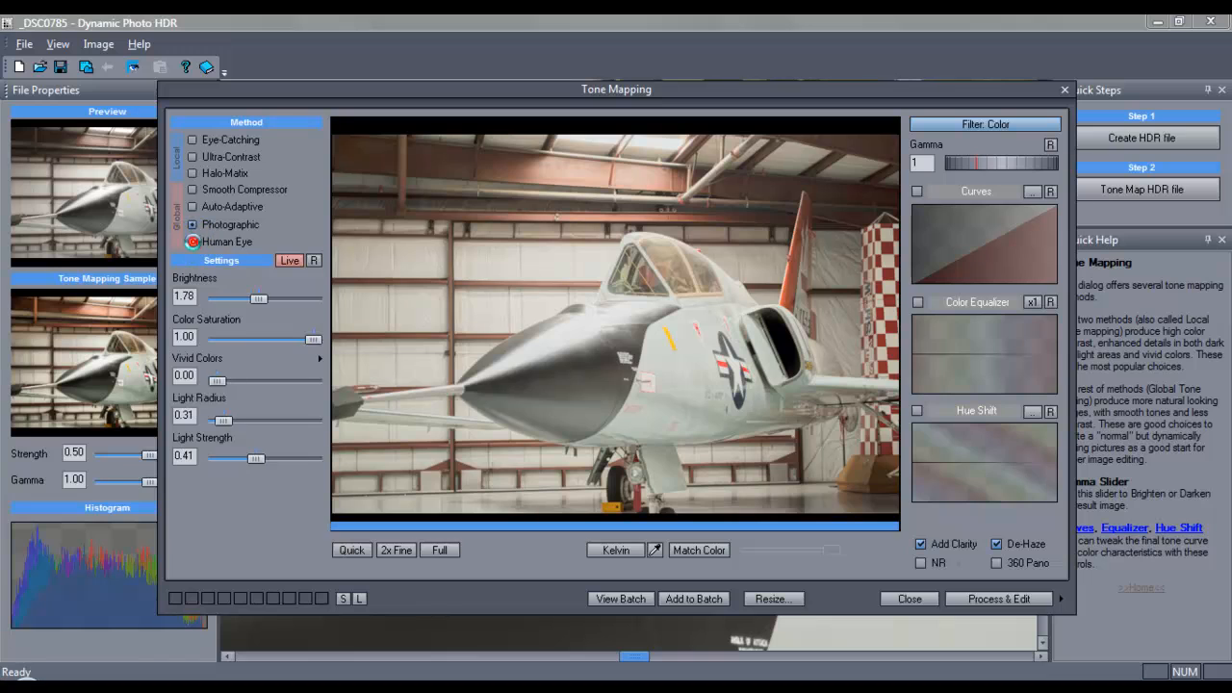
click(192, 173)
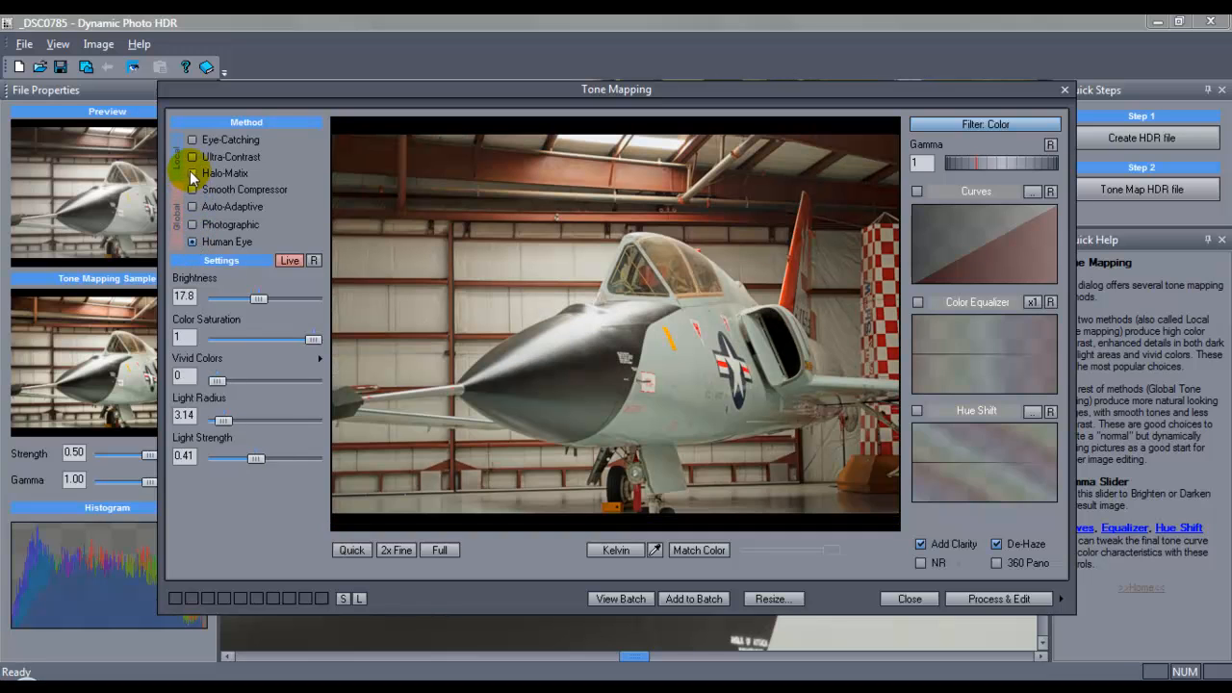
click(193, 173)
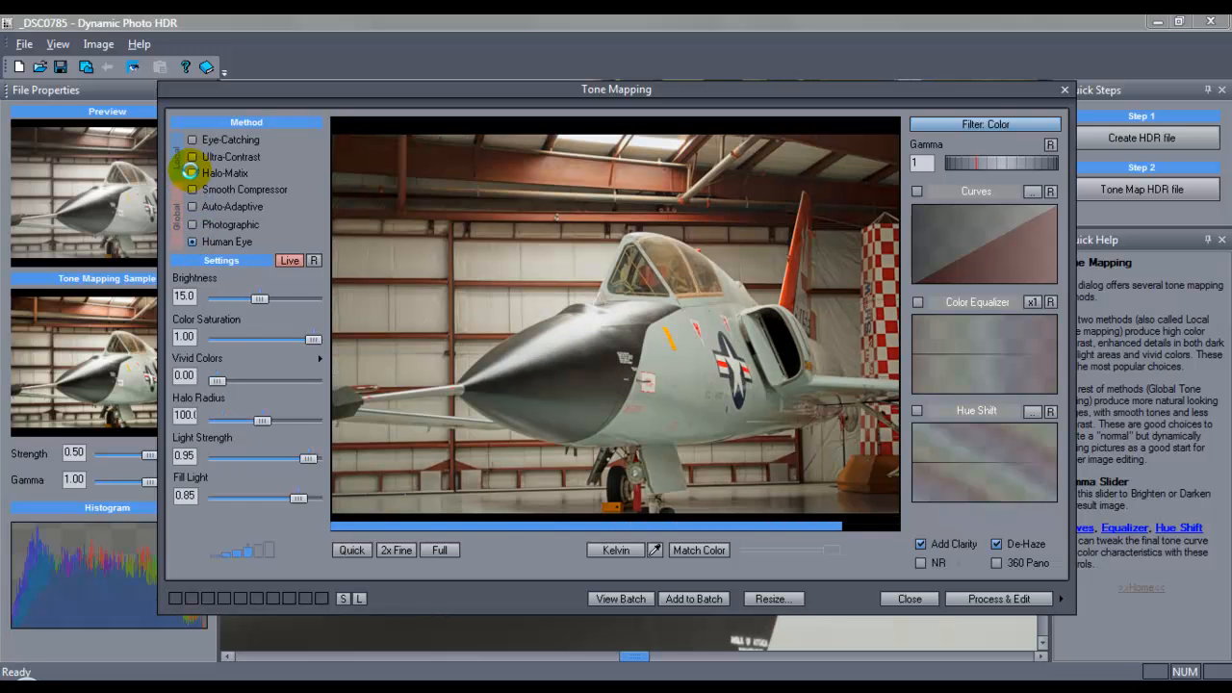
click(192, 173)
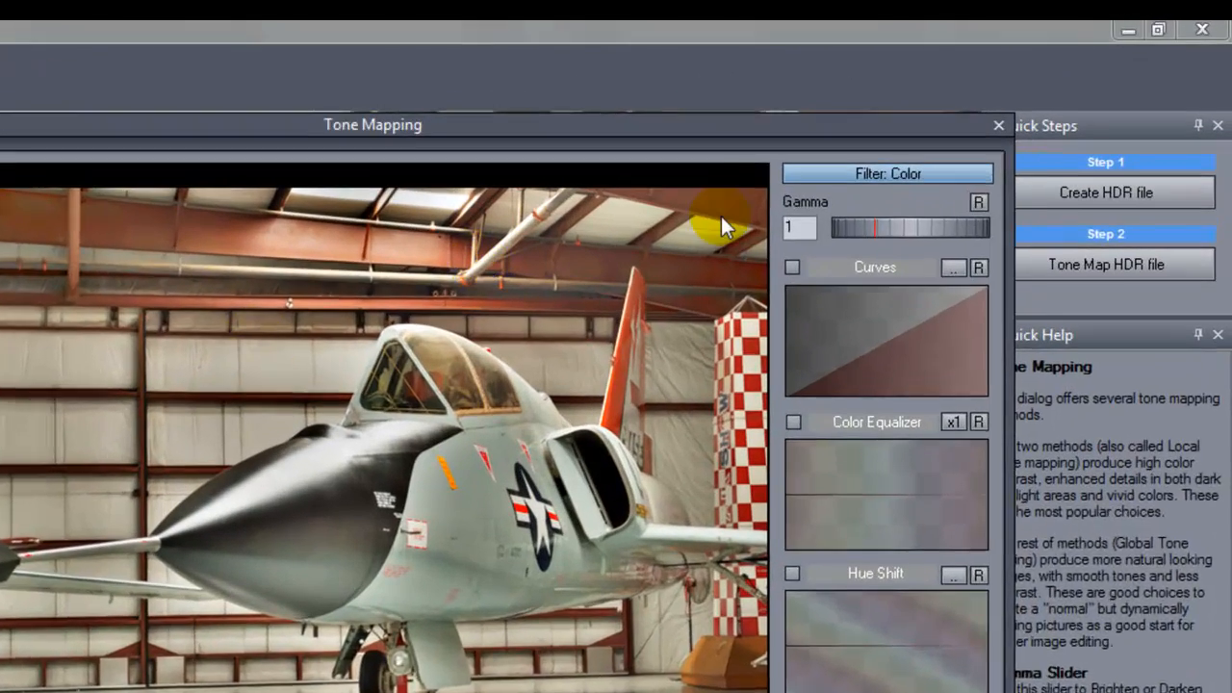
click(886, 173)
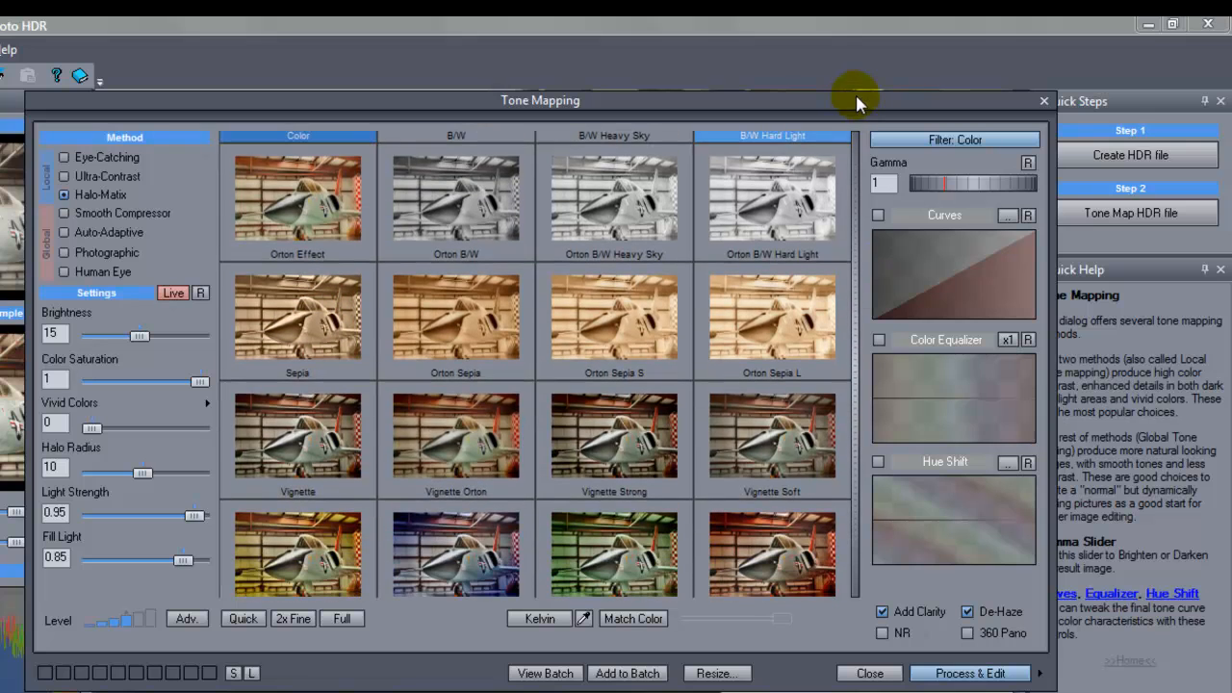
click(771, 438)
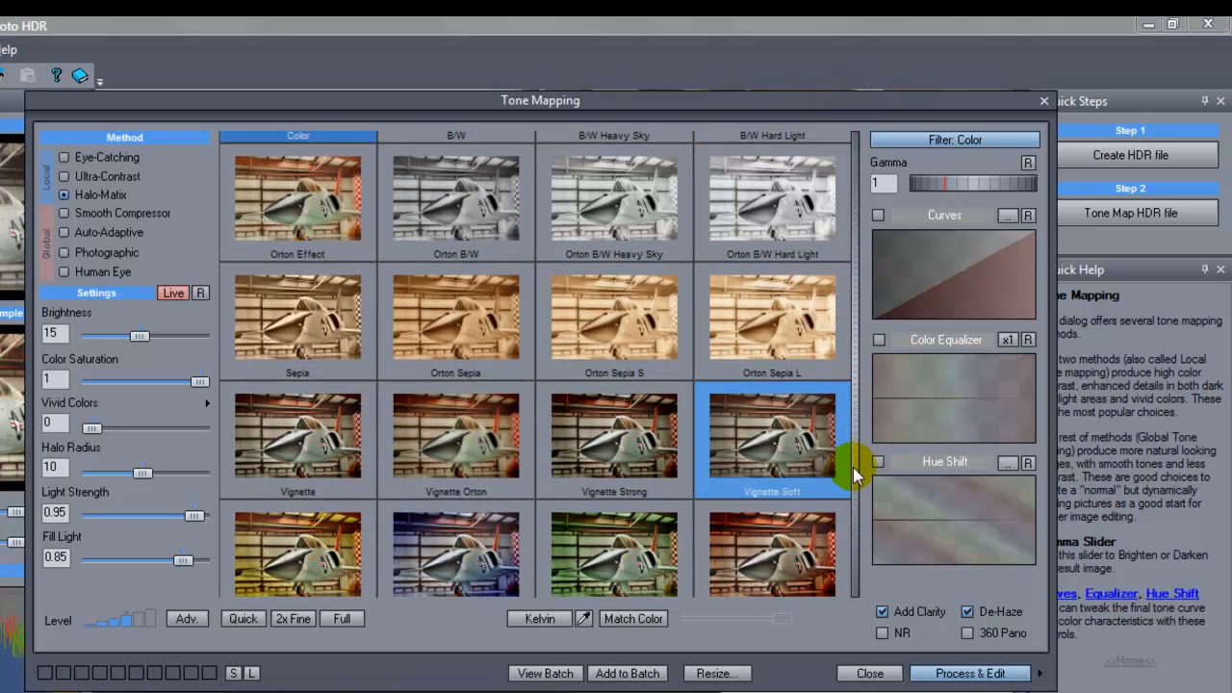
scroll(down, 3)
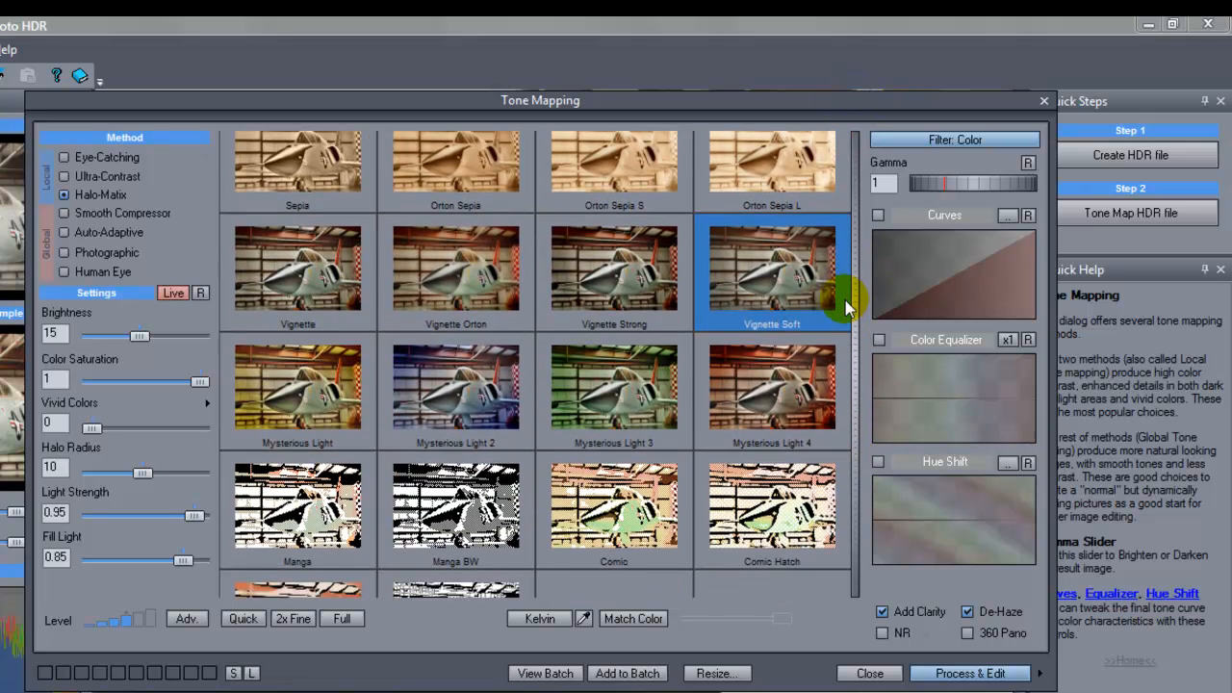
scroll(down, 3)
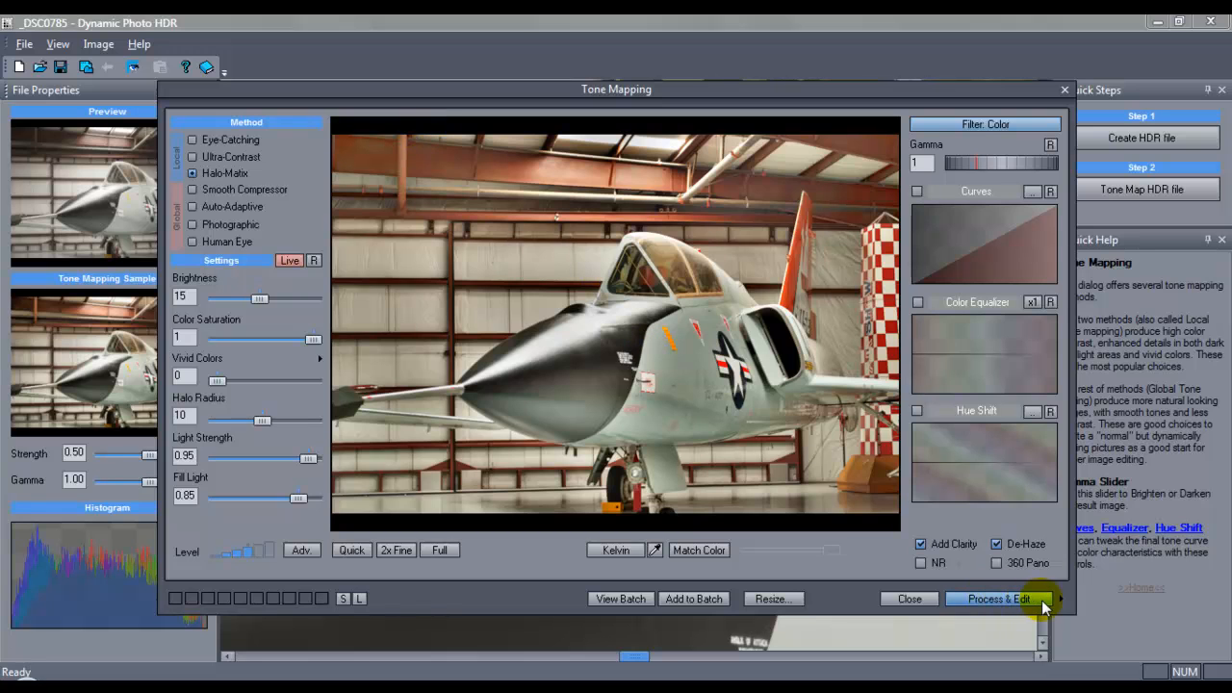
Render the Halo-Matix jet image with Process & Edit and fit it in Photo-Bee
click(1059, 599)
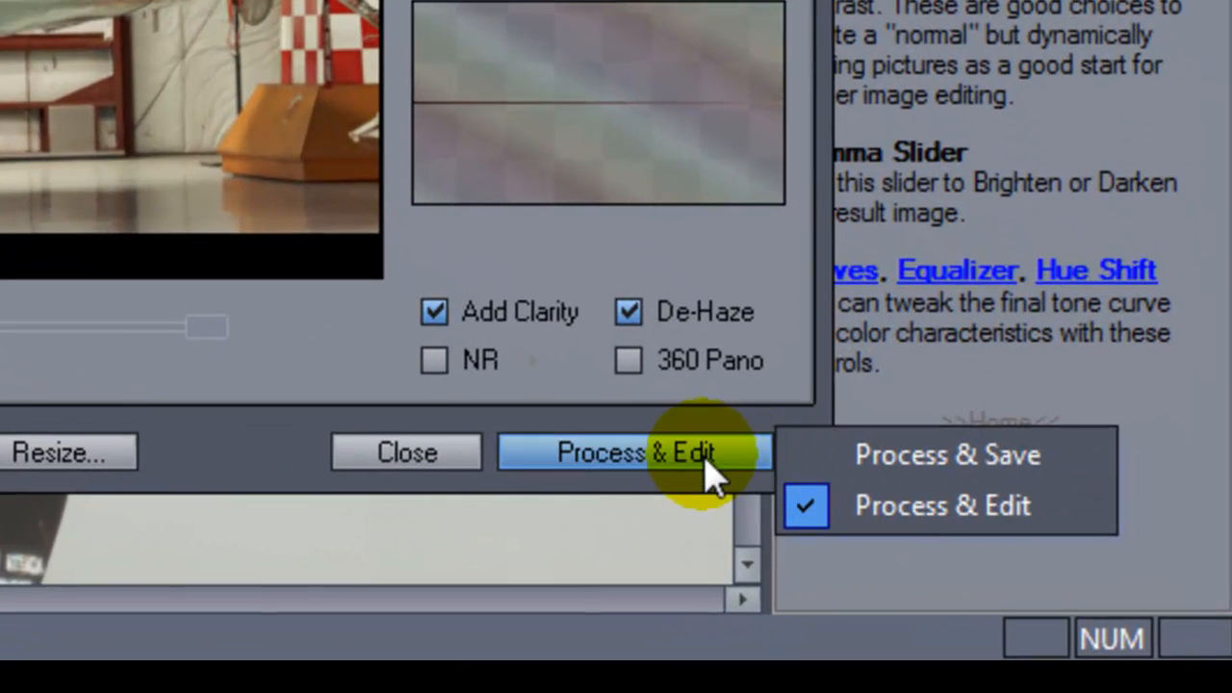
click(941, 505)
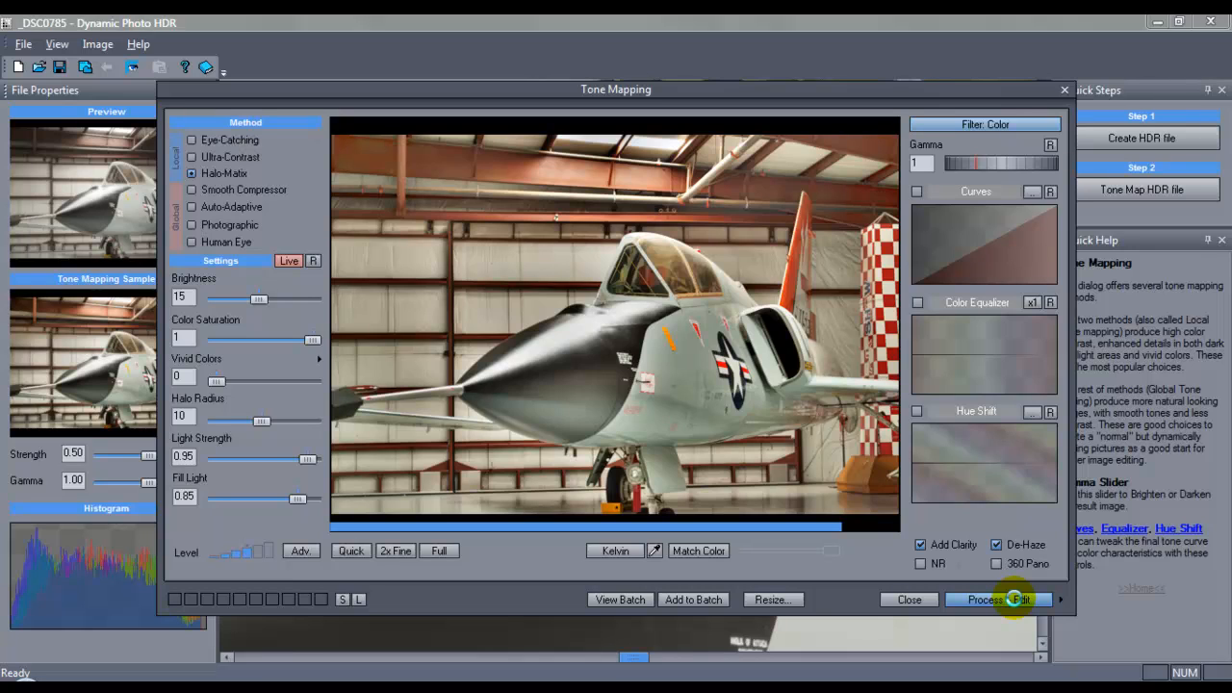
click(992, 599)
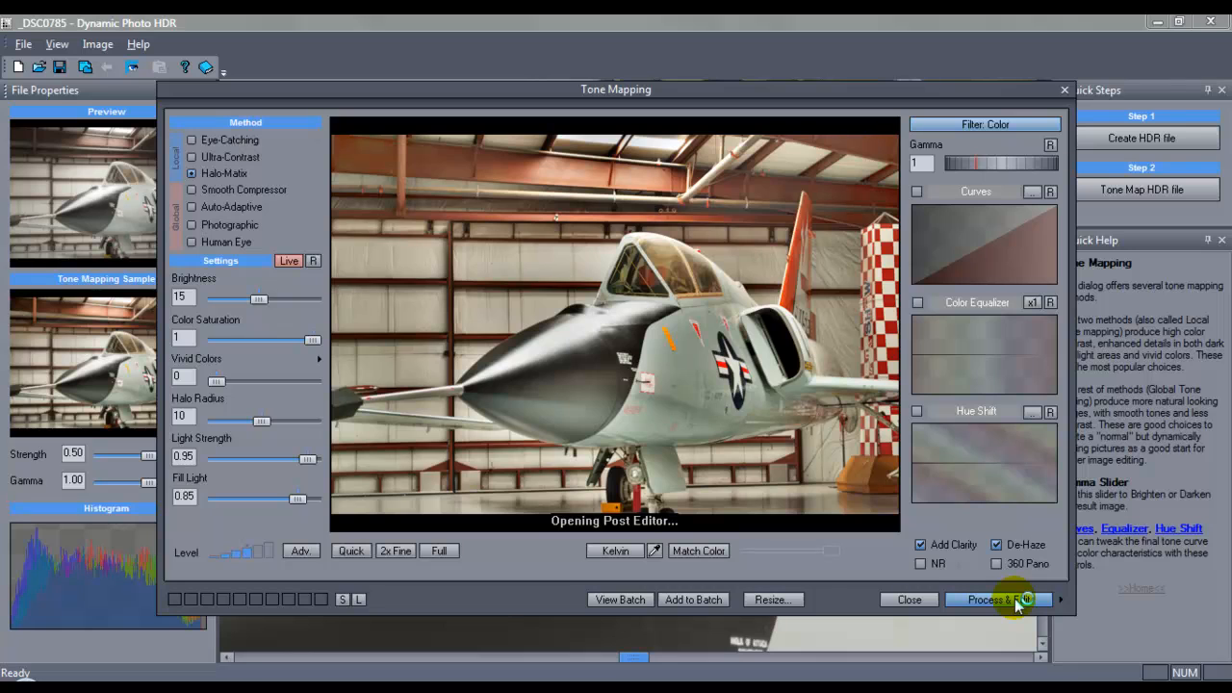
click(998, 599)
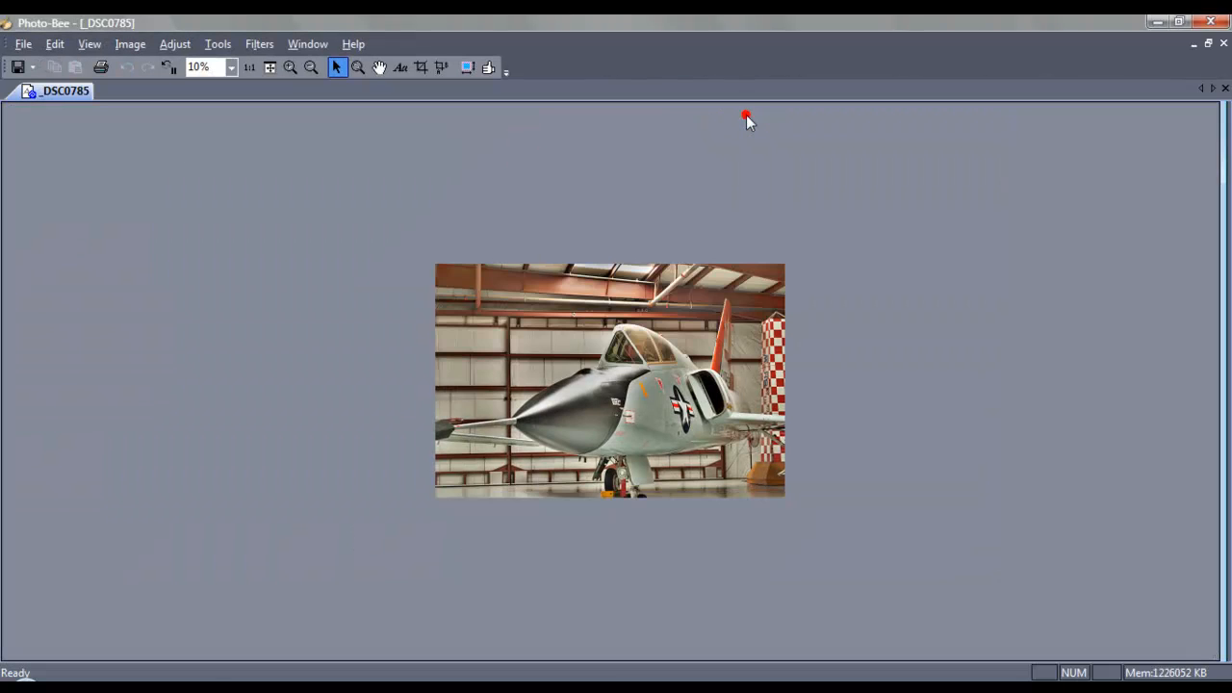
click(270, 68)
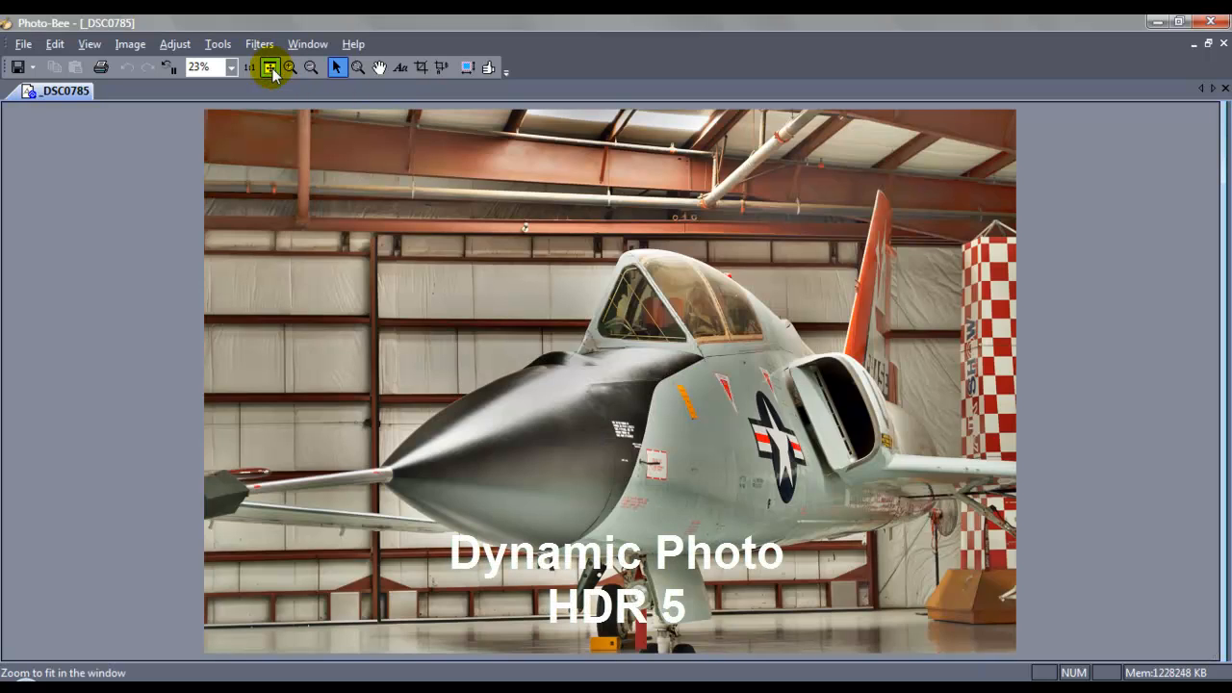
click(270, 67)
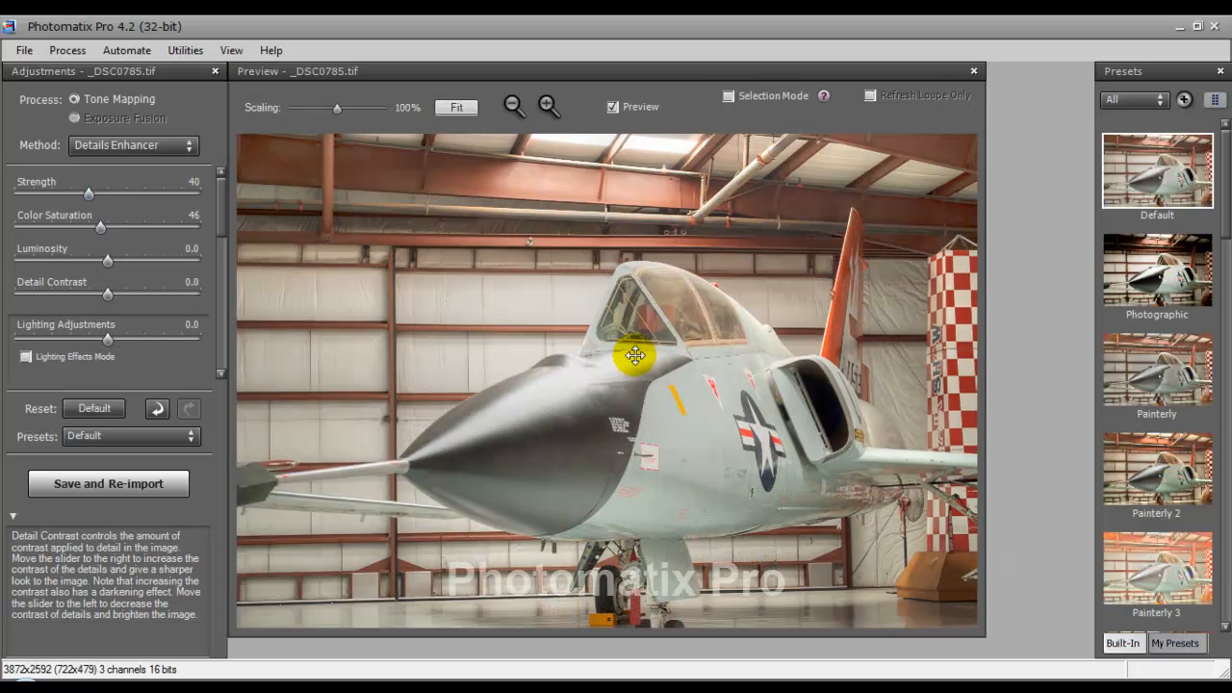
mouse_move(1078, 246)
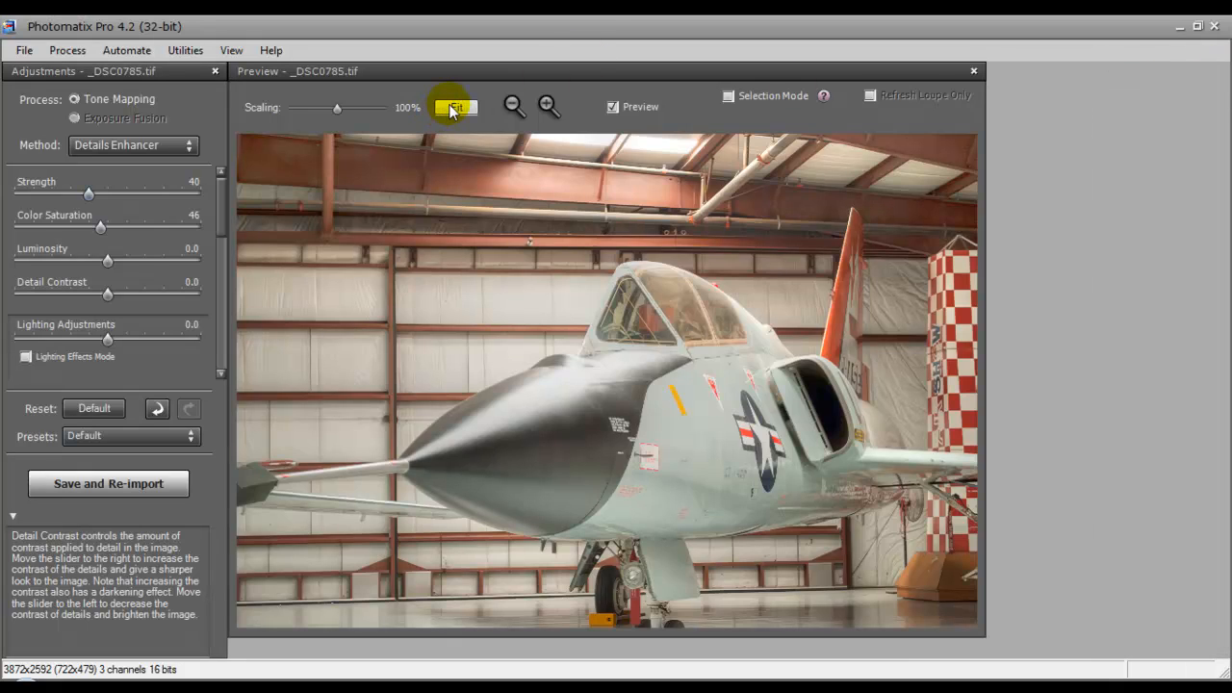
Fit the jet photo's Details Enhancer preview to the window
click(453, 107)
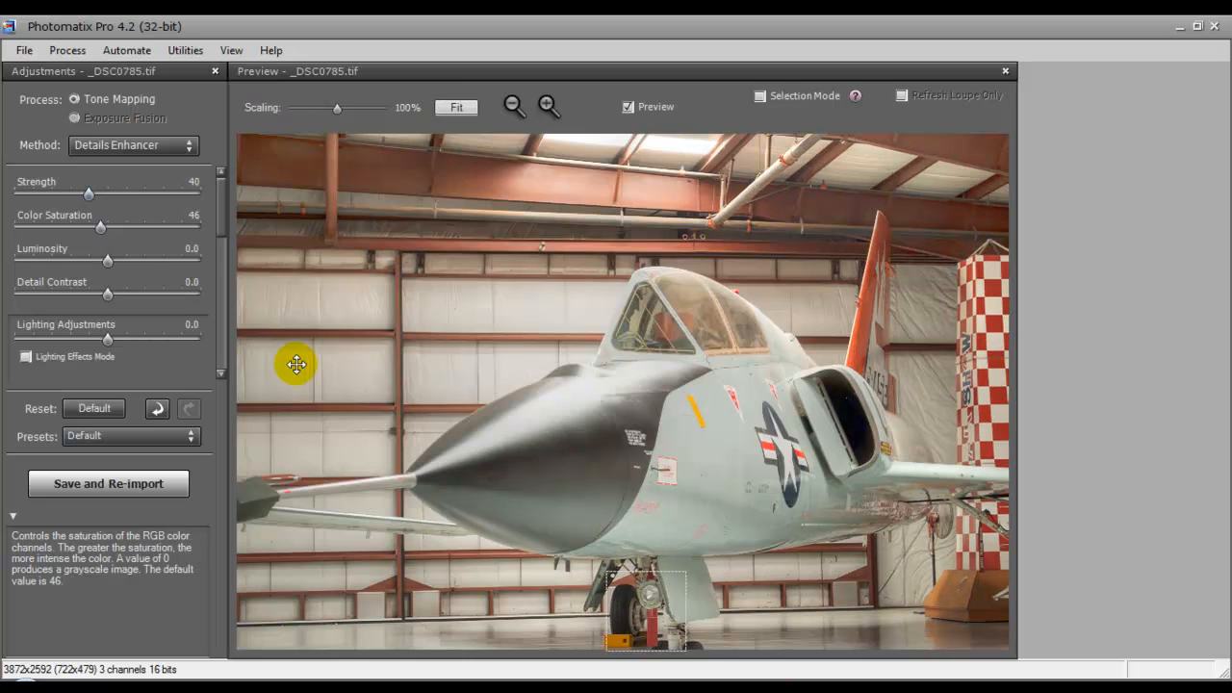
mouse_move(87, 193)
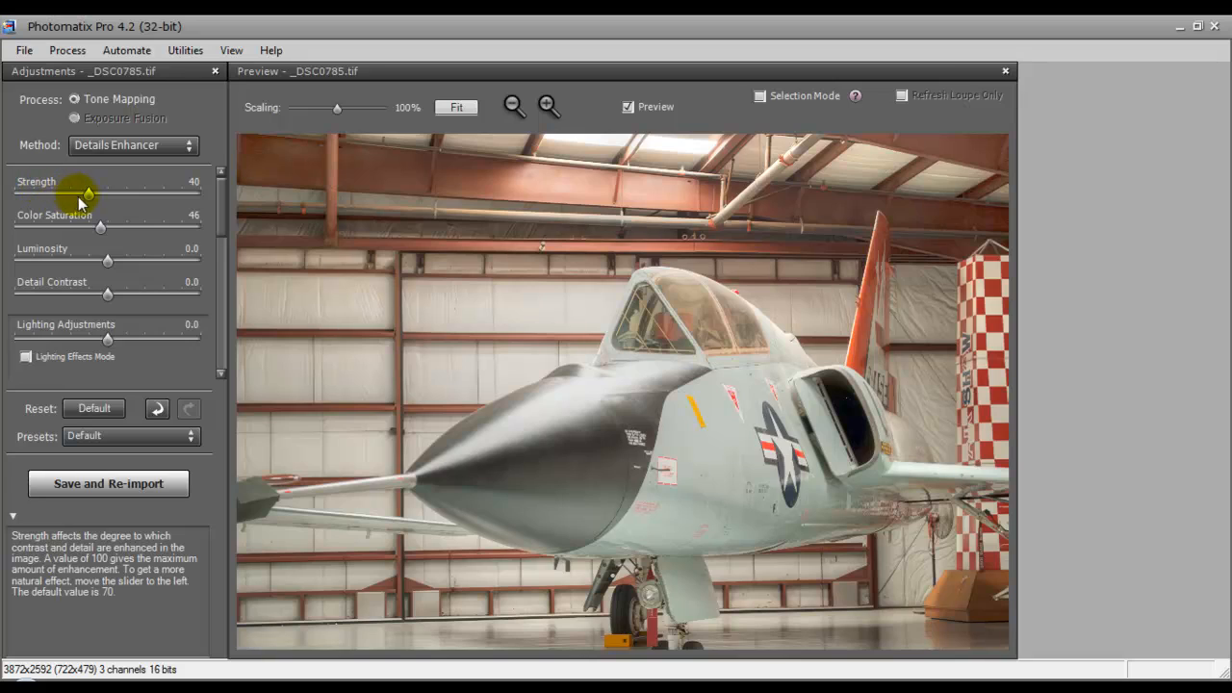
Raise Strength to 100 and settle Color Saturation at 75 after testing 0 and 100
drag(87, 196, 165, 196)
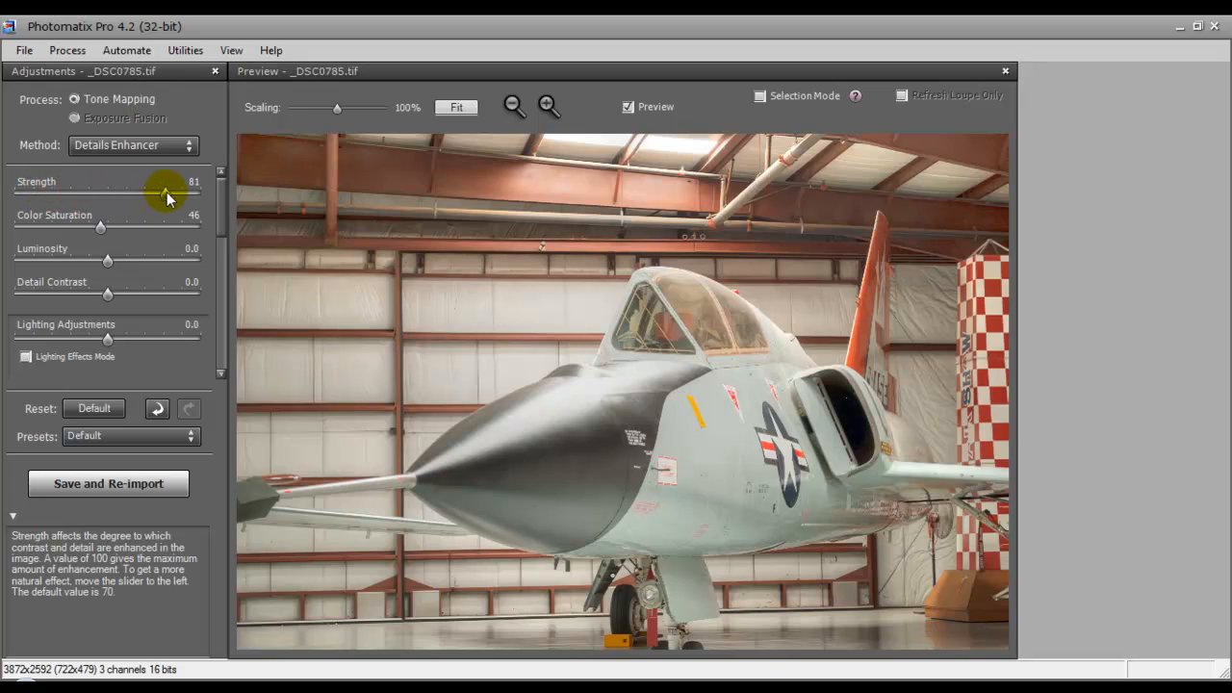
drag(165, 200, 202, 199)
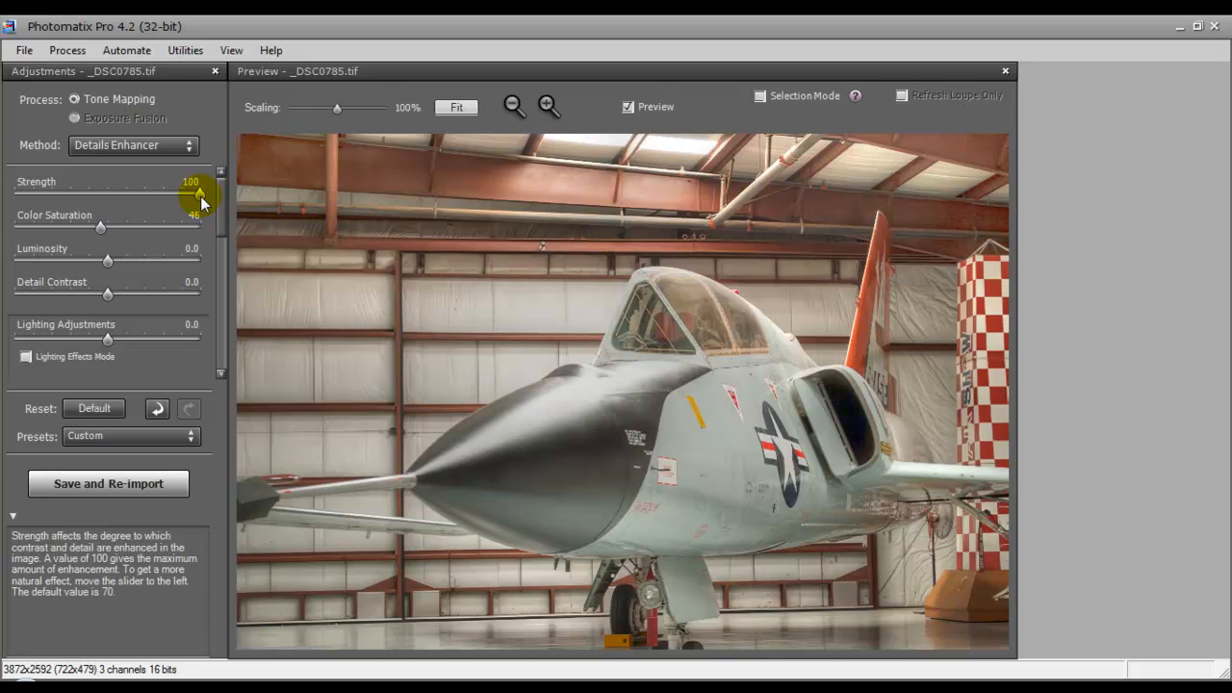
mouse_move(101, 234)
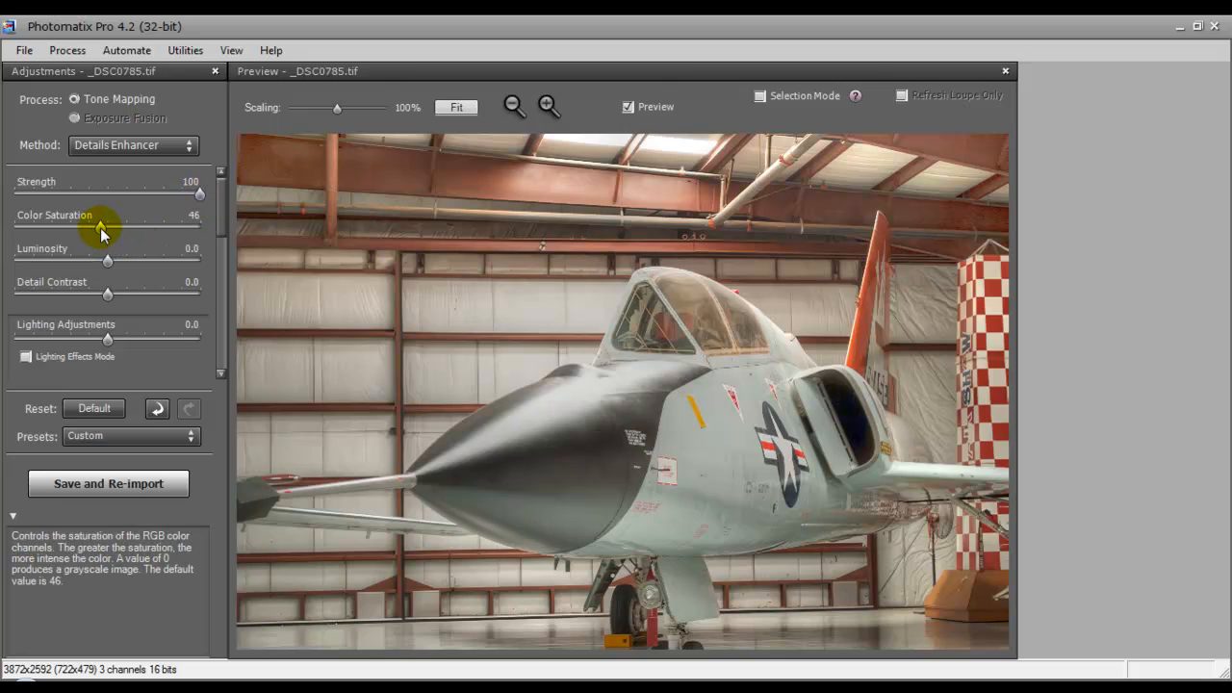
drag(101, 229, 9, 229)
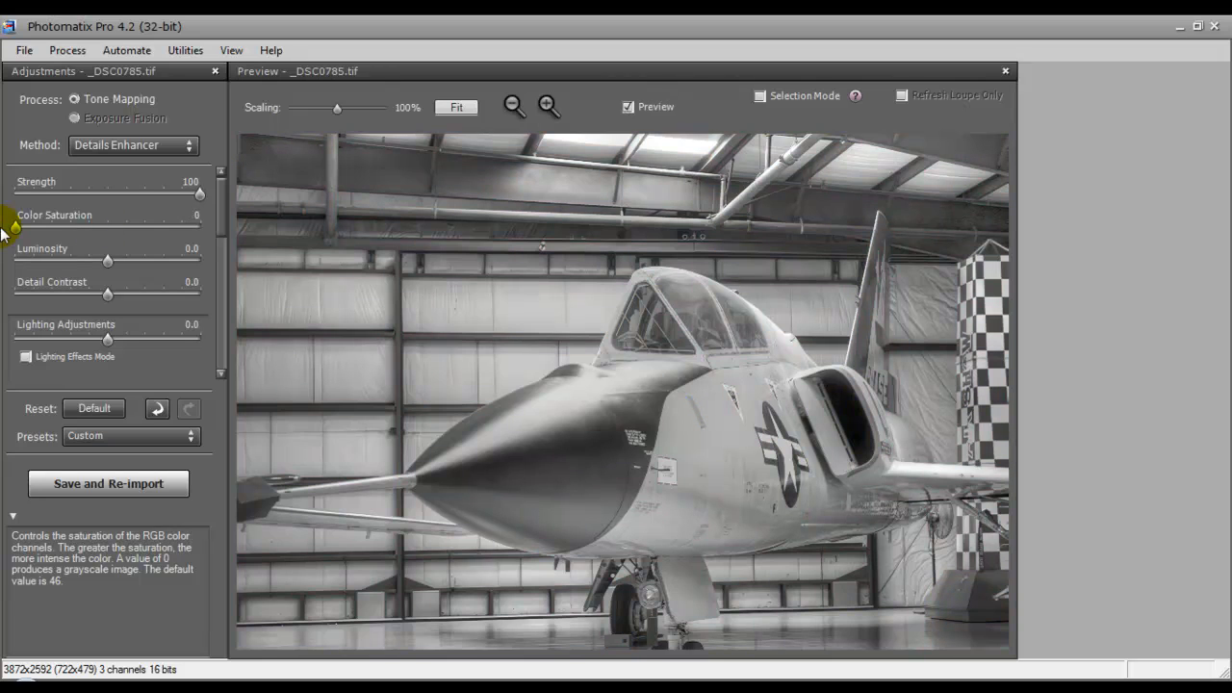
mouse_move(16, 231)
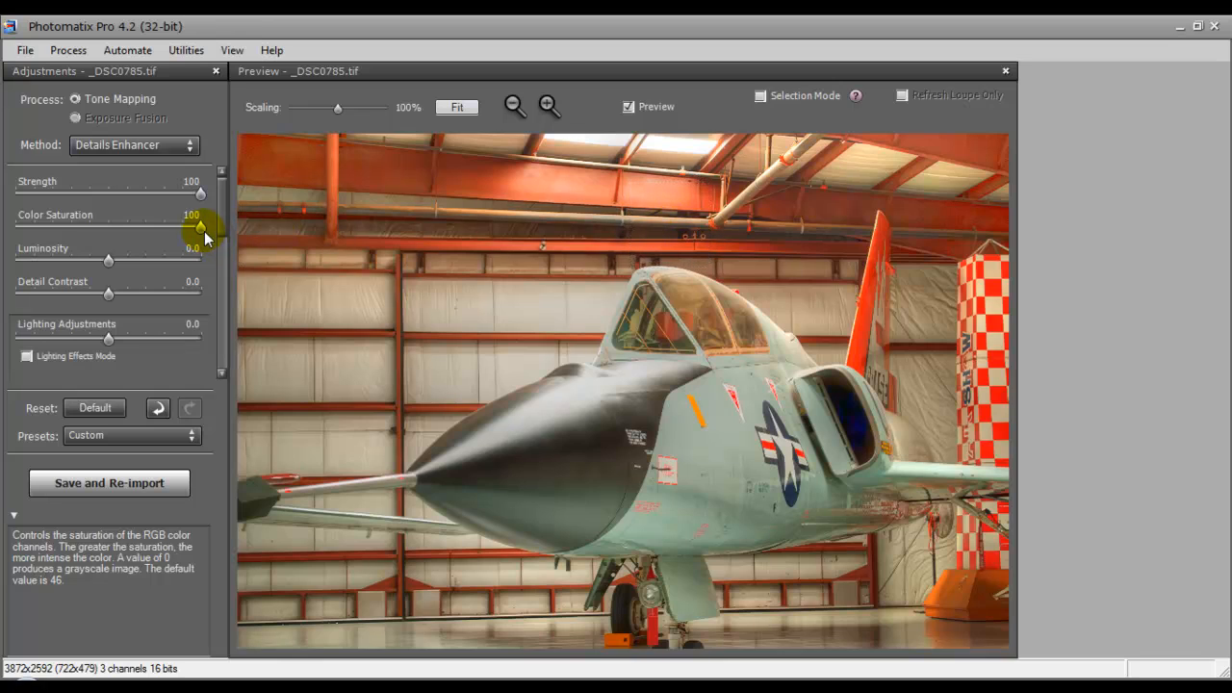
drag(200, 231, 168, 231)
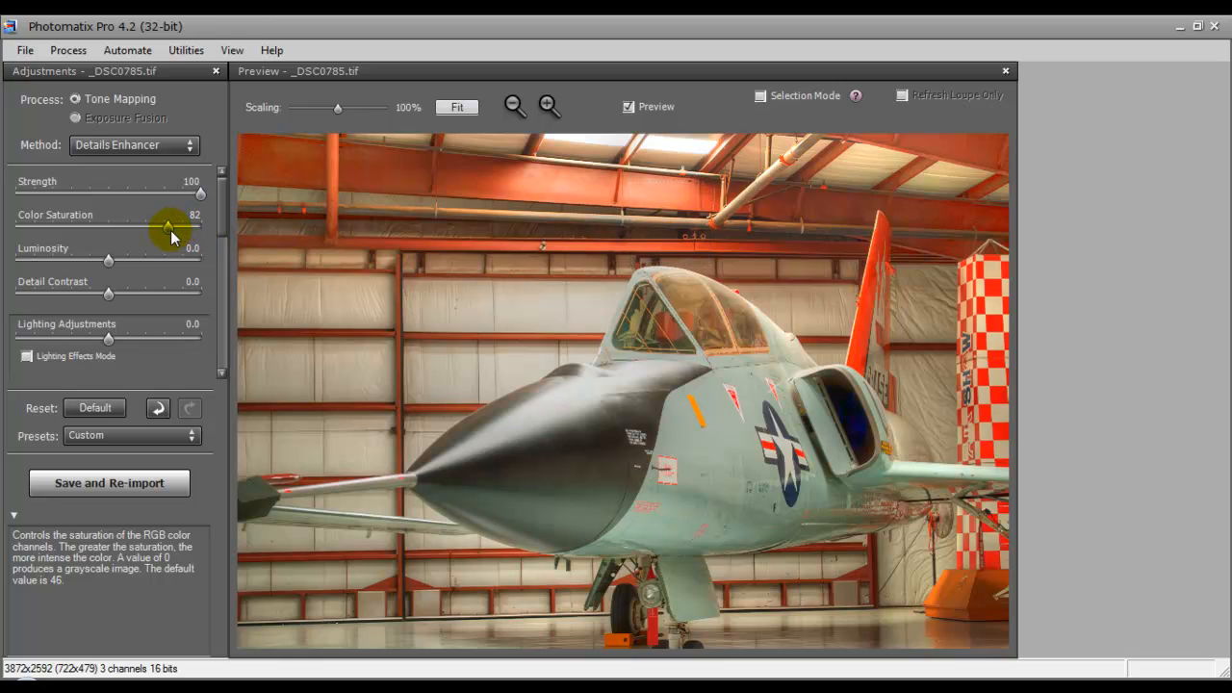
drag(169, 228, 159, 228)
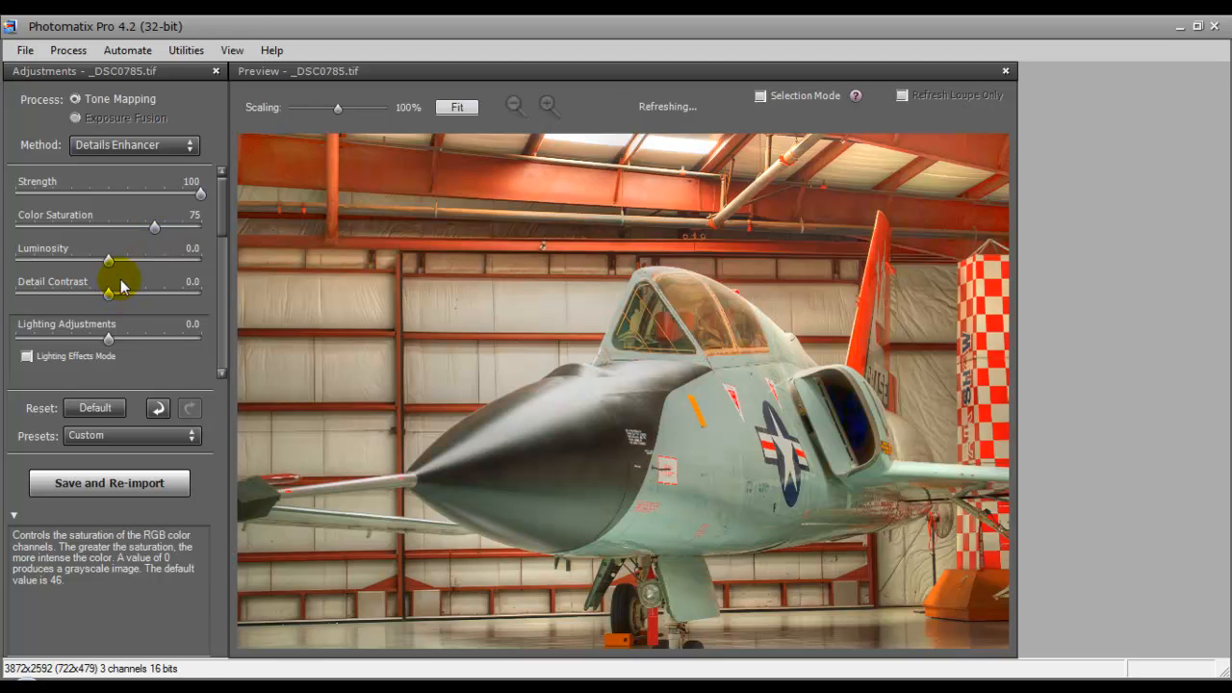
Fine-tune Luminosity to -2.0 after testing extremes, and set Detail Contrast to 7.0
drag(108, 262, 10, 261)
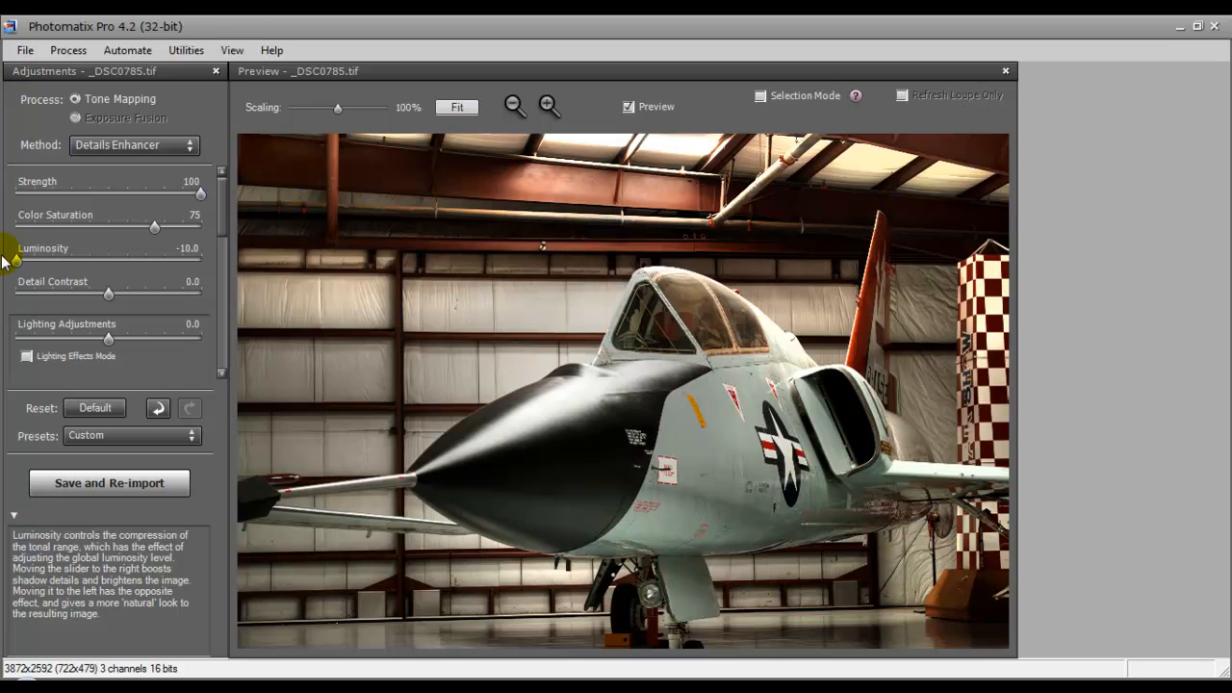
mouse_move(24, 264)
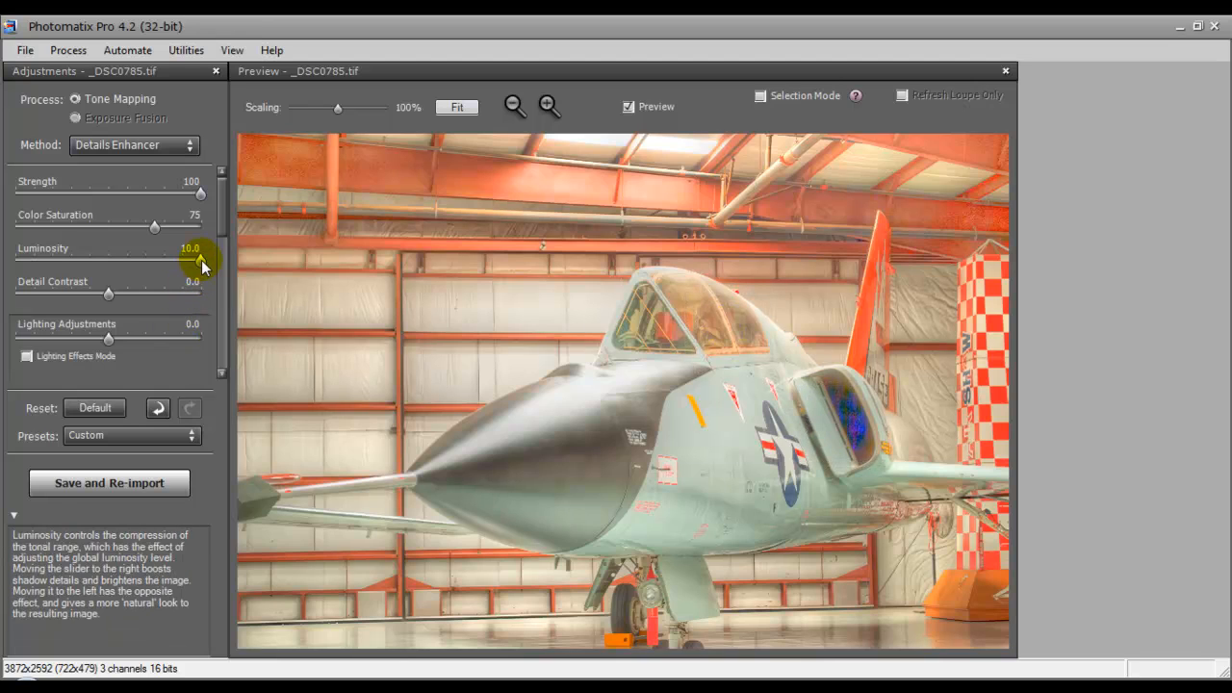
drag(200, 265, 114, 265)
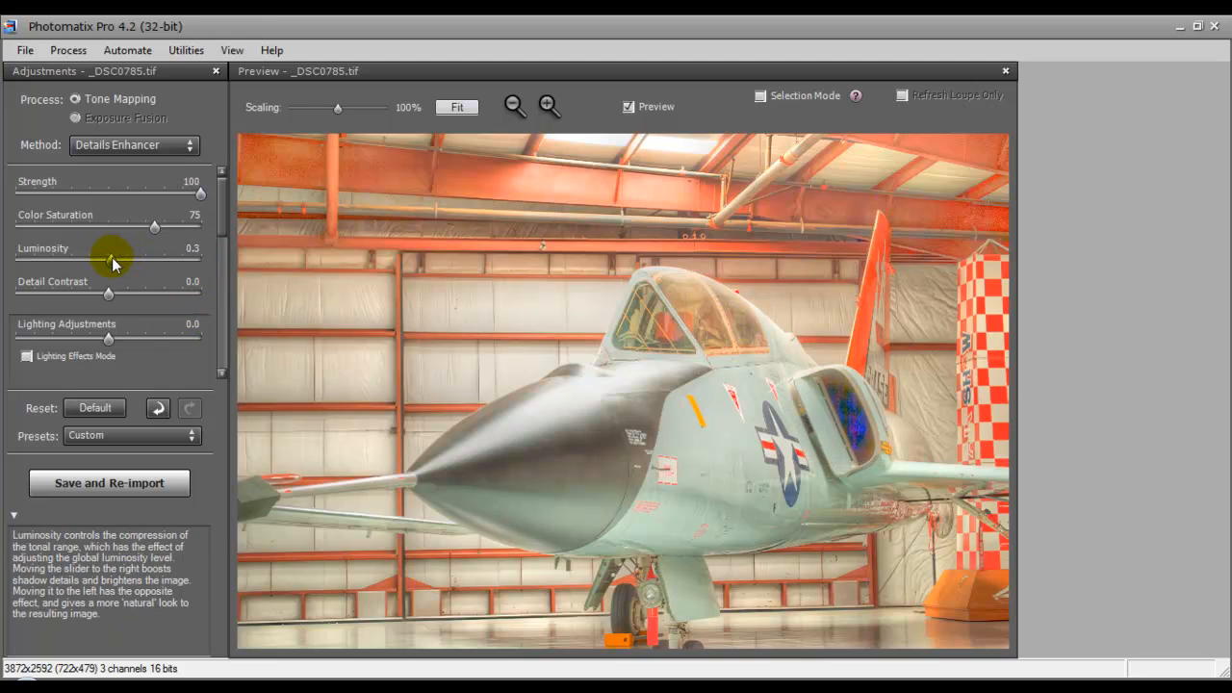
drag(113, 261, 108, 261)
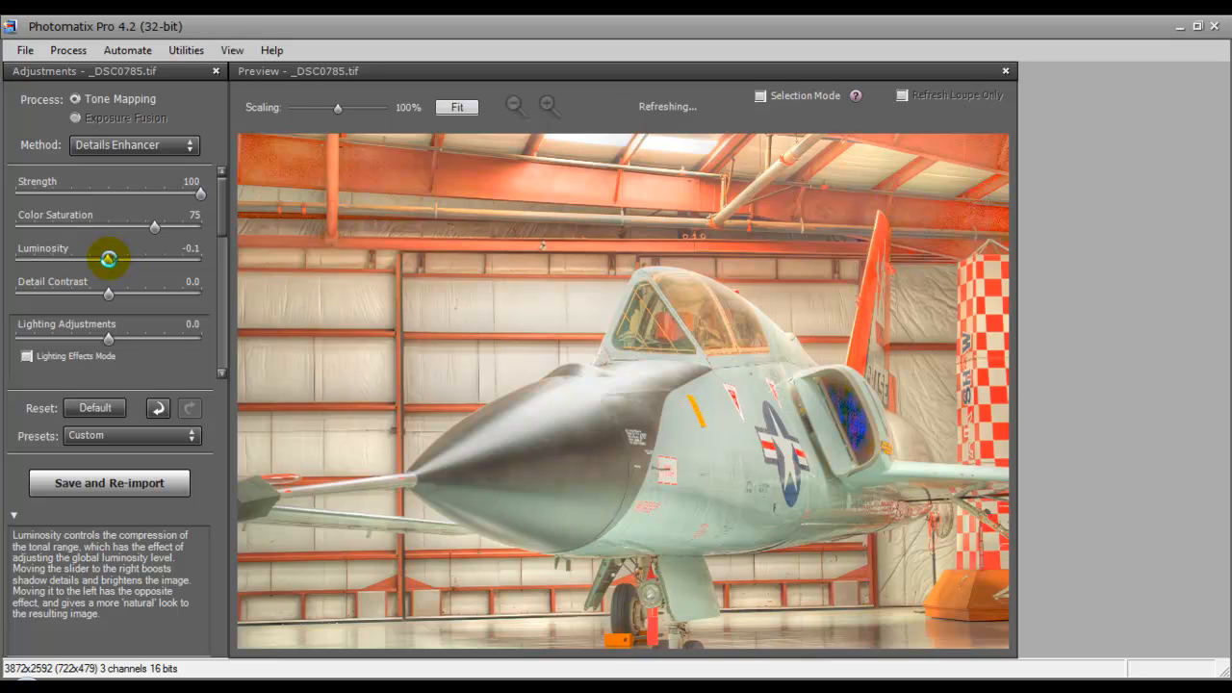
drag(109, 262, 96, 262)
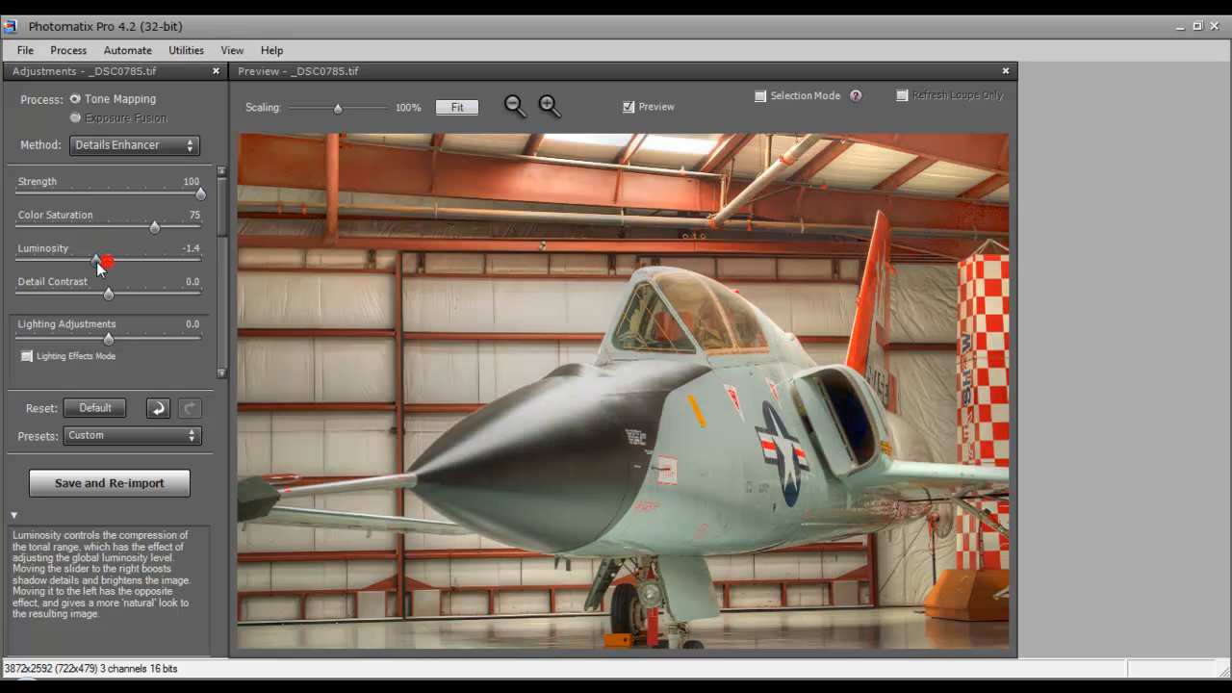
drag(106, 261, 89, 262)
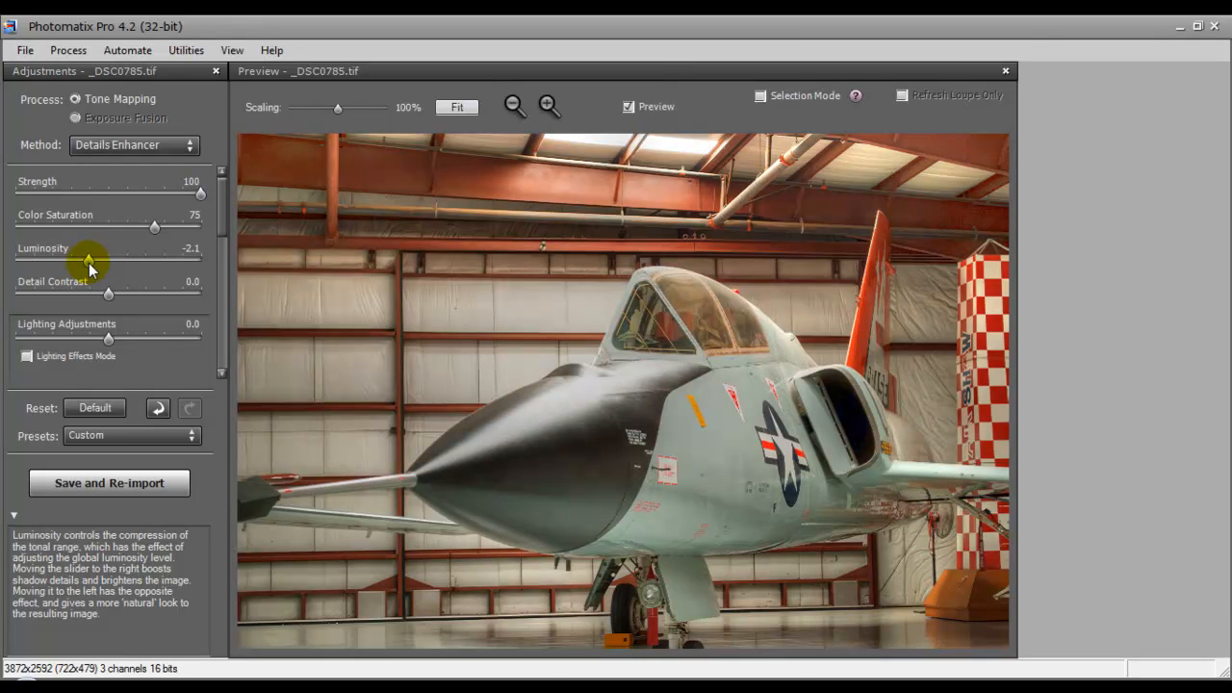
drag(89, 265, 87, 265)
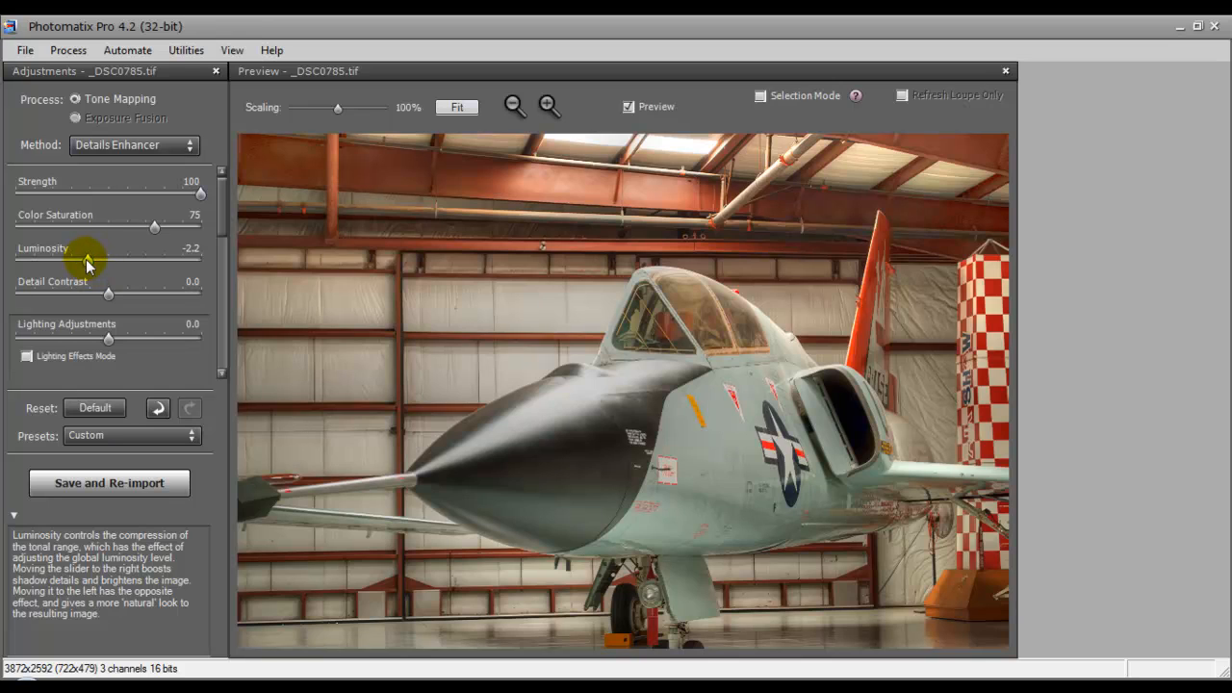
drag(85, 258, 91, 258)
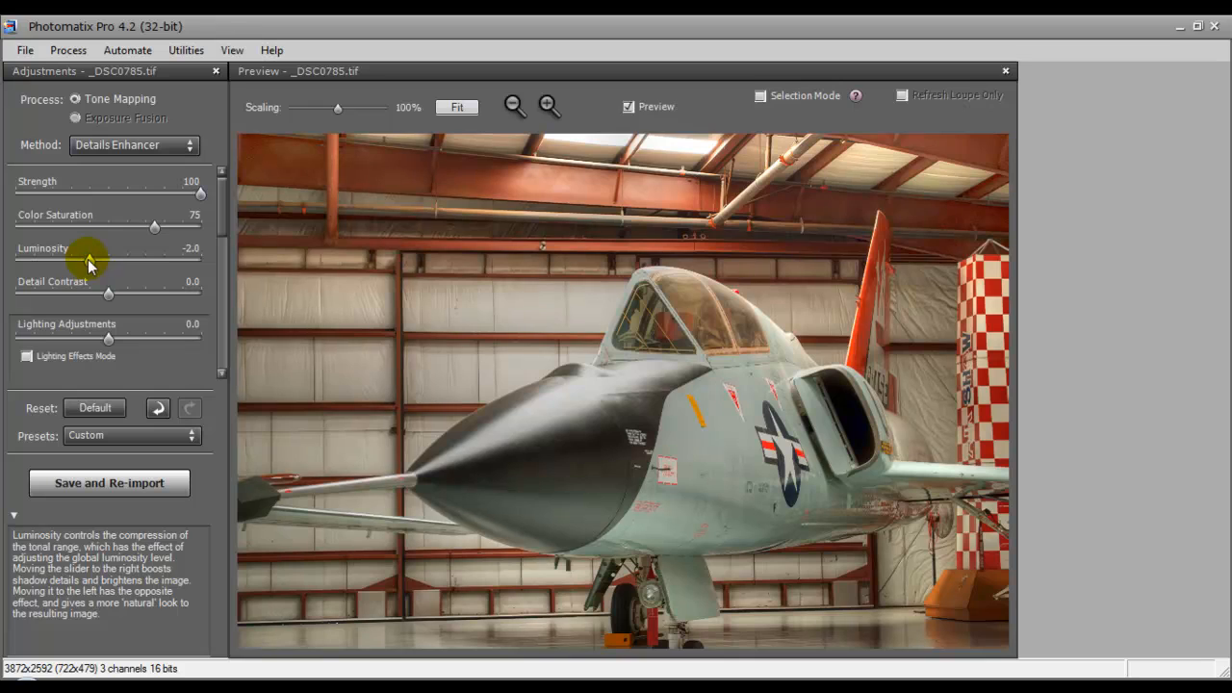
drag(107, 293, 15, 293)
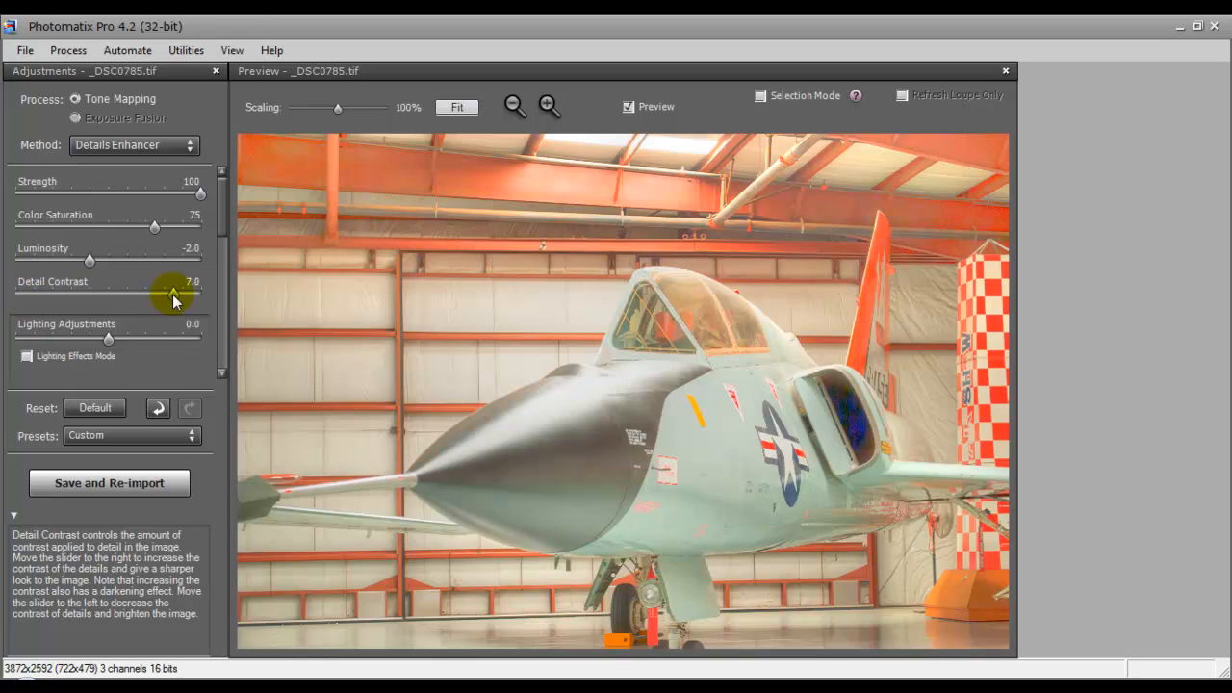
Try a higher Detail Contrast, then bring it down to 2.0
drag(176, 299, 203, 295)
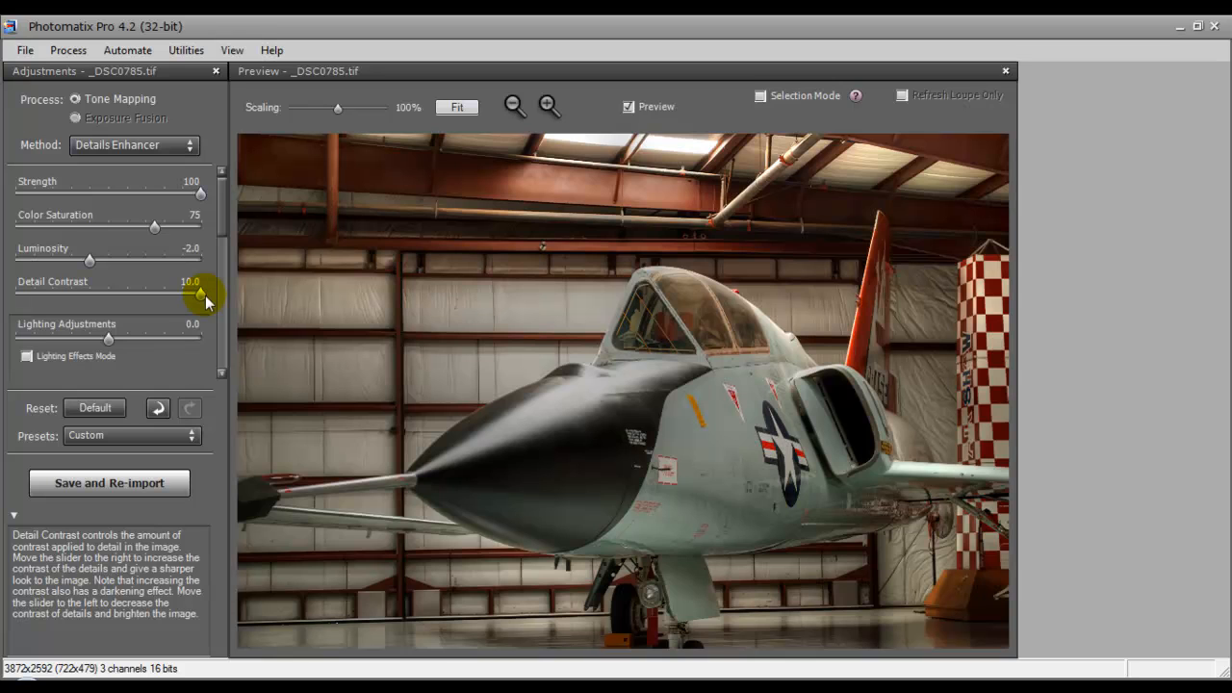
drag(197, 293, 145, 293)
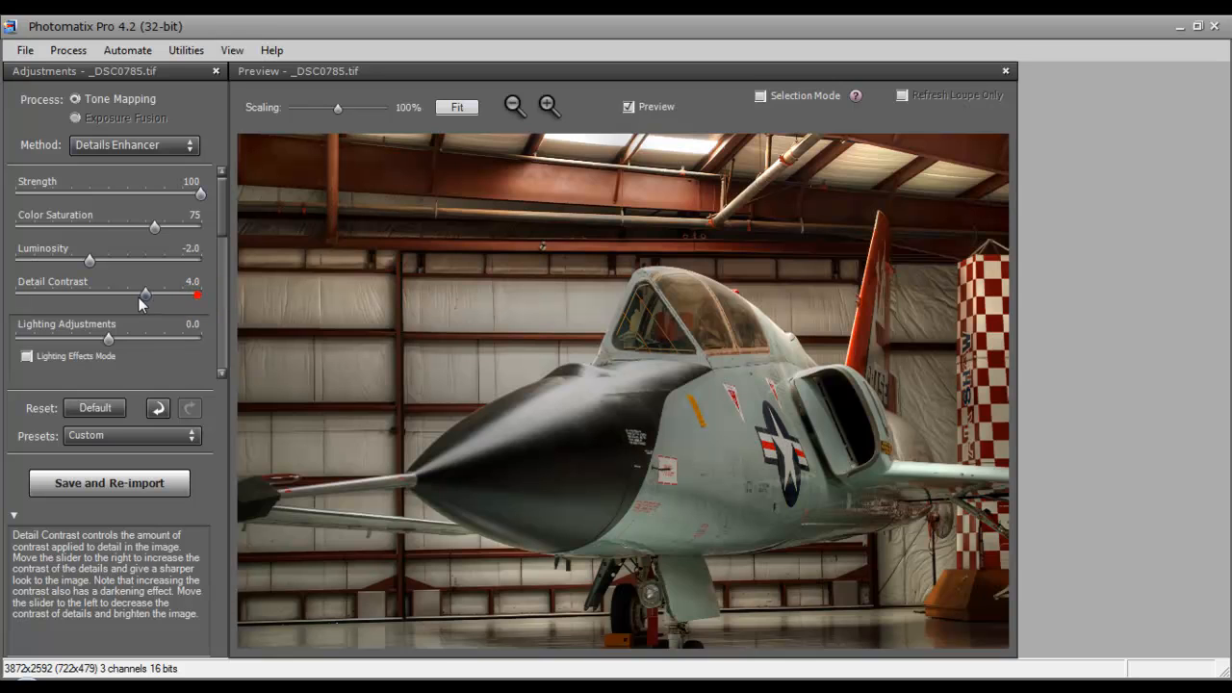
drag(144, 293, 125, 293)
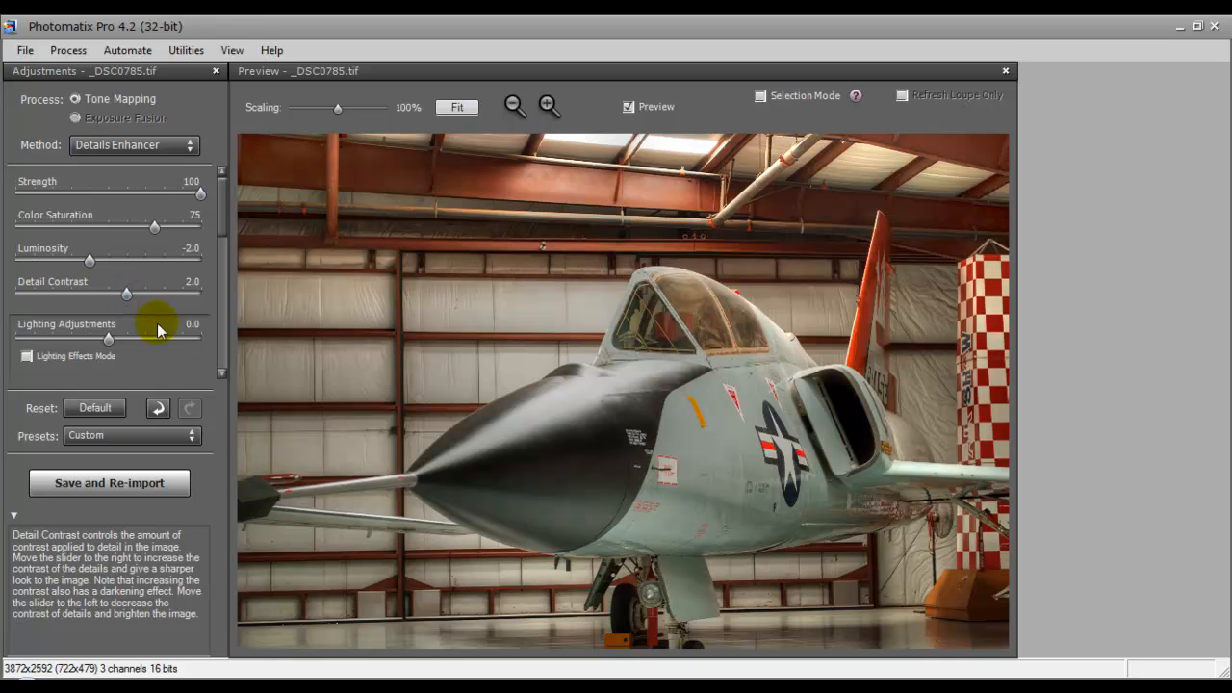
mouse_move(226, 229)
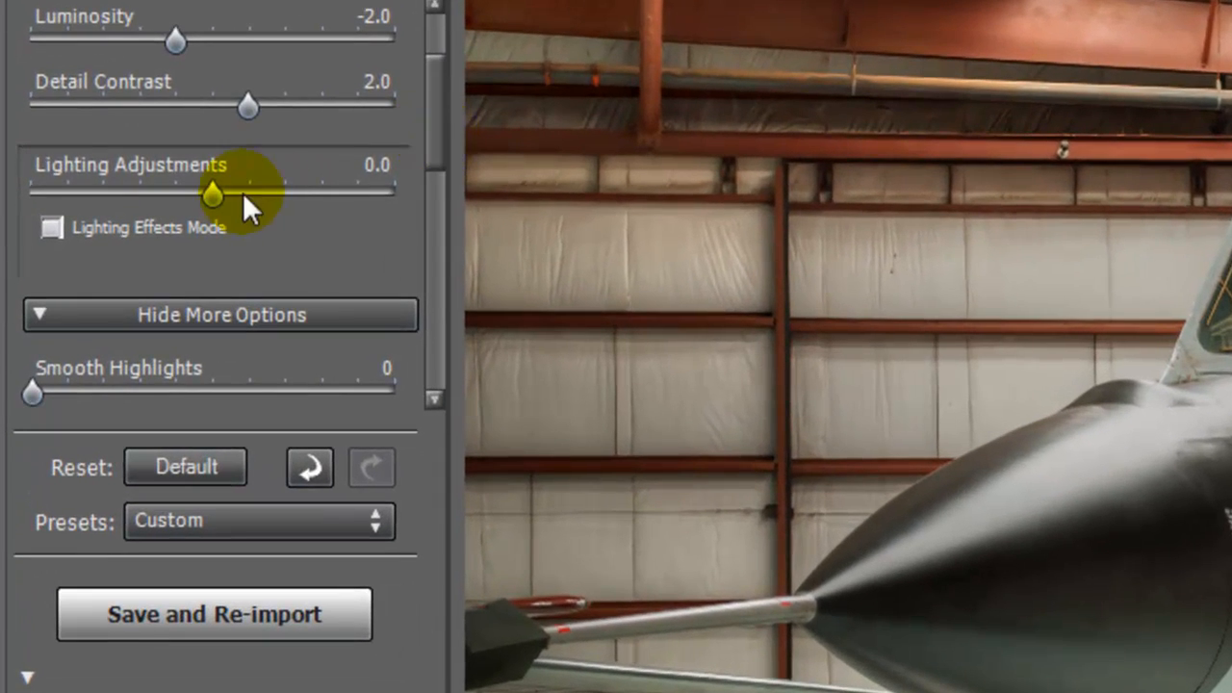
Darken Lighting Adjustments to about -3.7 and enable Lighting Effects Mode
drag(245, 193, 144, 193)
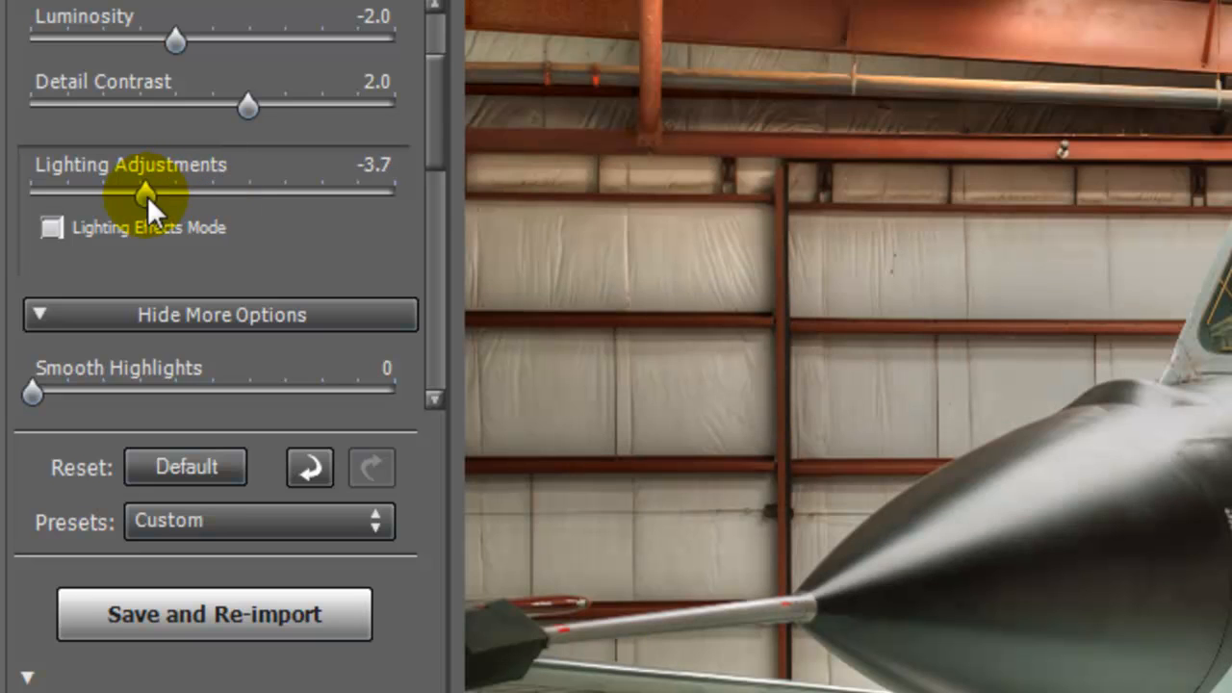
click(51, 227)
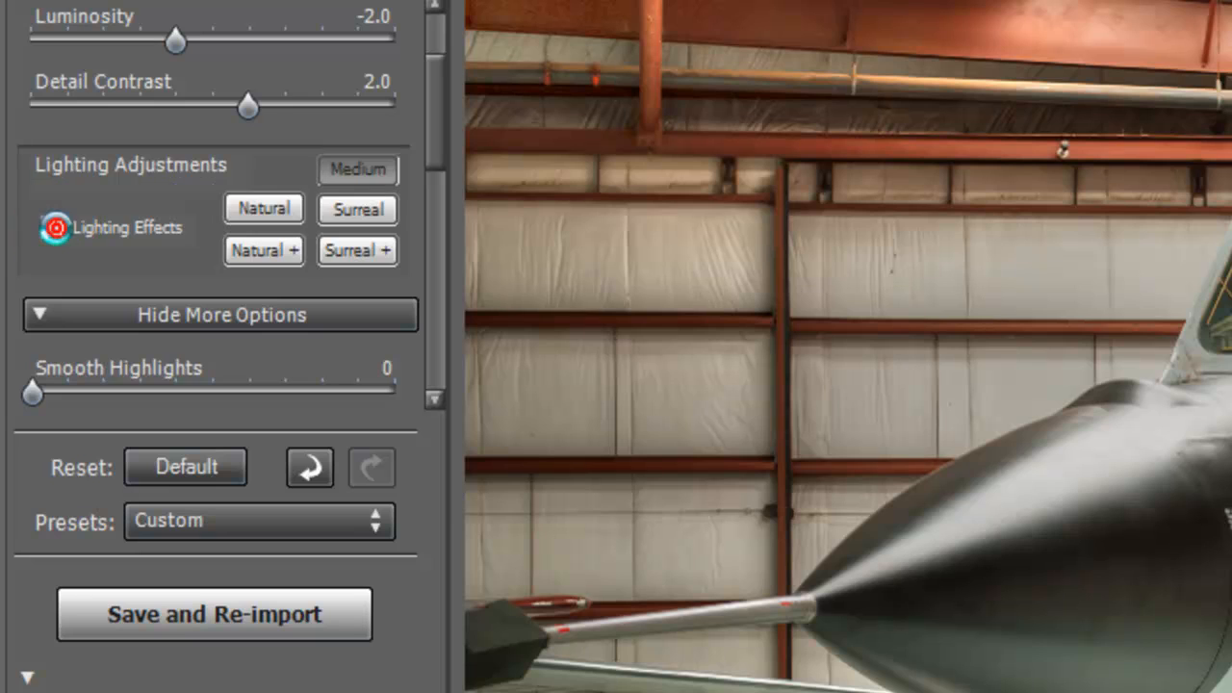
click(58, 228)
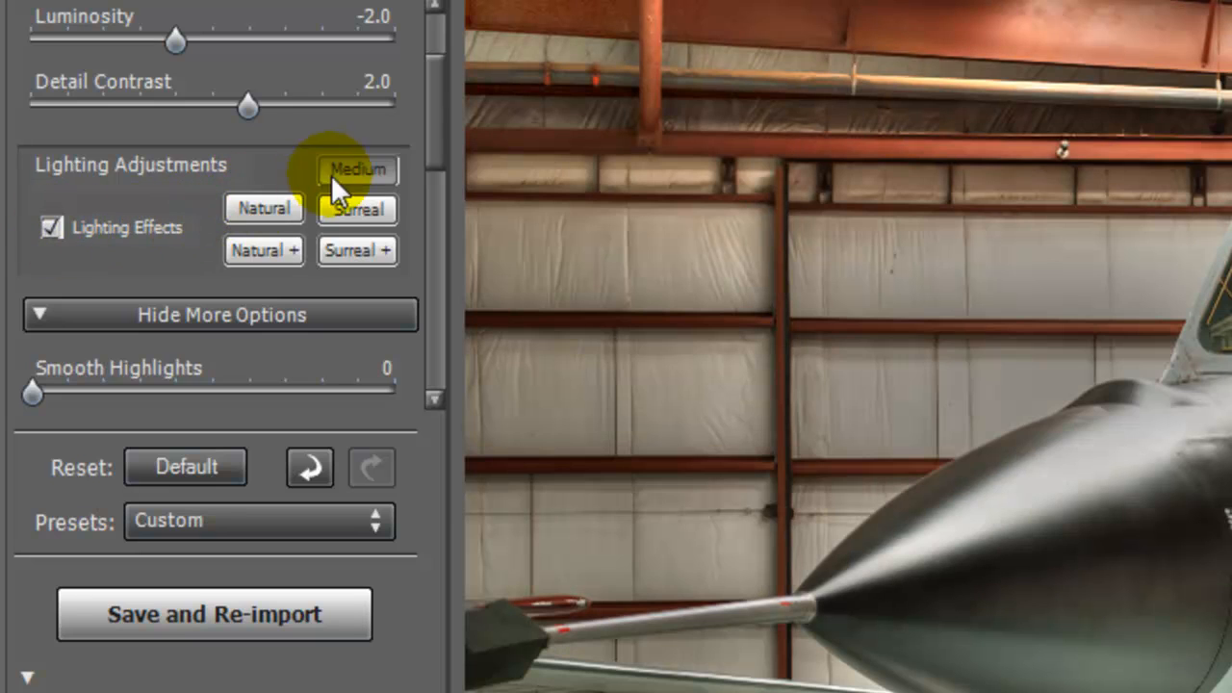
Compare the Medium, Natural+ and Surreal lighting looks, ending on Medium
click(263, 251)
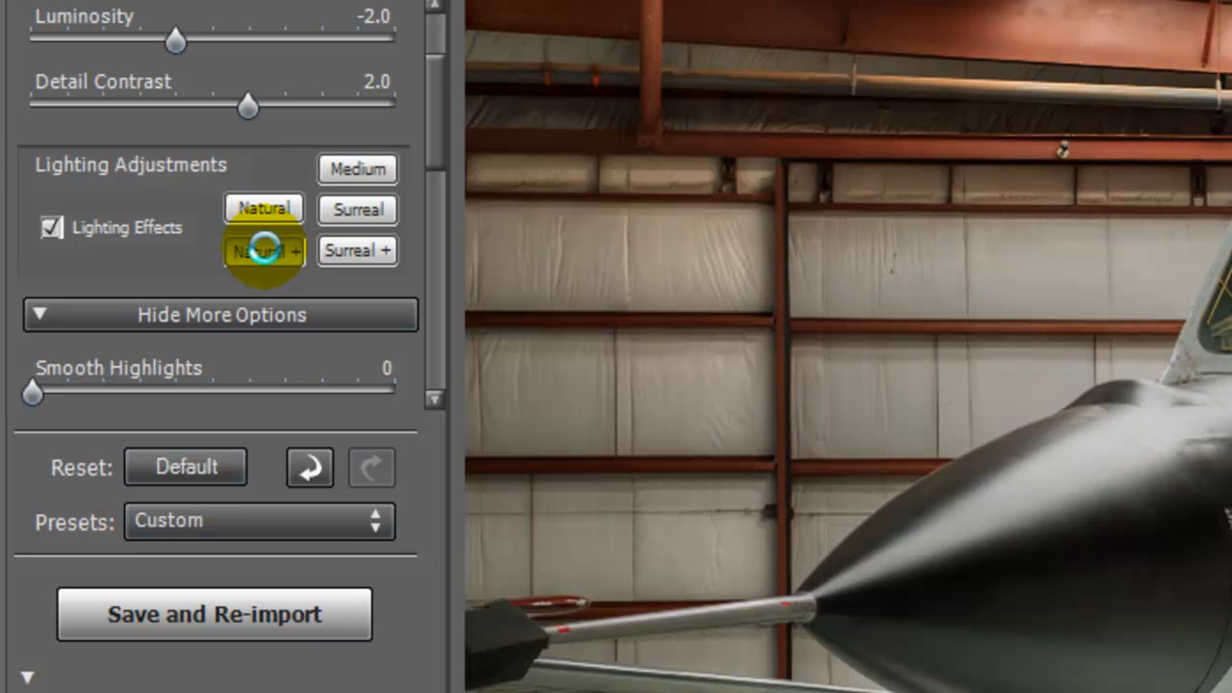
click(357, 209)
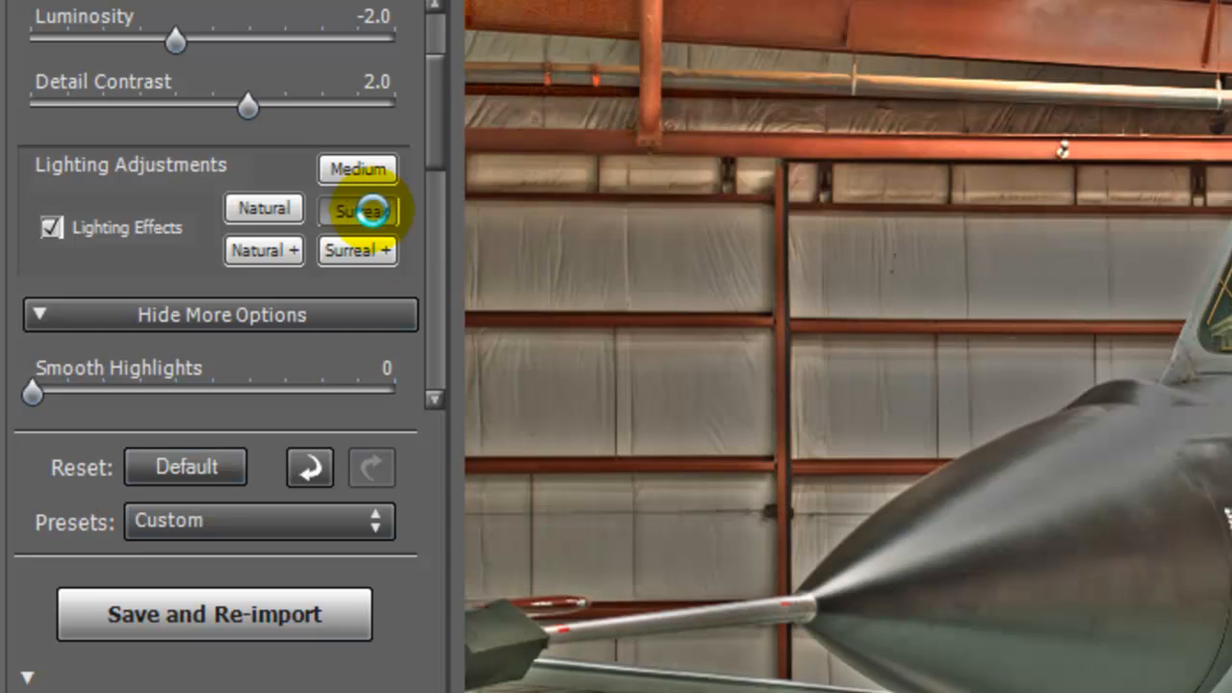
click(357, 170)
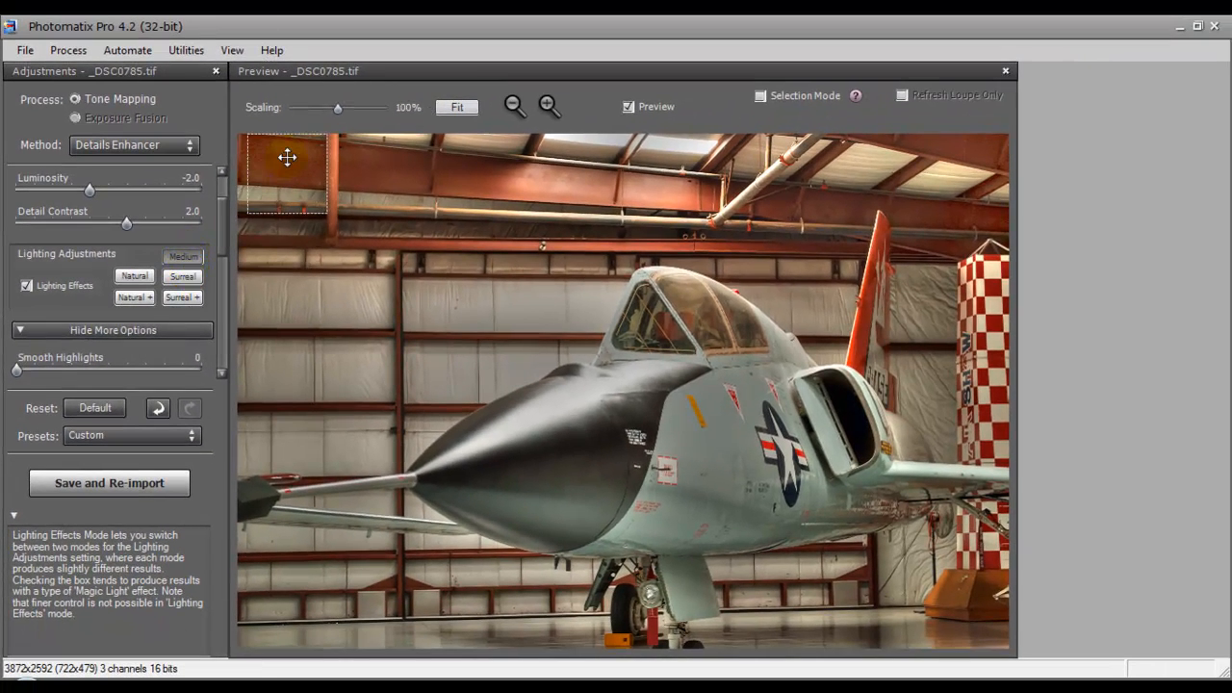
click(182, 276)
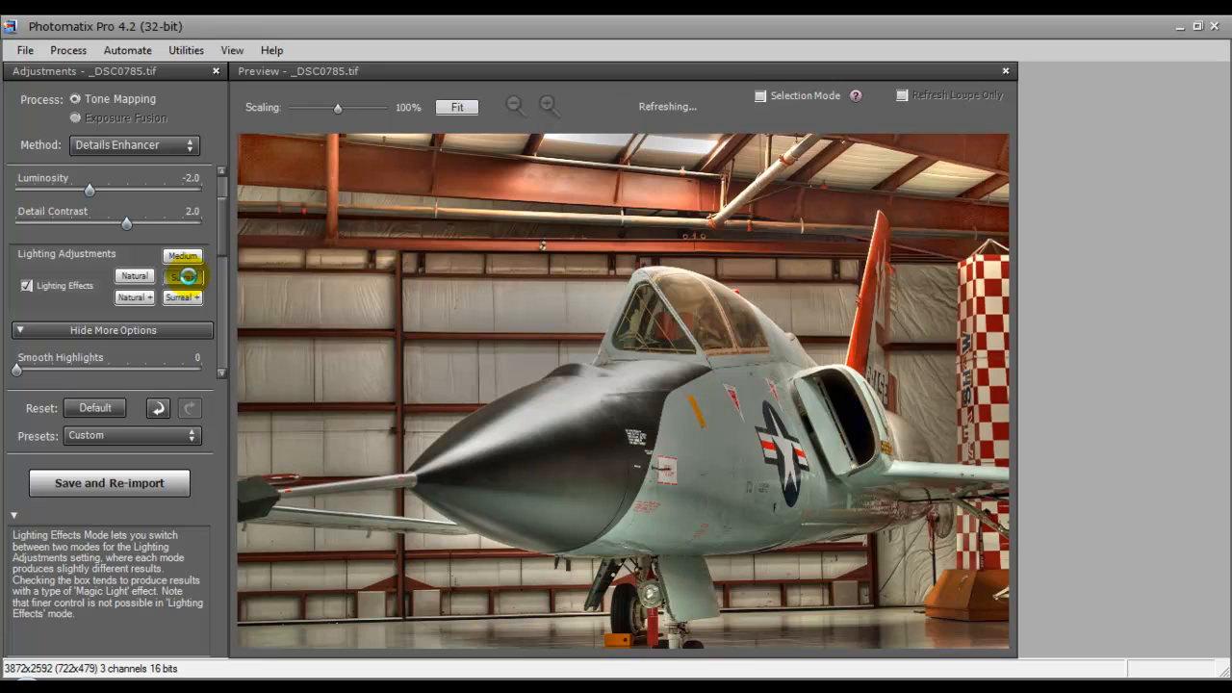
click(181, 277)
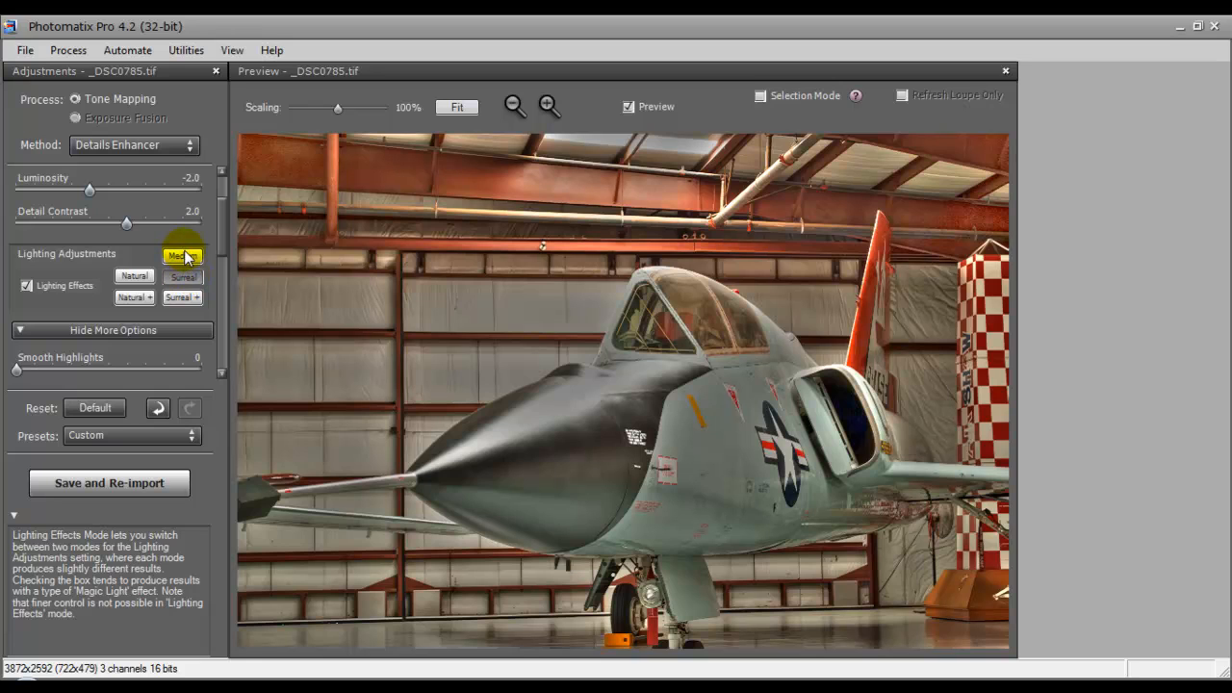
click(183, 256)
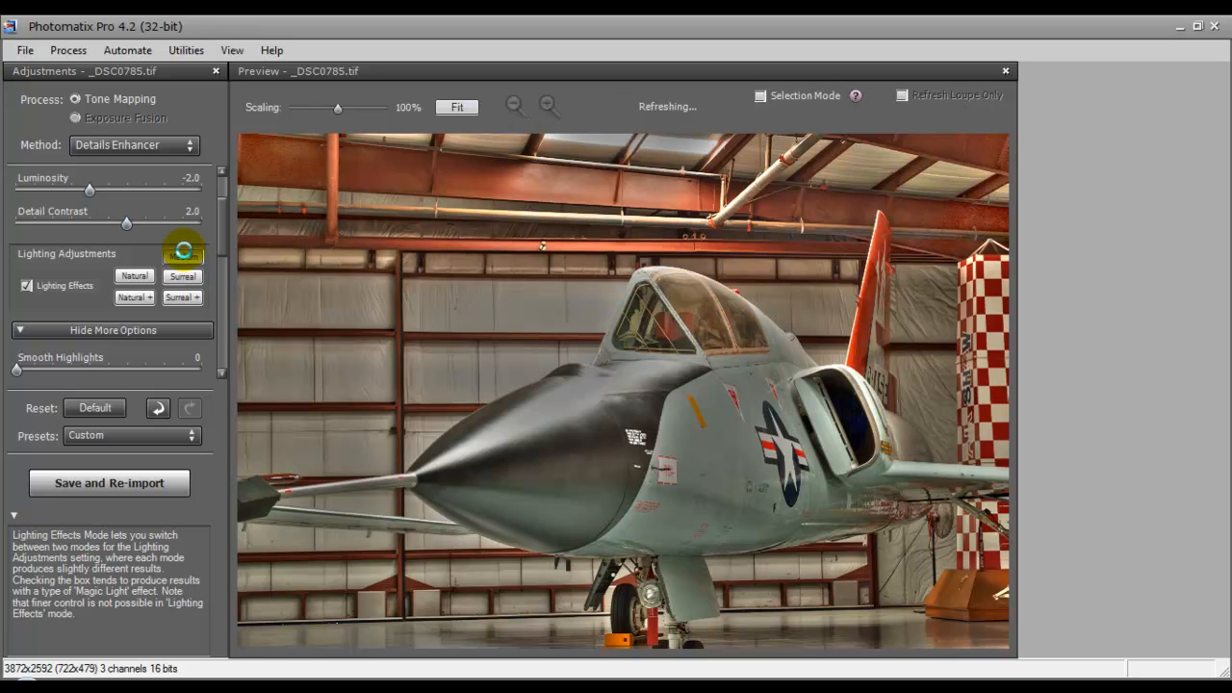
click(183, 256)
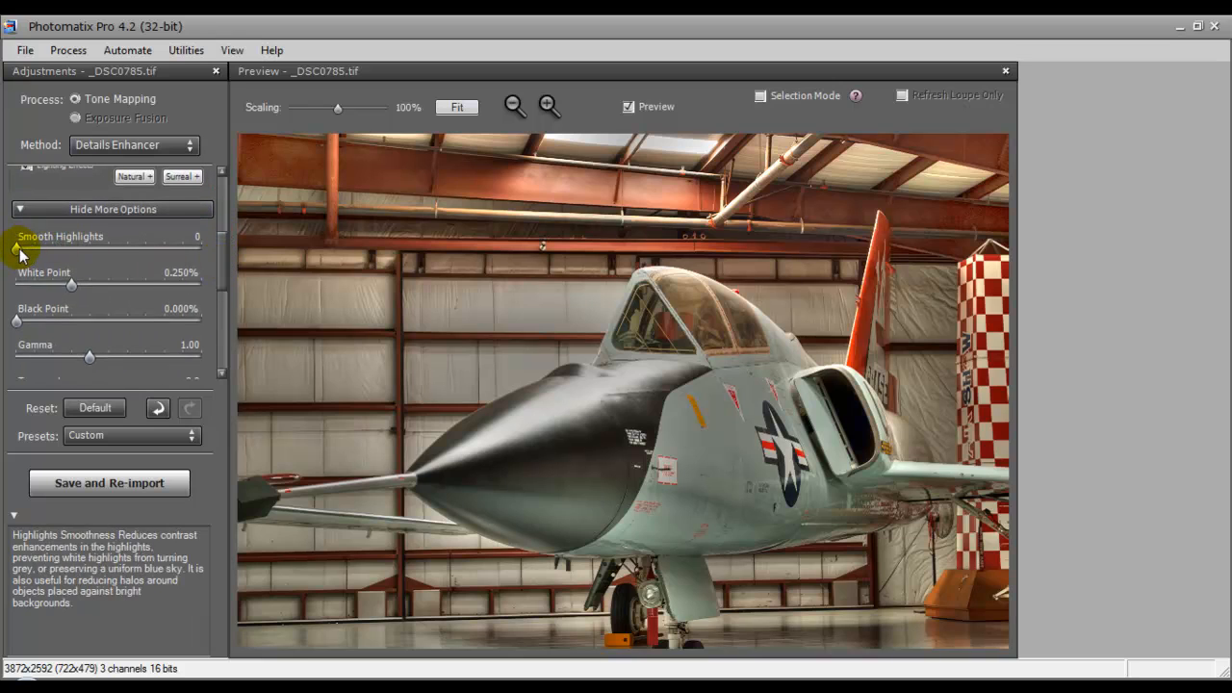
Test strong highlight smoothing, then set Smooth Highlights to 10
drag(18, 247, 197, 246)
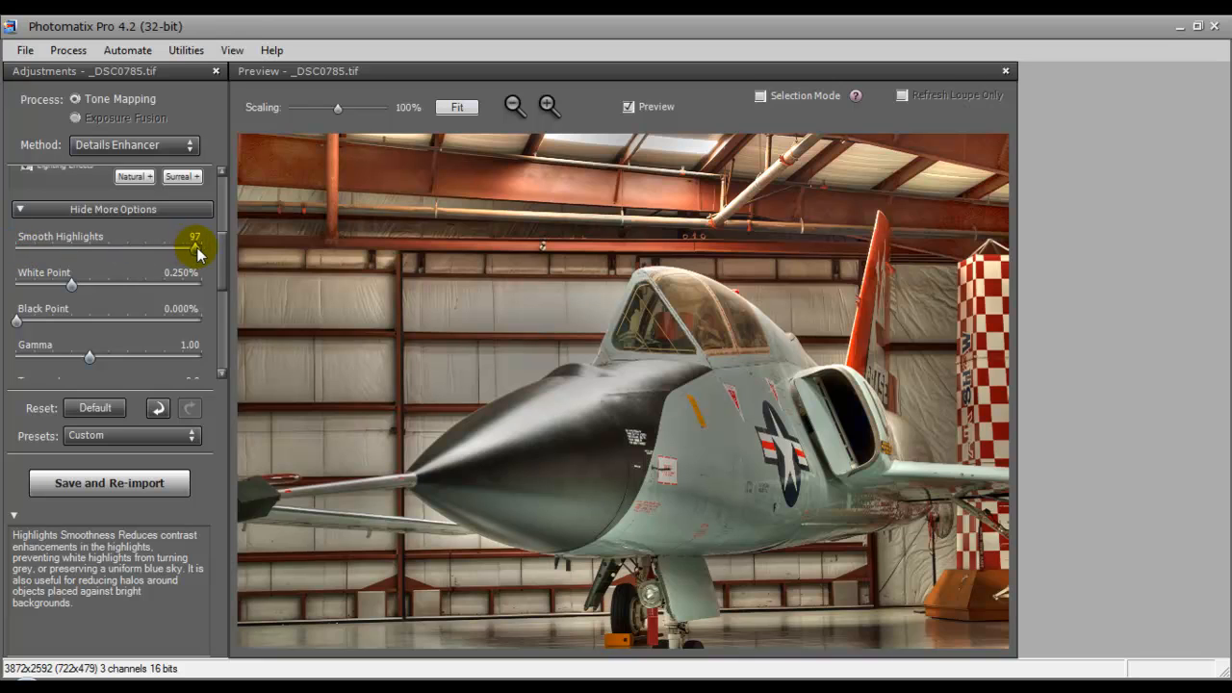
drag(195, 237, 202, 236)
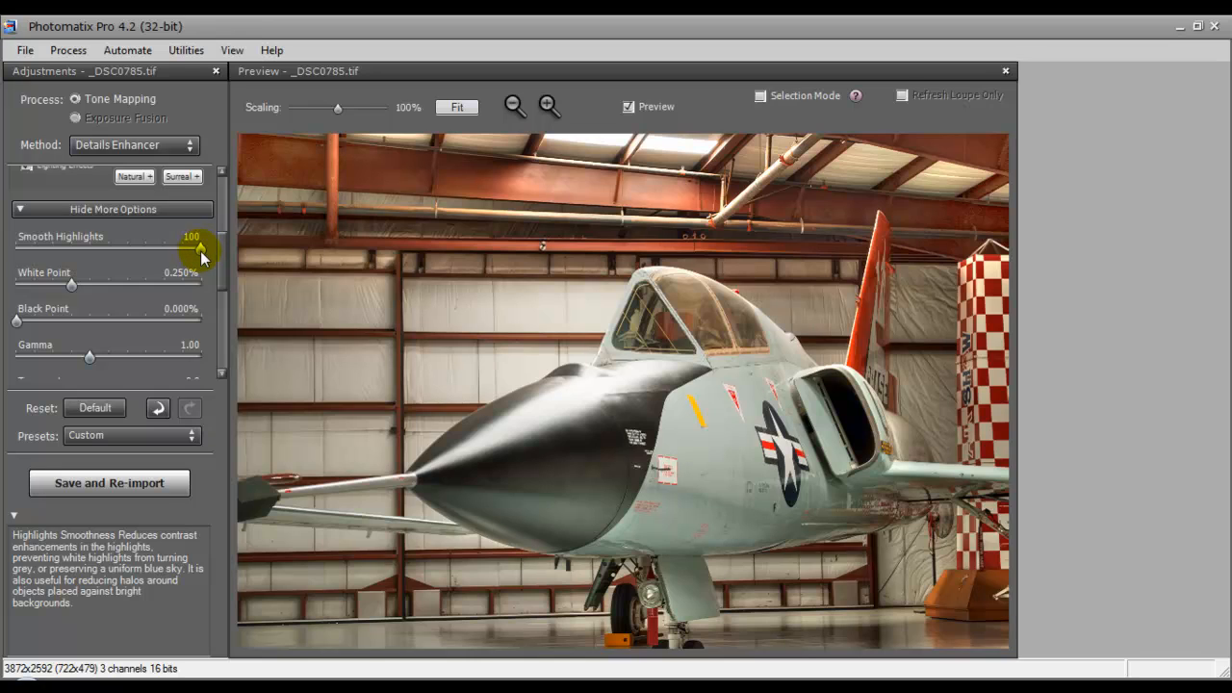
drag(202, 253, 14, 253)
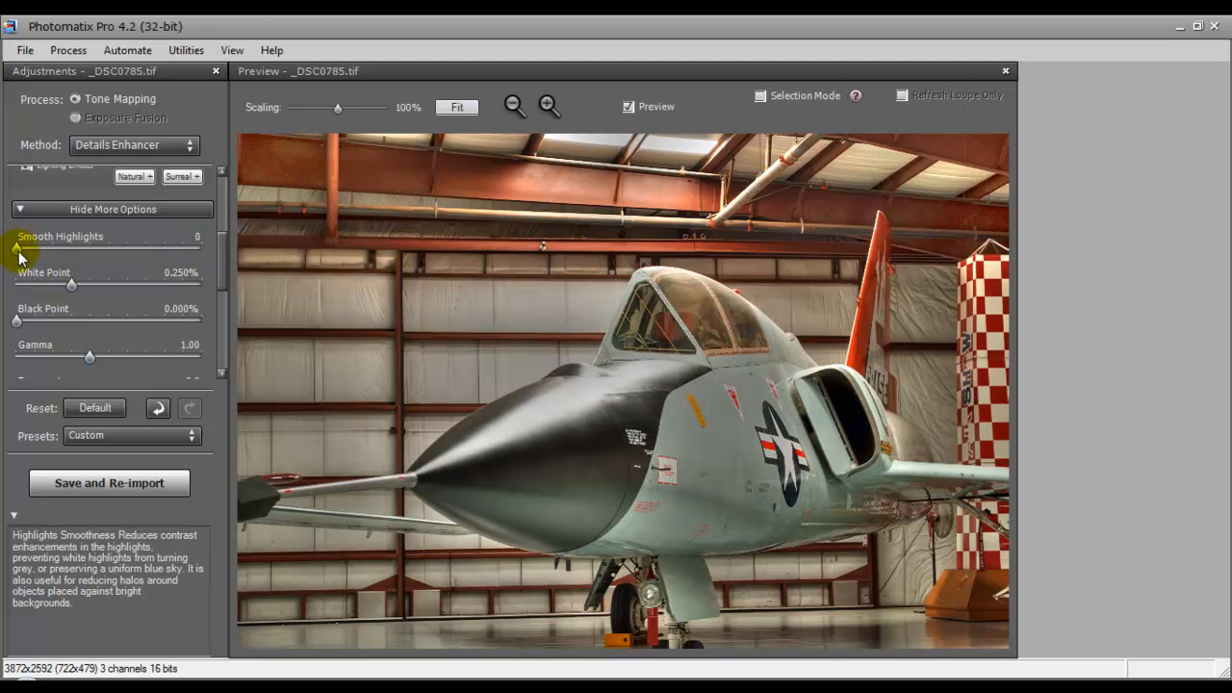
drag(16, 248, 33, 248)
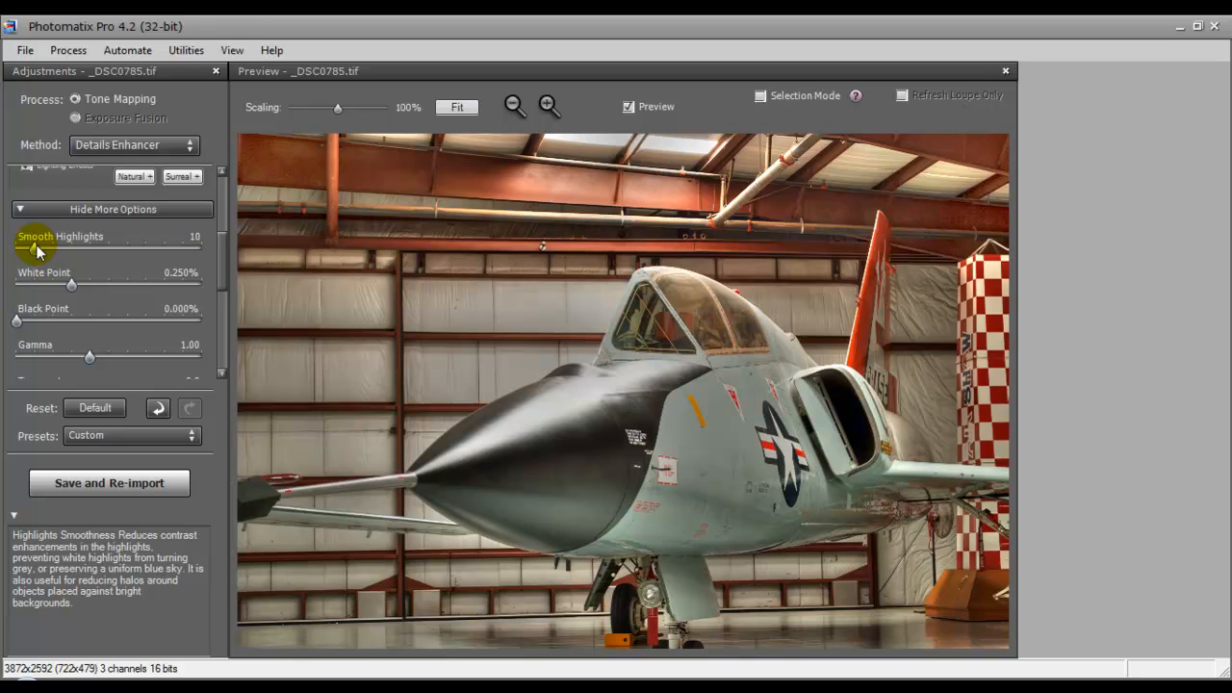
mouse_move(75, 289)
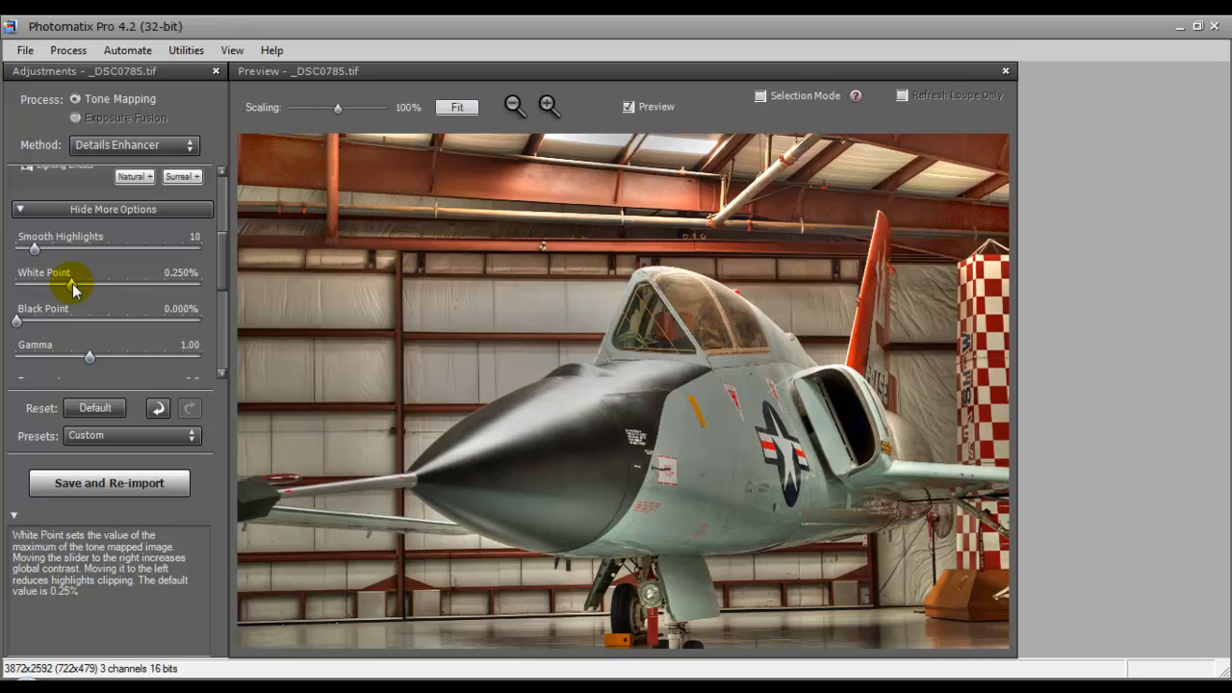
Test White Point up to 10%, return it to 0.250%, and set Black Point to 0.250%
drag(72, 291, 14, 291)
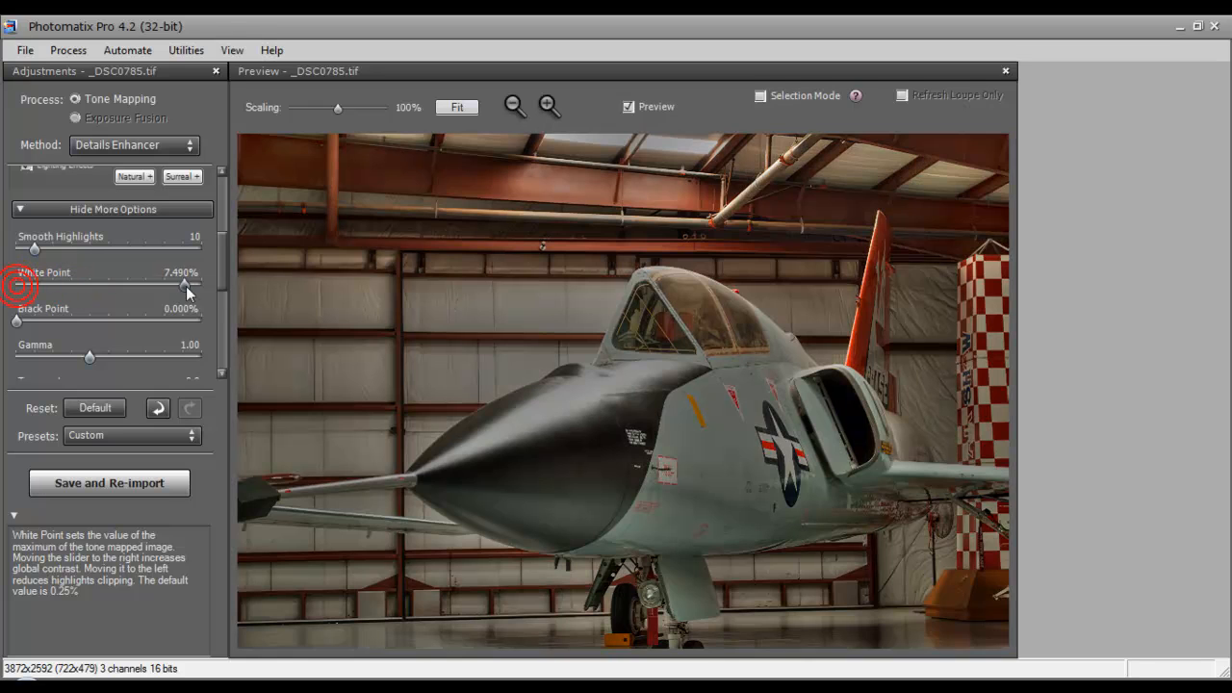
drag(187, 289, 207, 289)
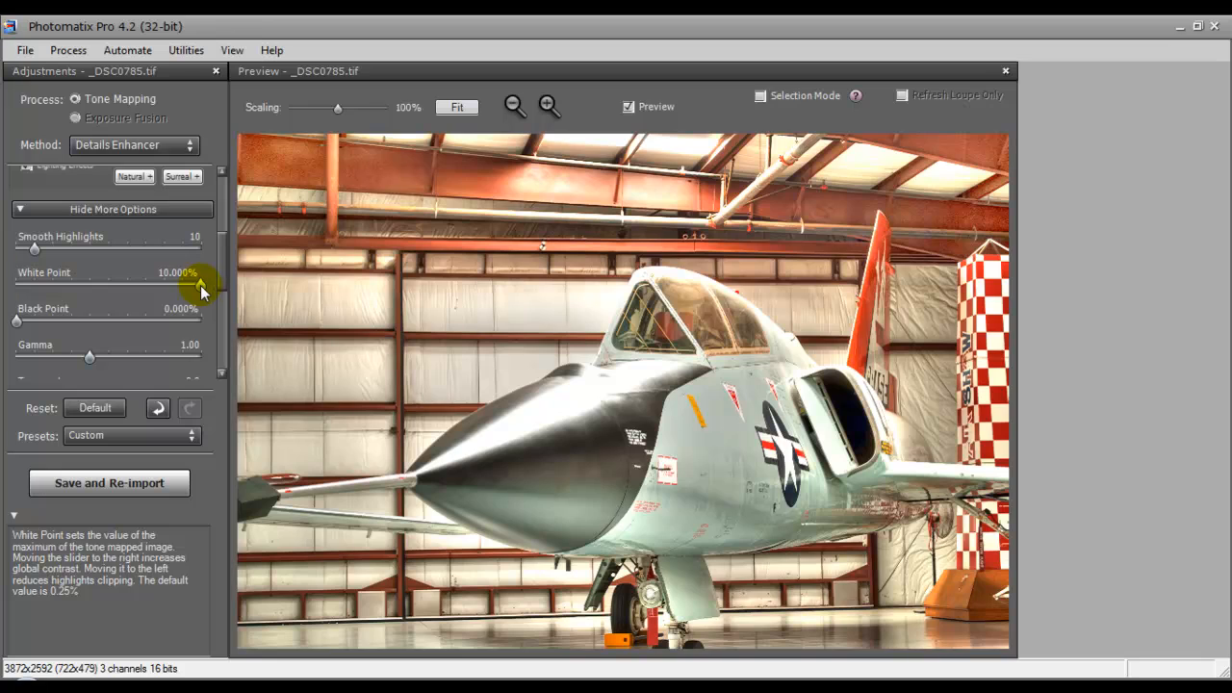
drag(193, 279, 69, 280)
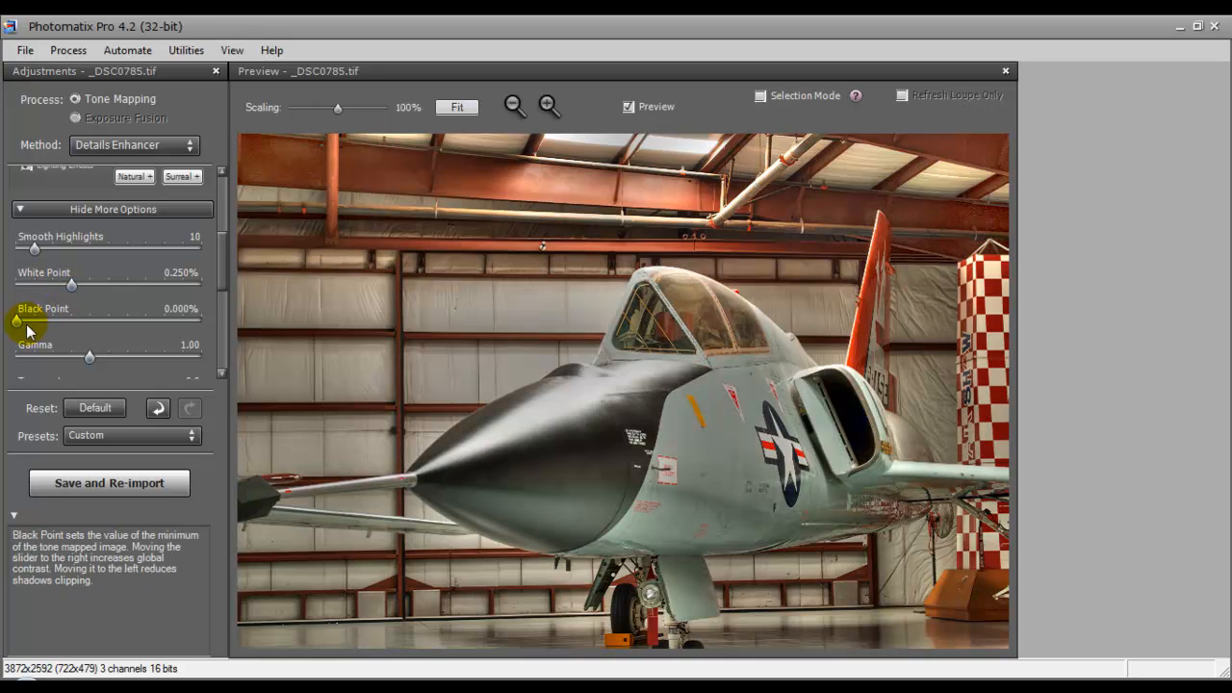
drag(19, 322, 69, 322)
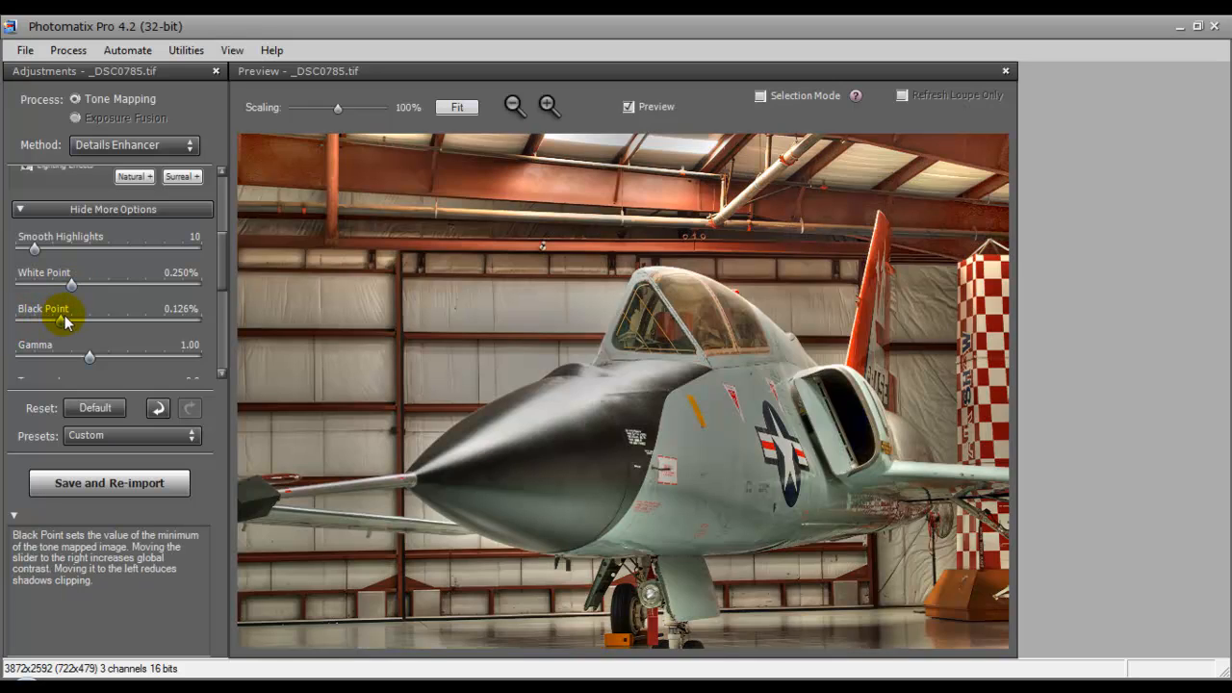
drag(68, 314, 72, 315)
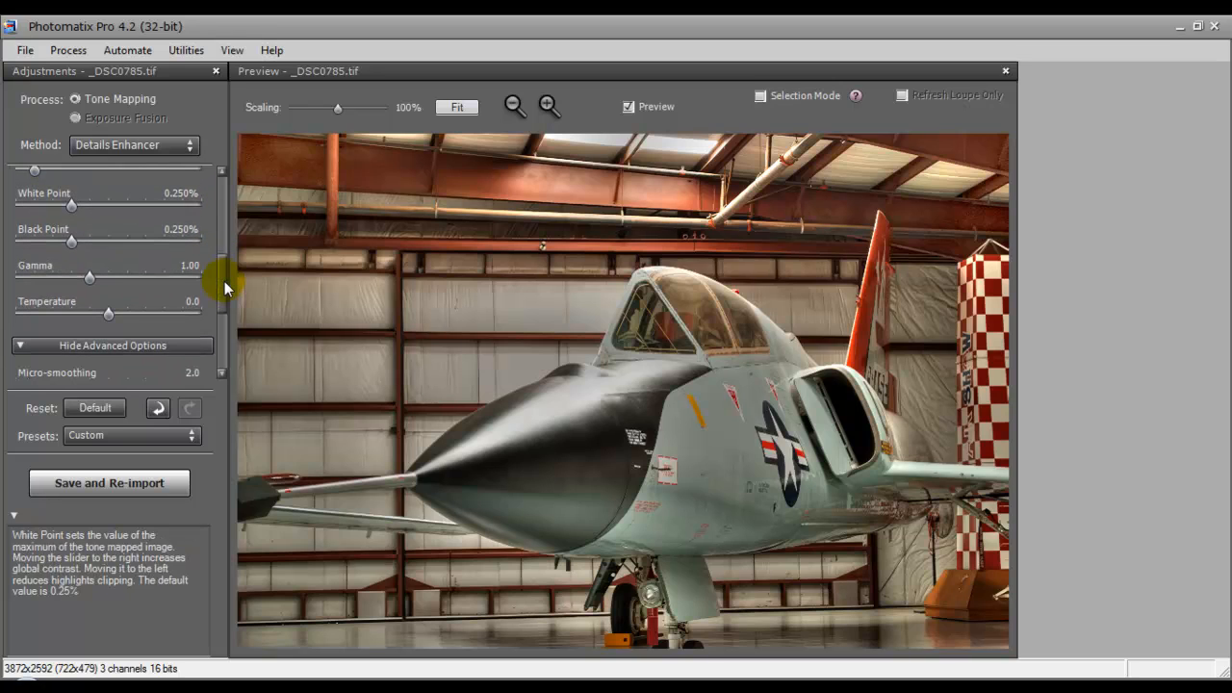
Scroll to Advanced Options and raise Micro-smoothing to 9.8
scroll(down, 3)
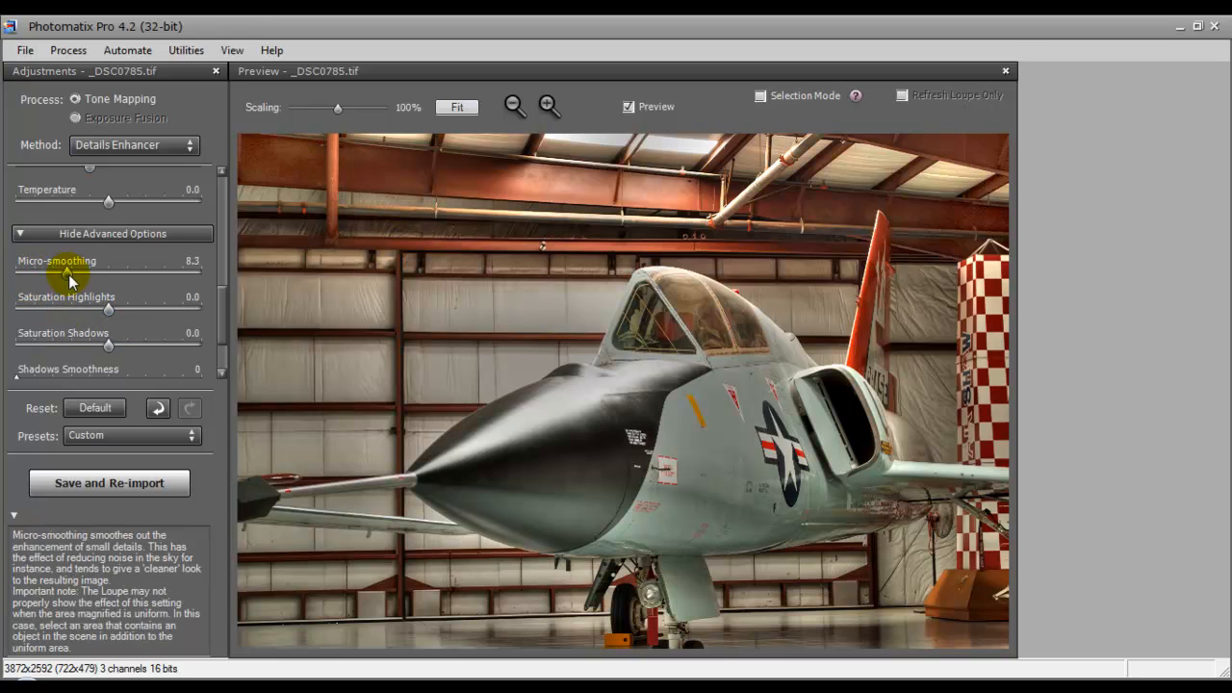
drag(72, 278, 82, 278)
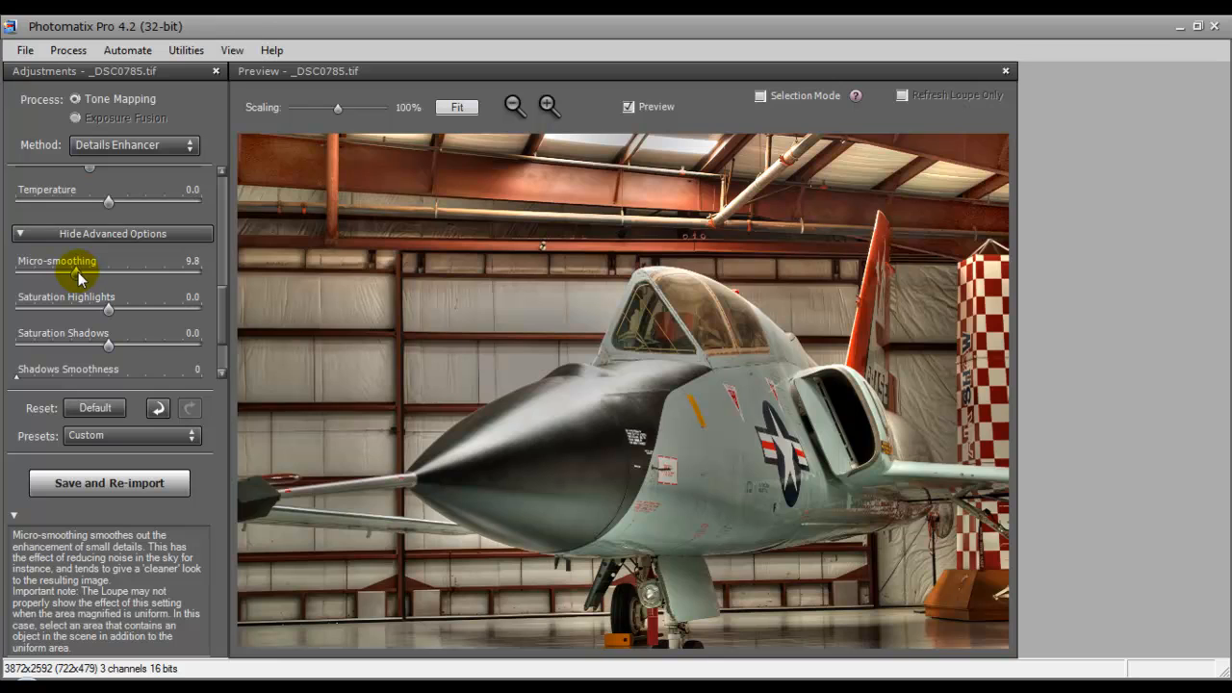
drag(77, 275, 82, 275)
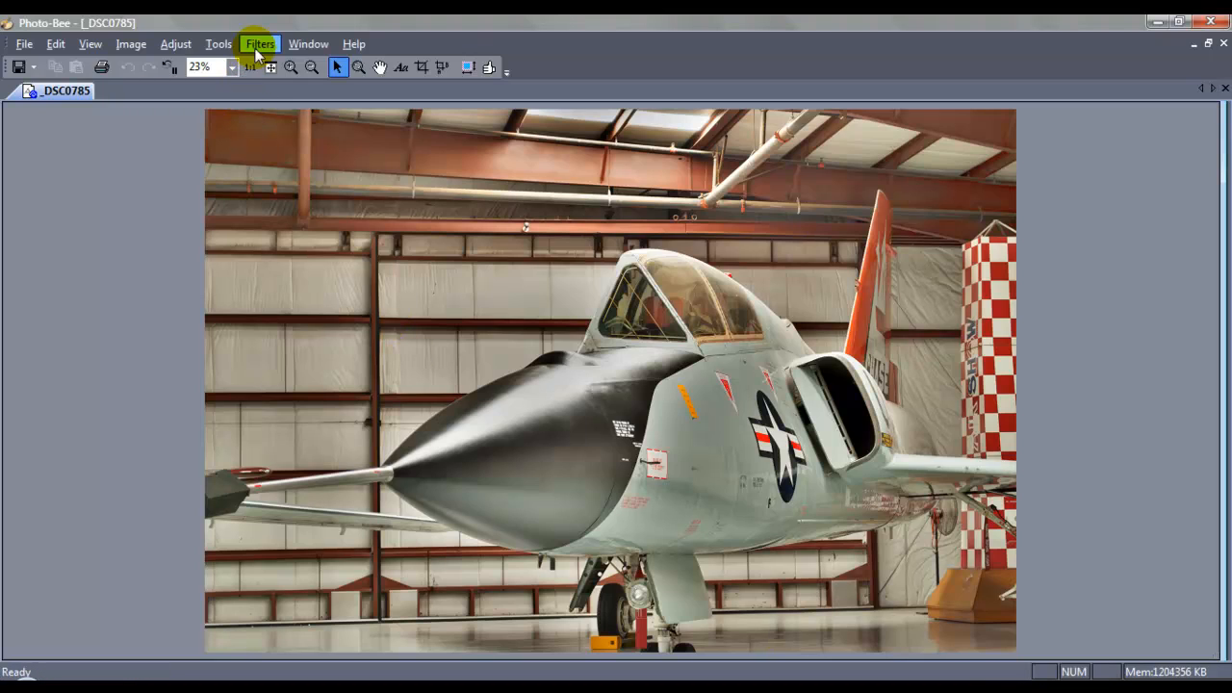
click(259, 44)
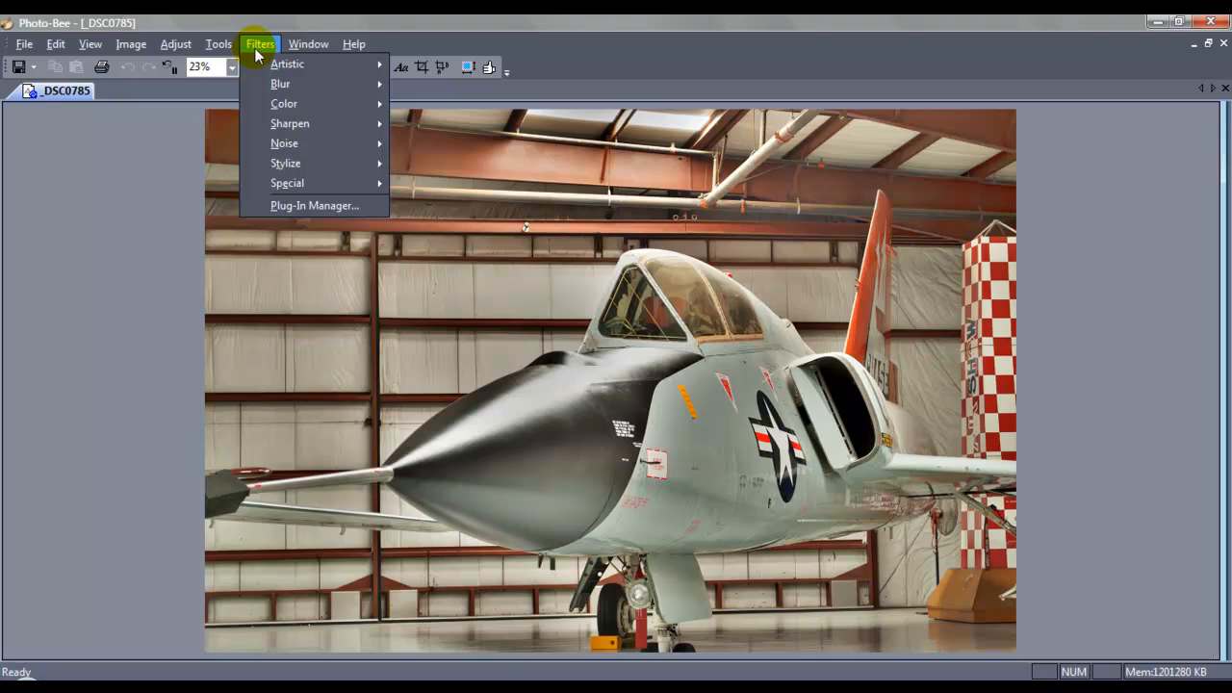
mouse_move(284, 103)
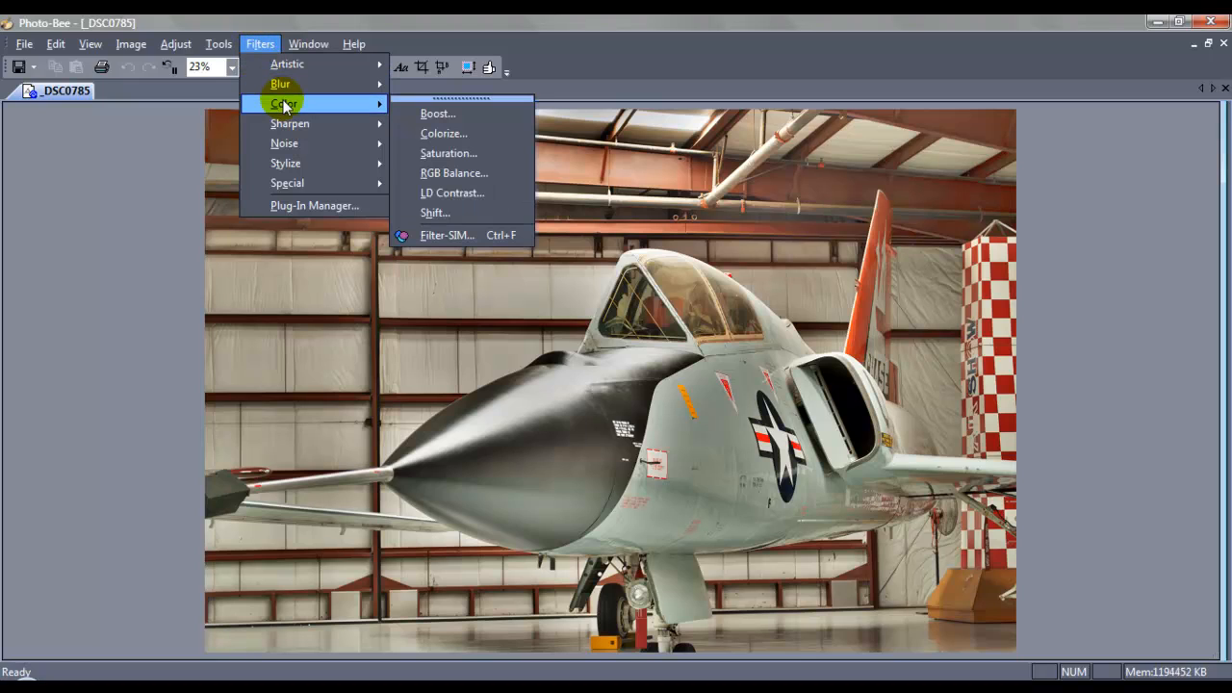
mouse_move(311, 109)
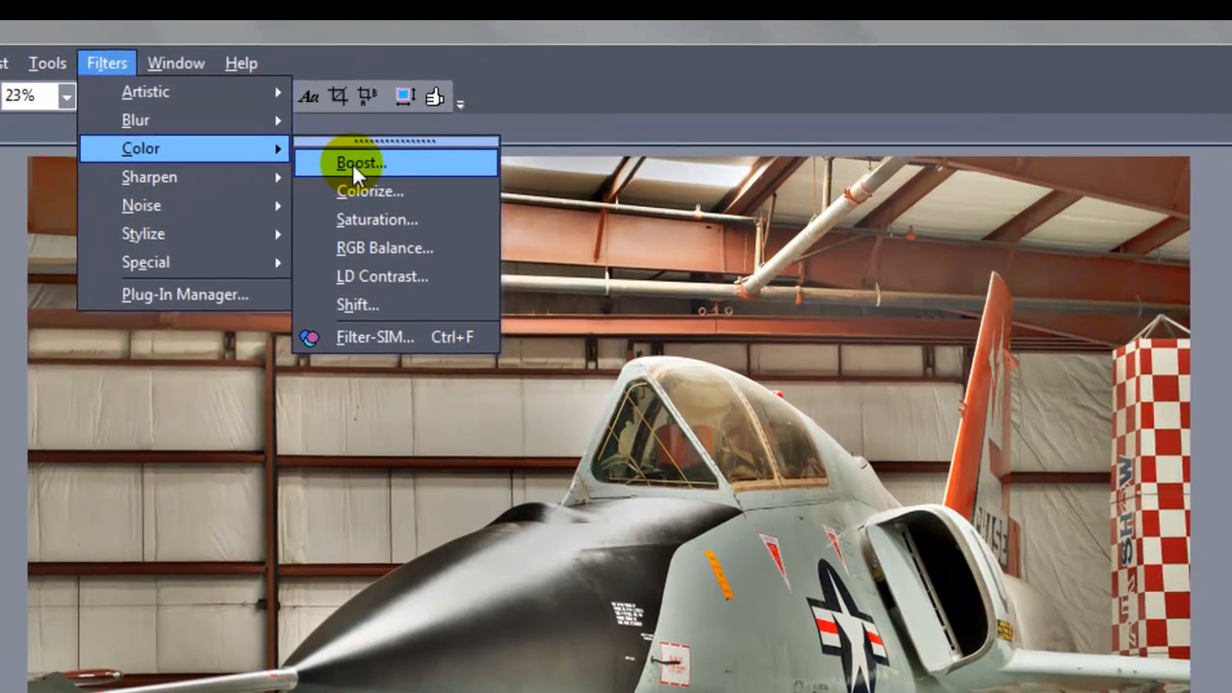
mouse_move(369, 190)
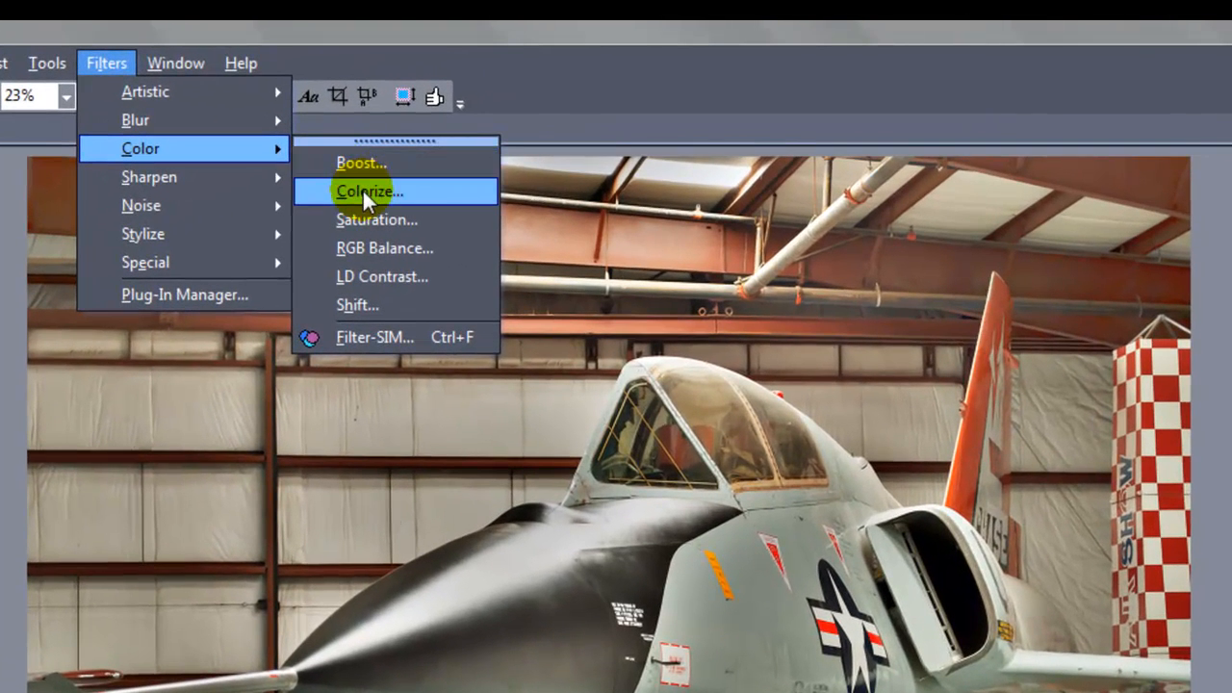
click(360, 161)
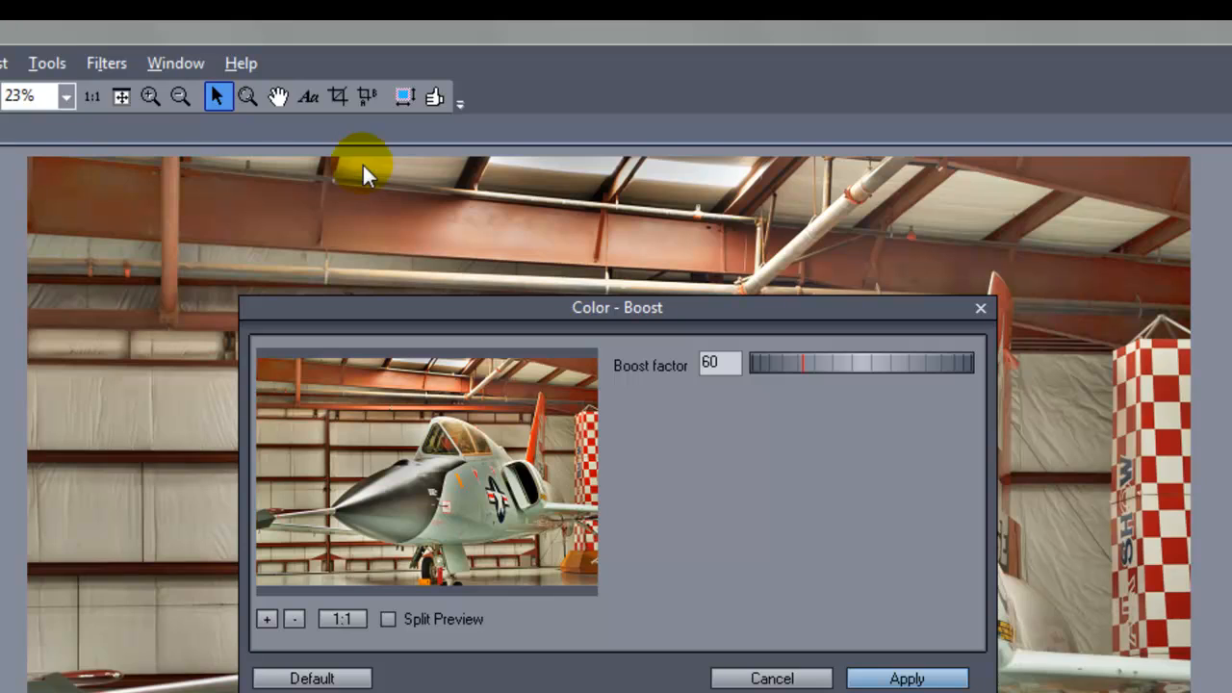
mouse_move(799, 376)
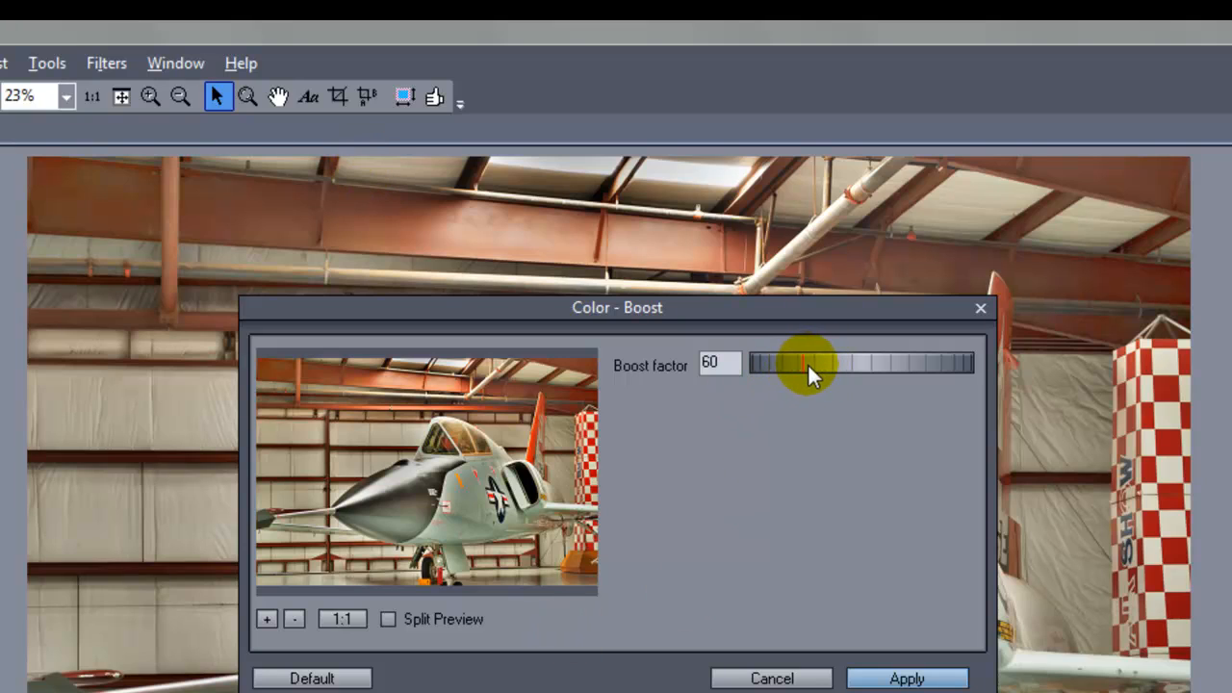
drag(803, 364, 919, 364)
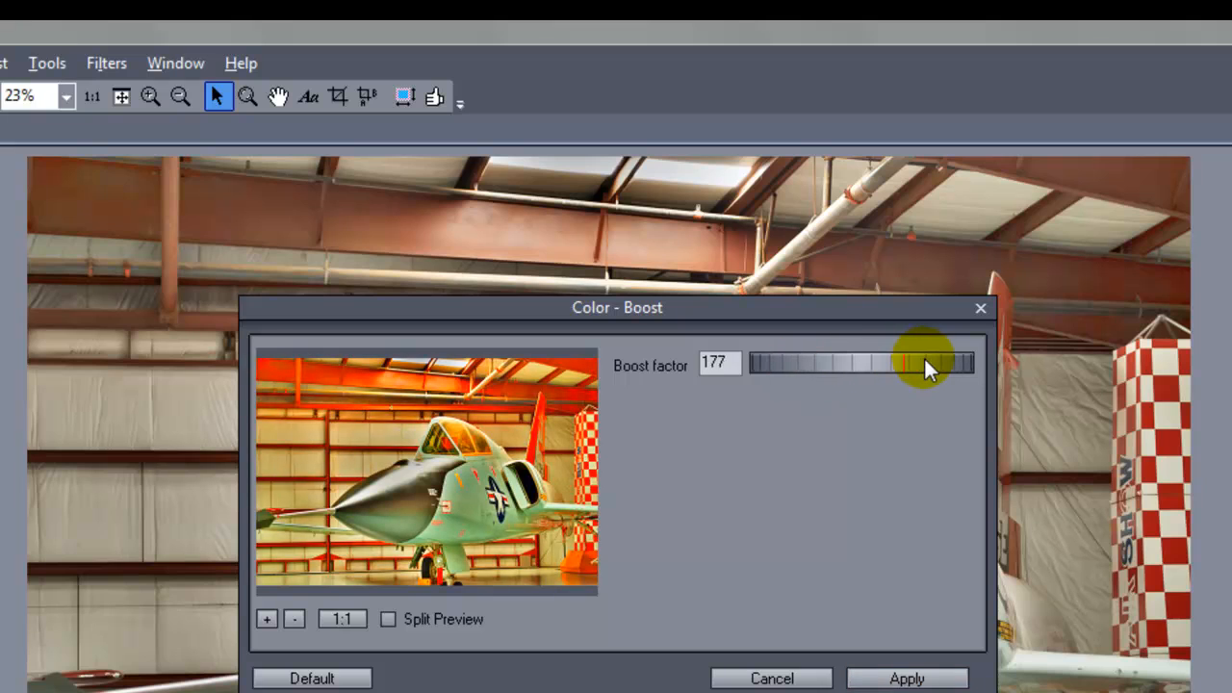
drag(924, 364, 881, 364)
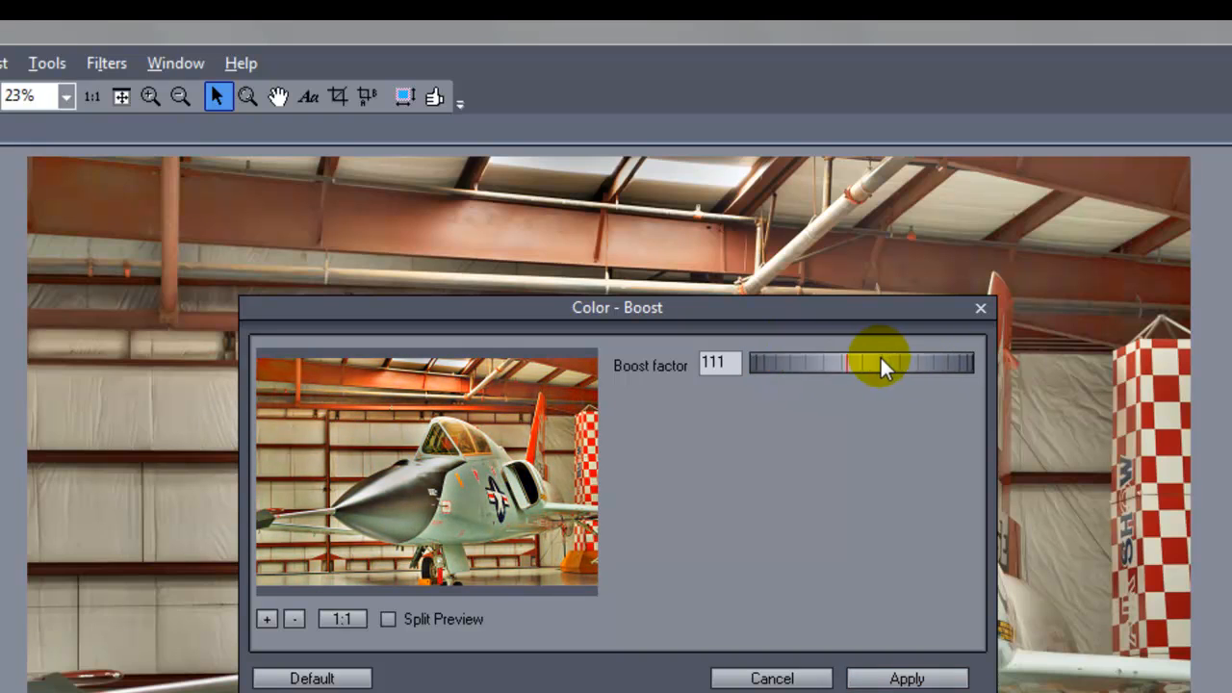
drag(881, 364, 794, 363)
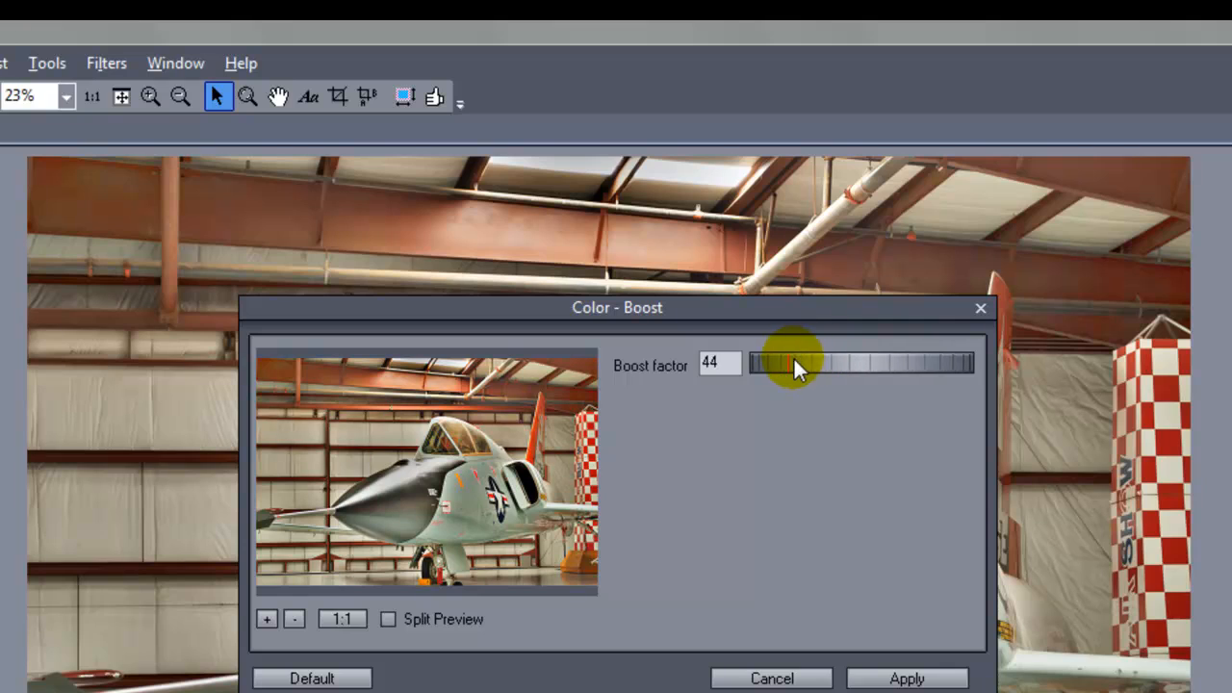
drag(797, 363, 881, 363)
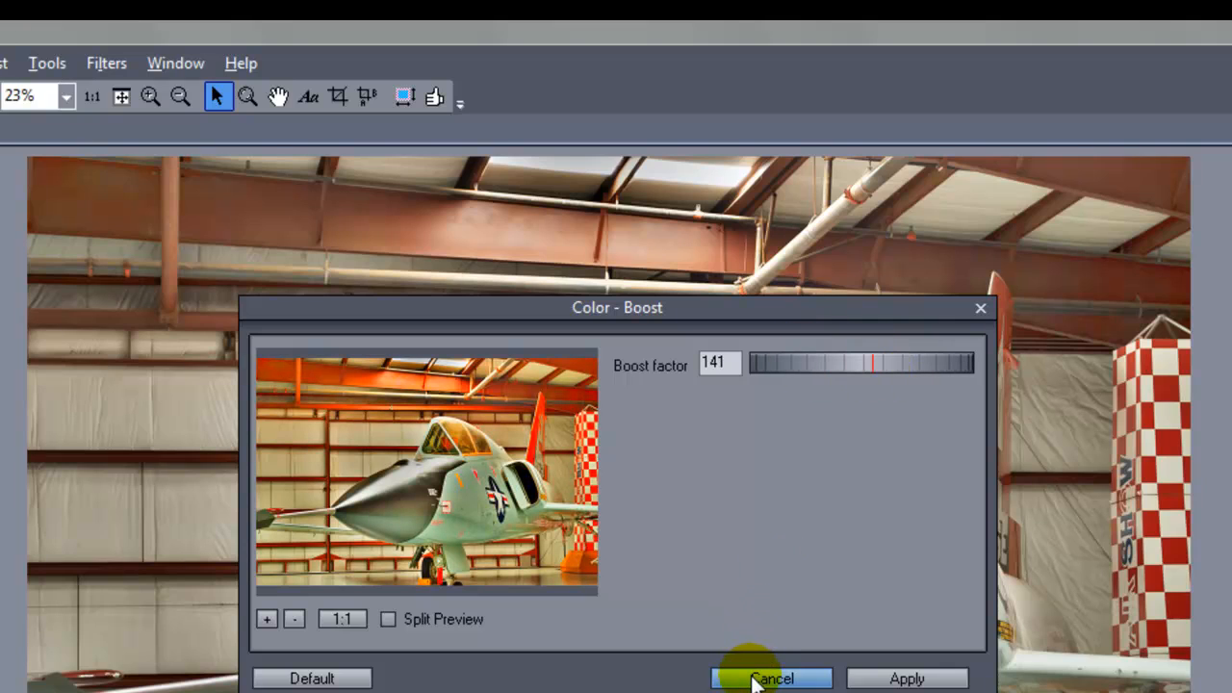
click(770, 678)
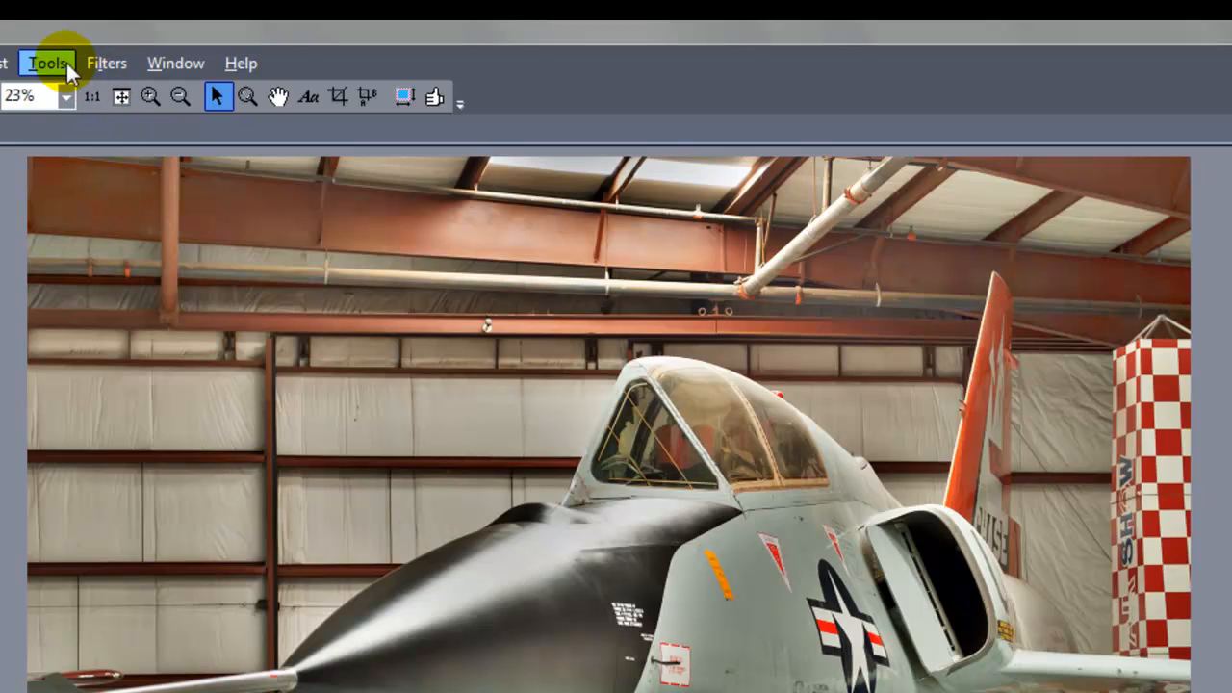
click(105, 63)
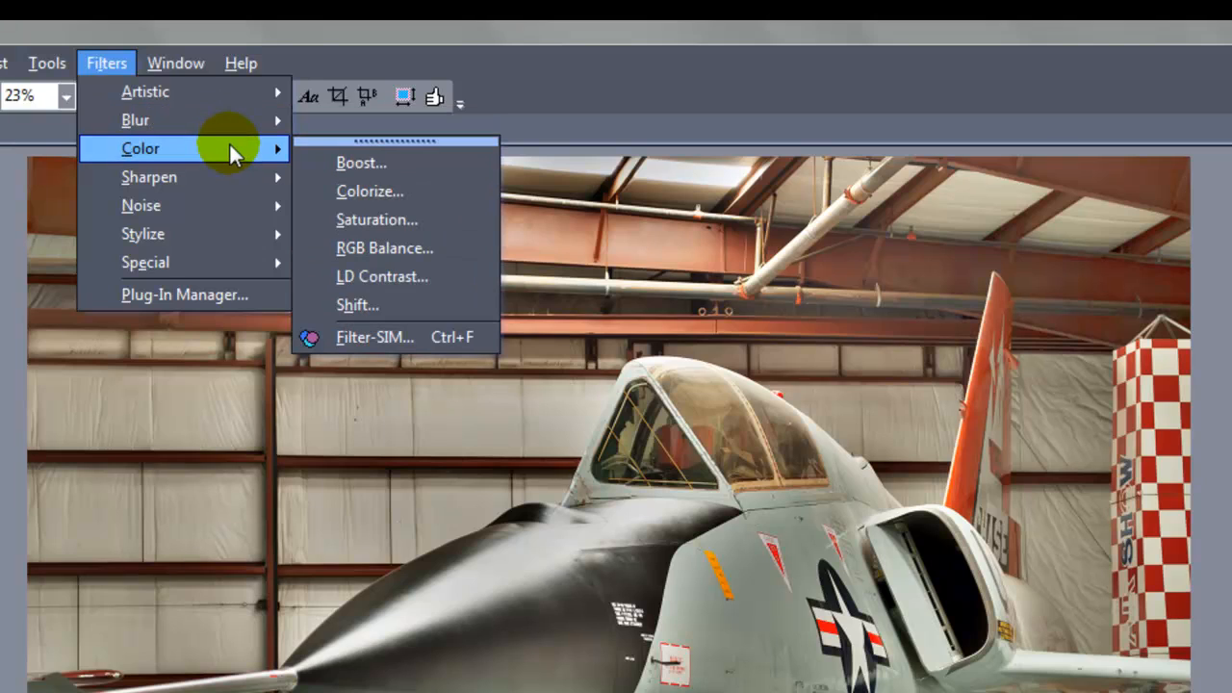
mouse_move(236, 177)
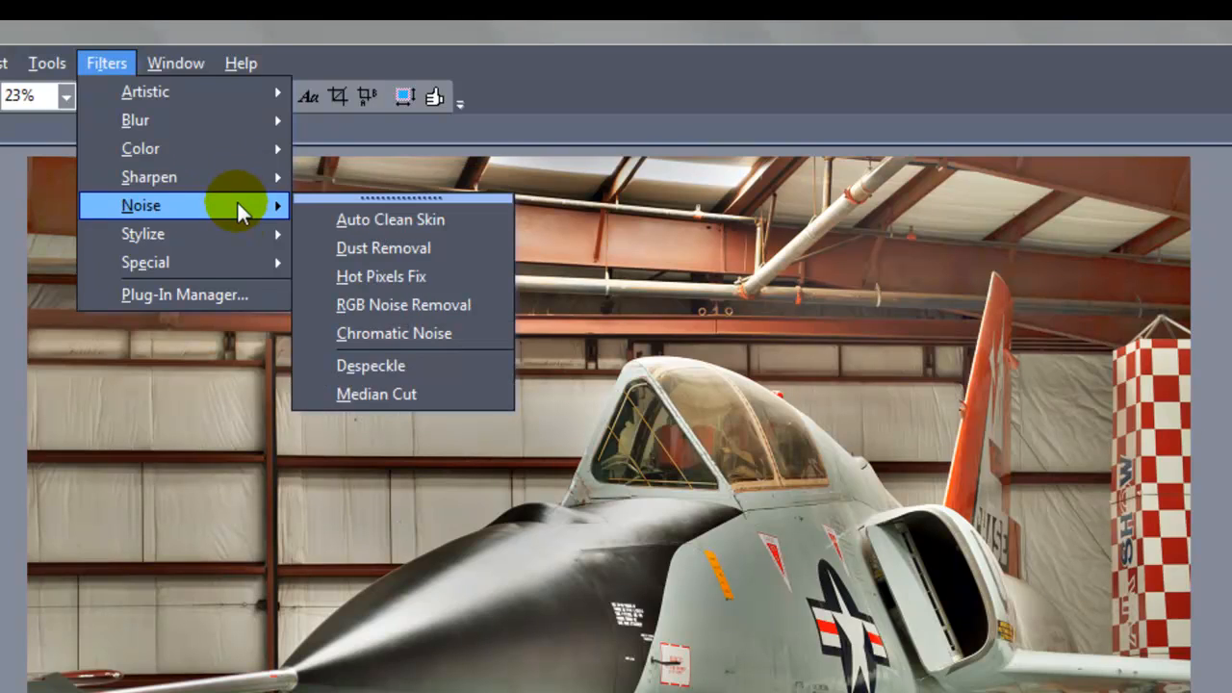
mouse_move(241, 261)
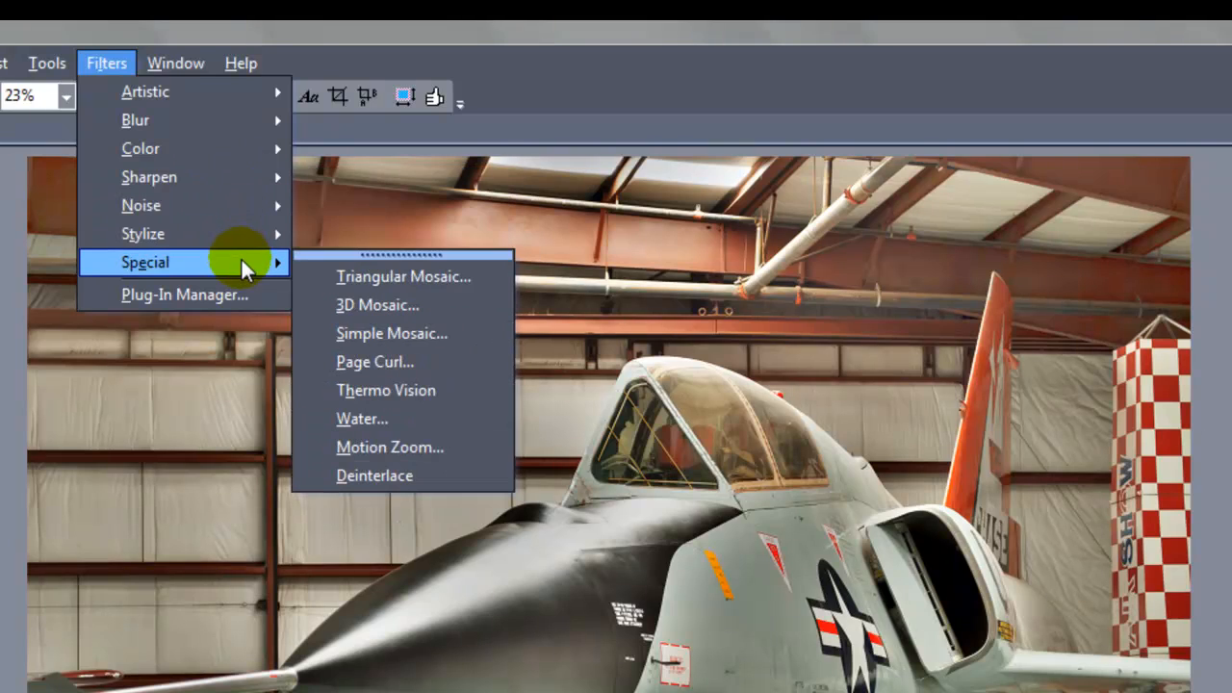
mouse_move(140, 148)
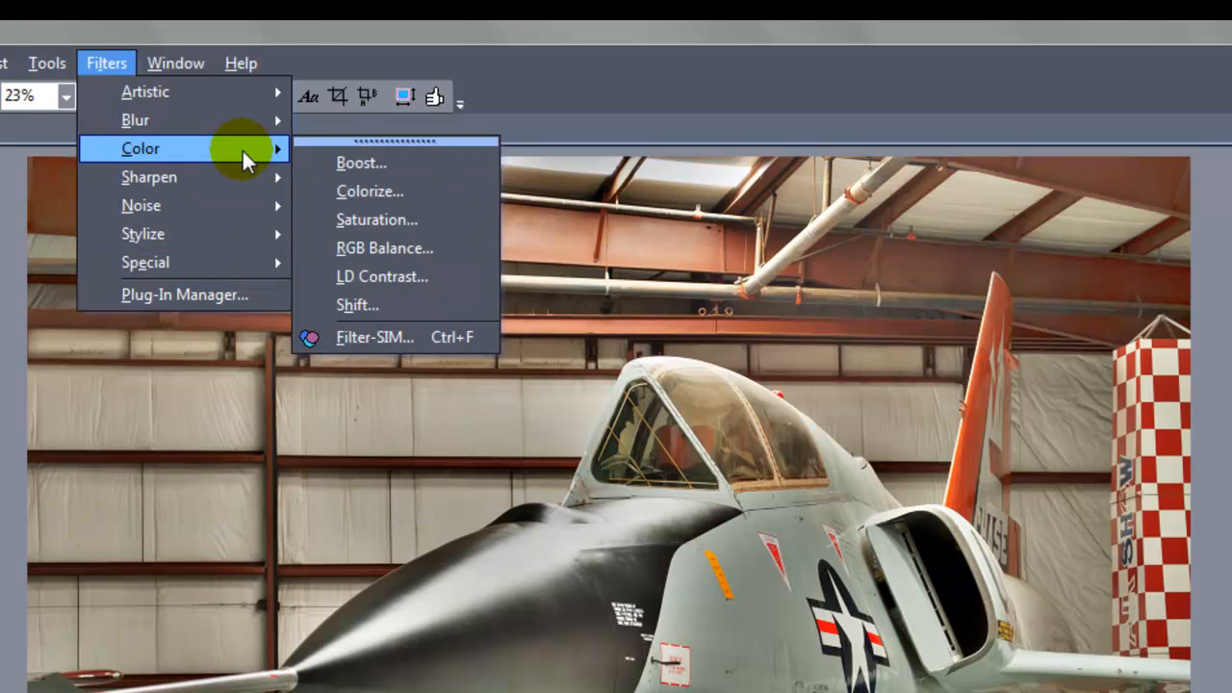
mouse_move(361, 162)
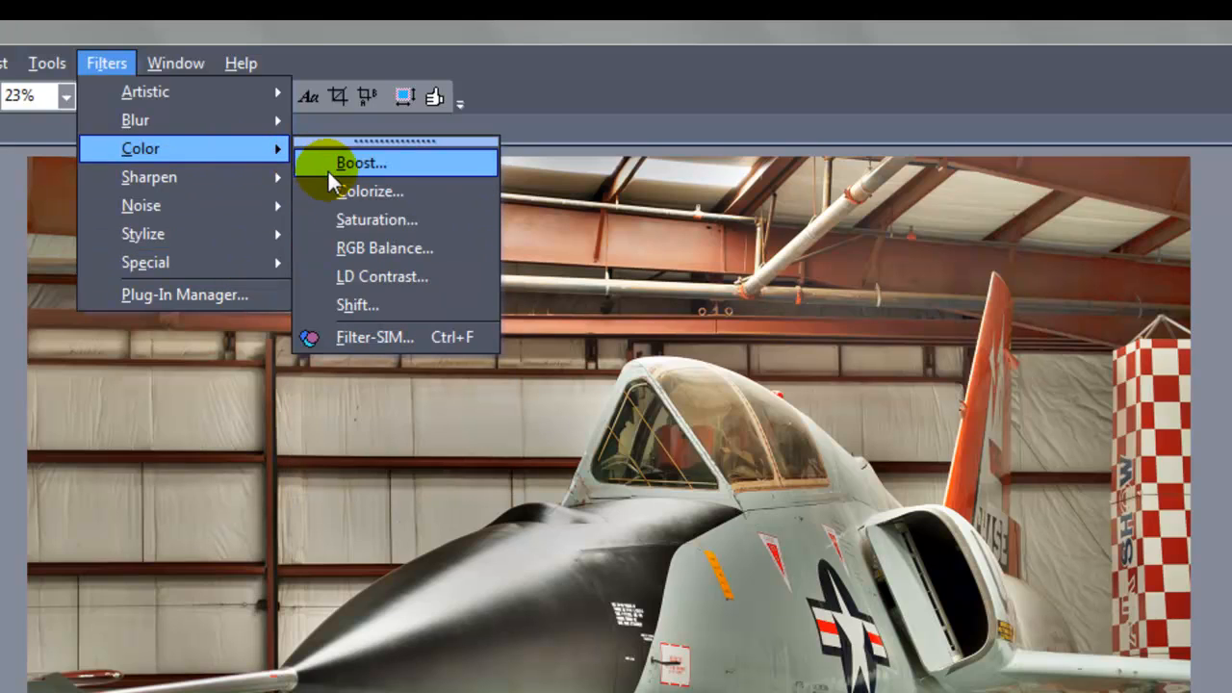
mouse_move(385, 248)
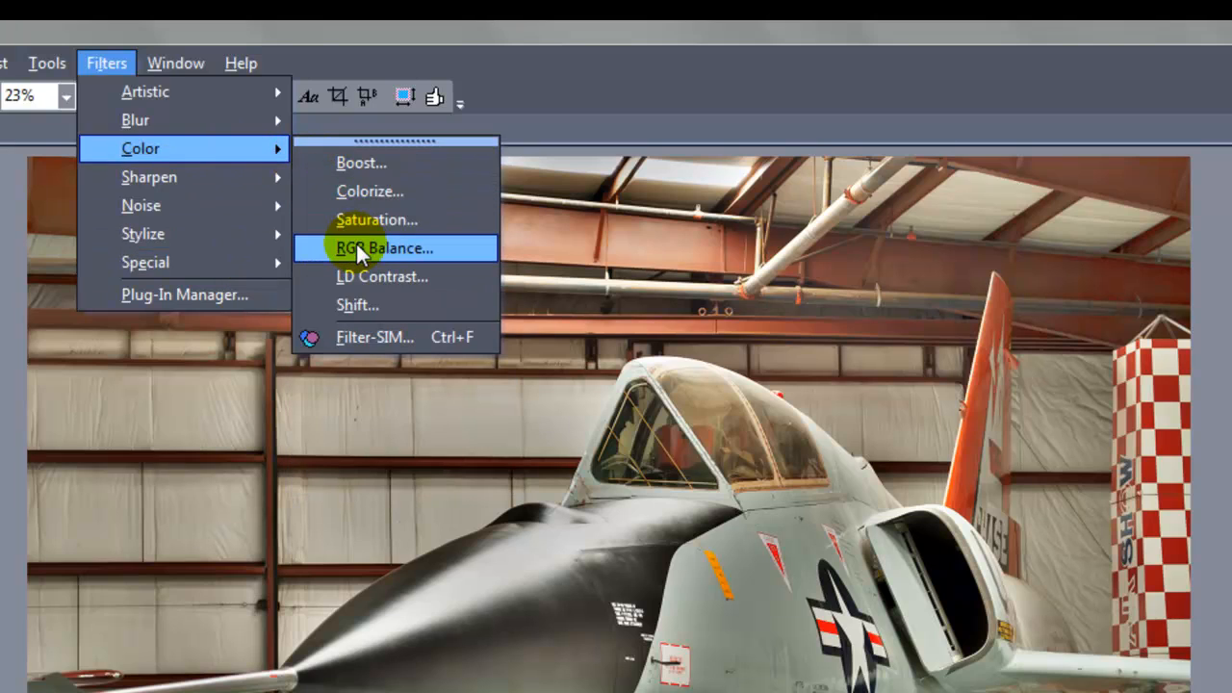
click(387, 247)
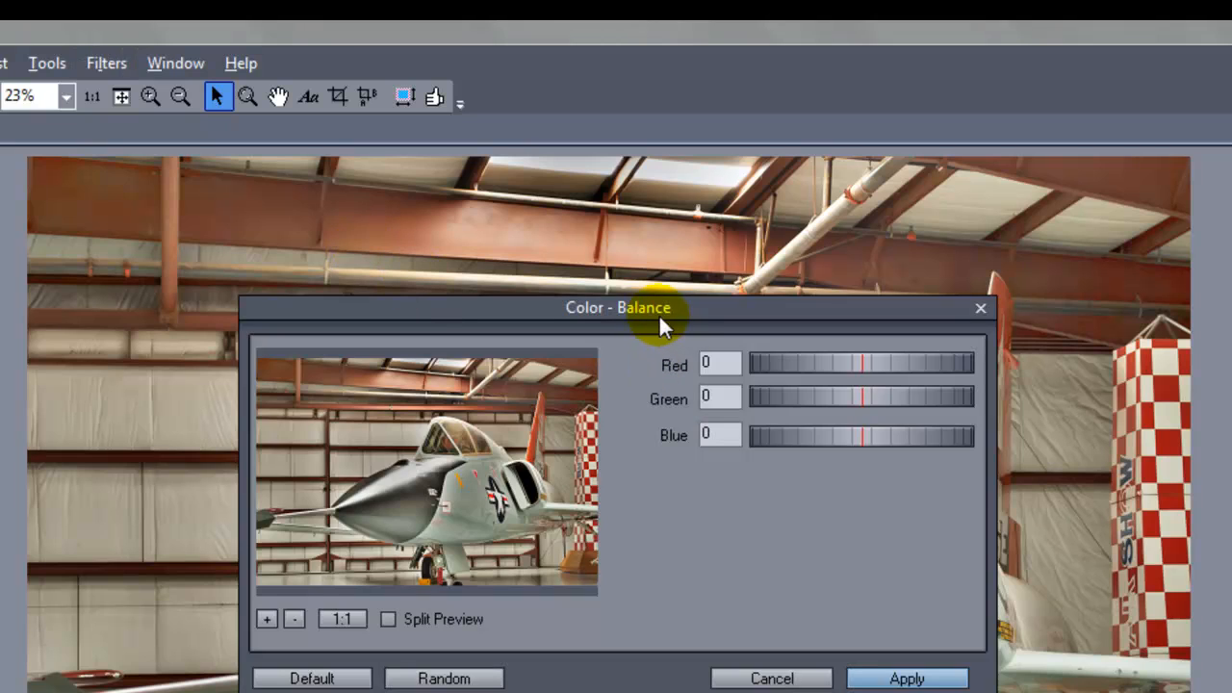
drag(618, 307, 962, 182)
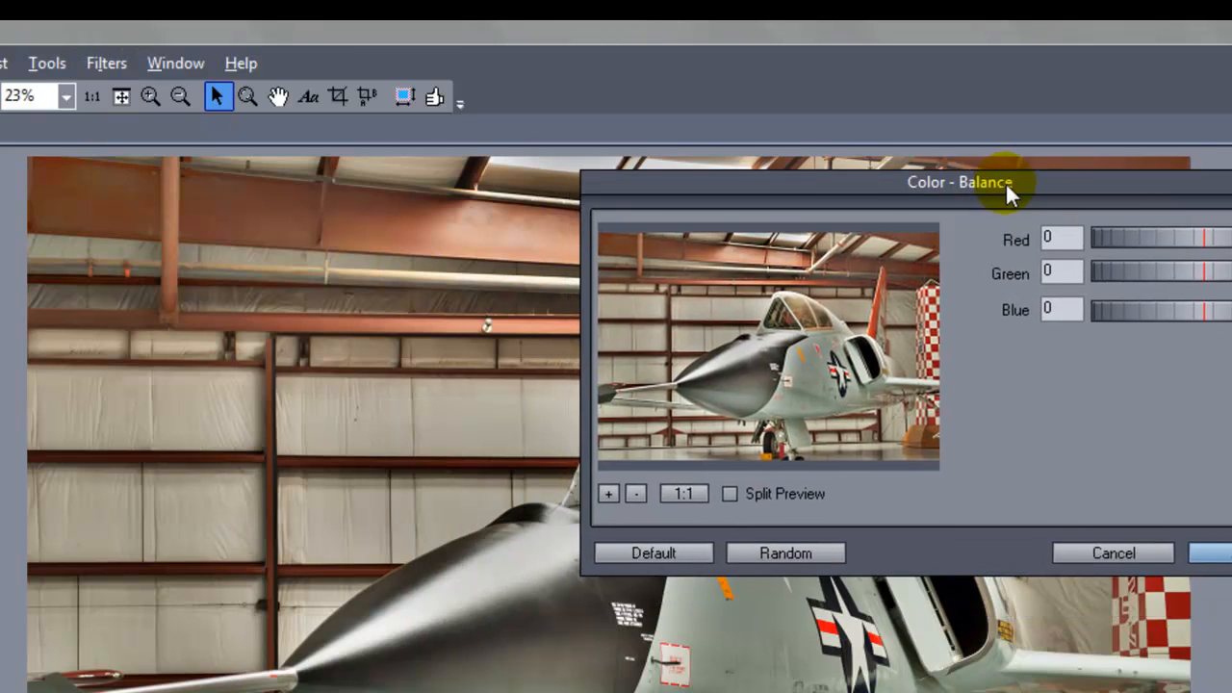
drag(983, 182, 1010, 383)
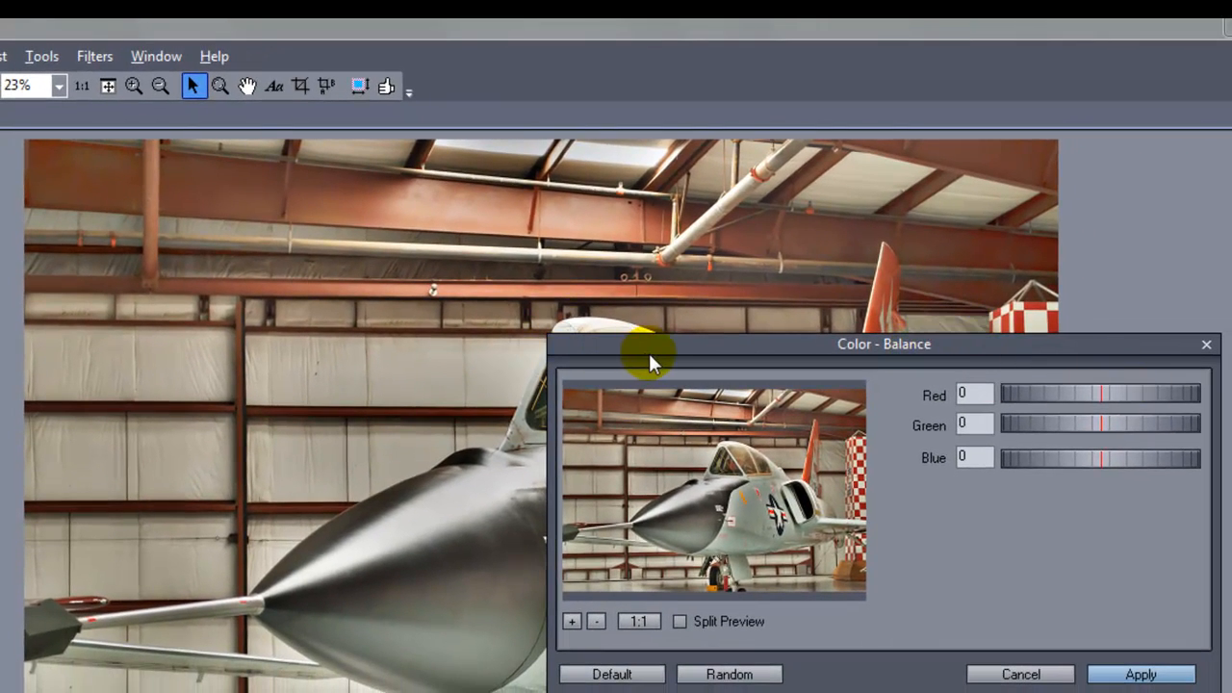
mouse_move(1025, 375)
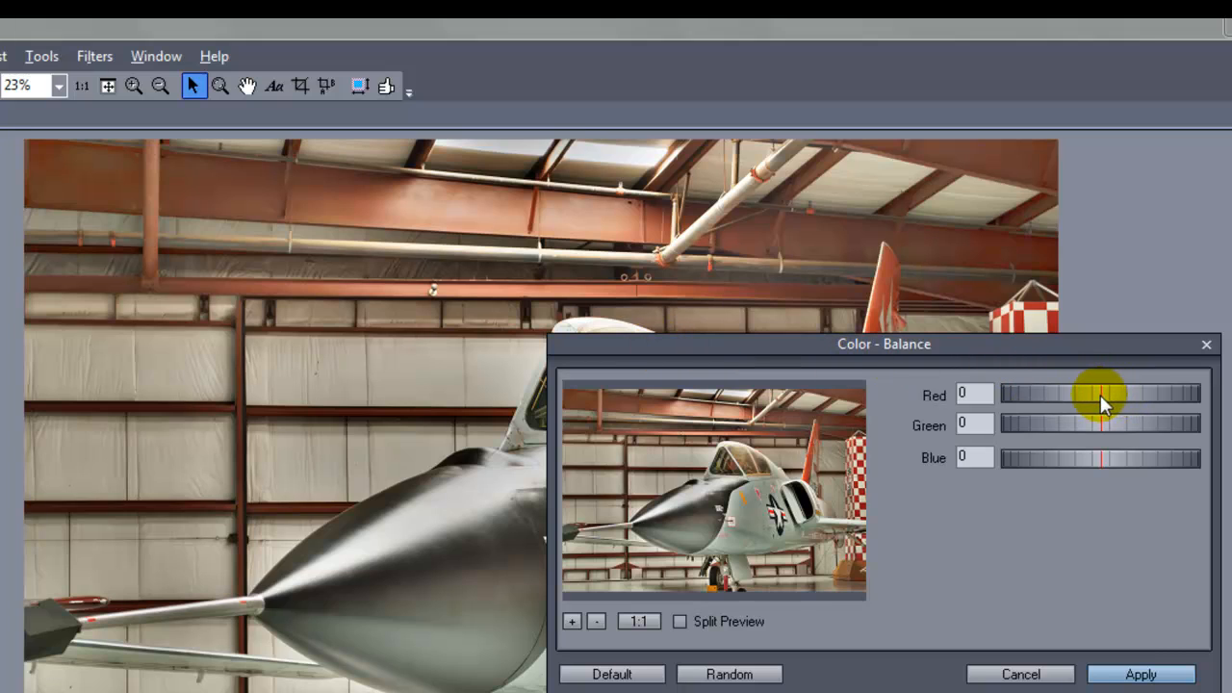
drag(1097, 393, 1124, 392)
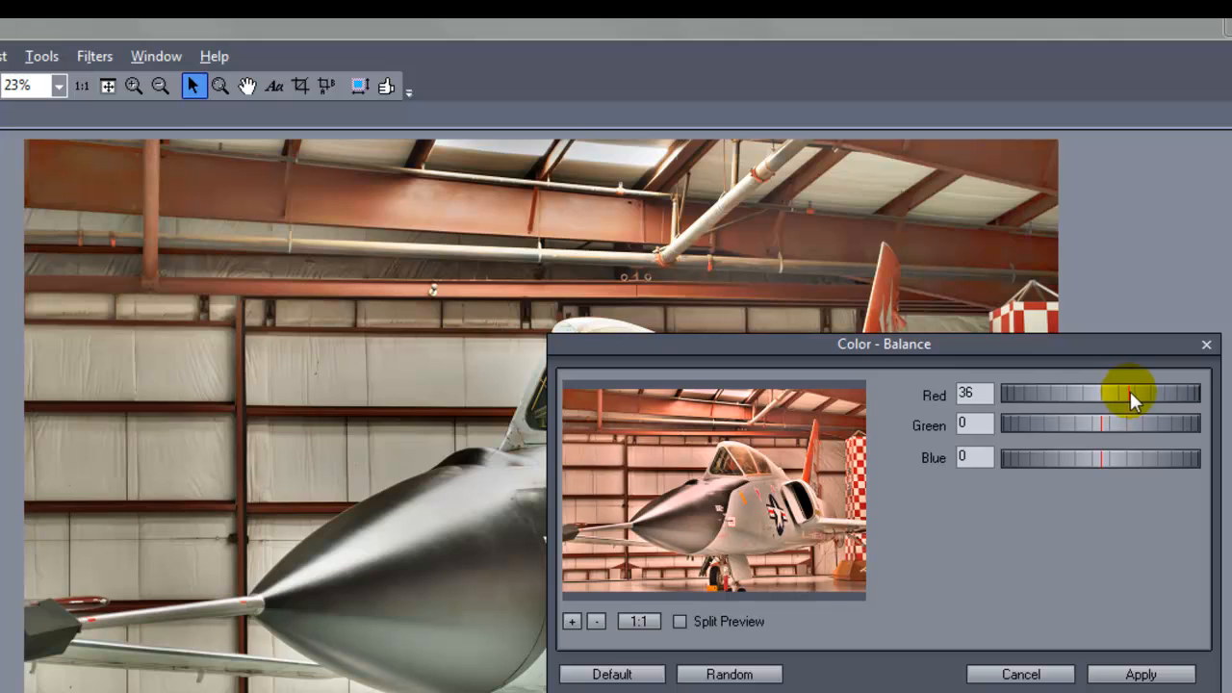
drag(1121, 394, 1136, 393)
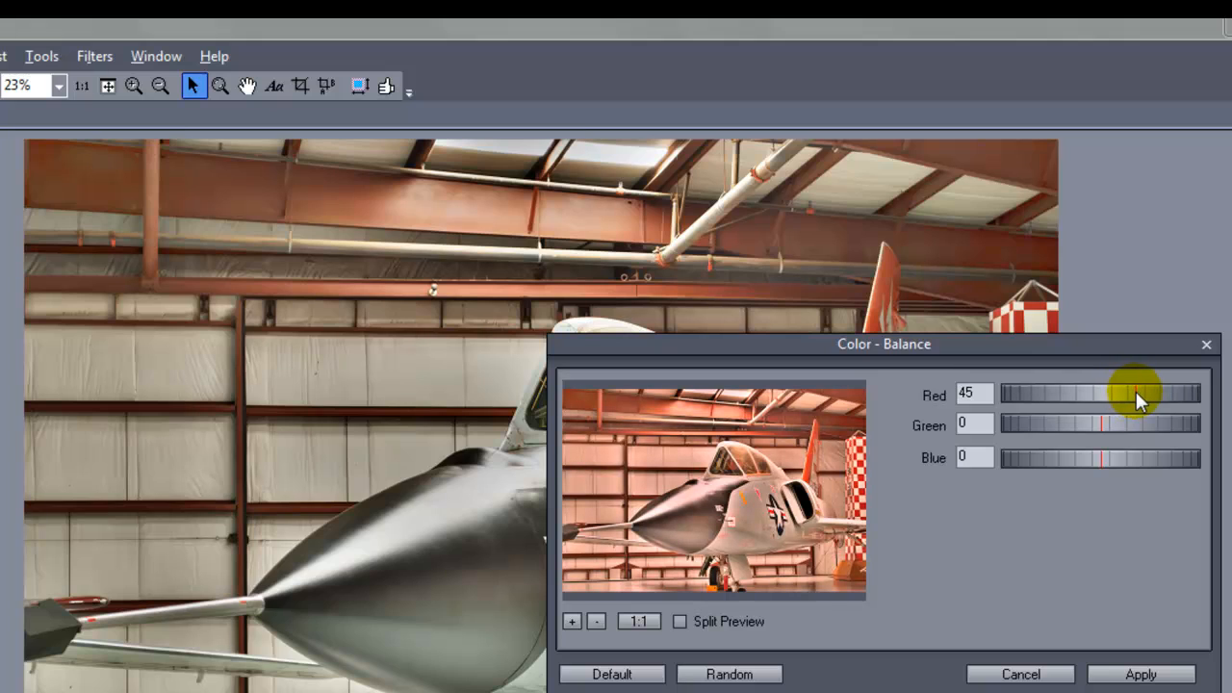
drag(1135, 394, 1131, 394)
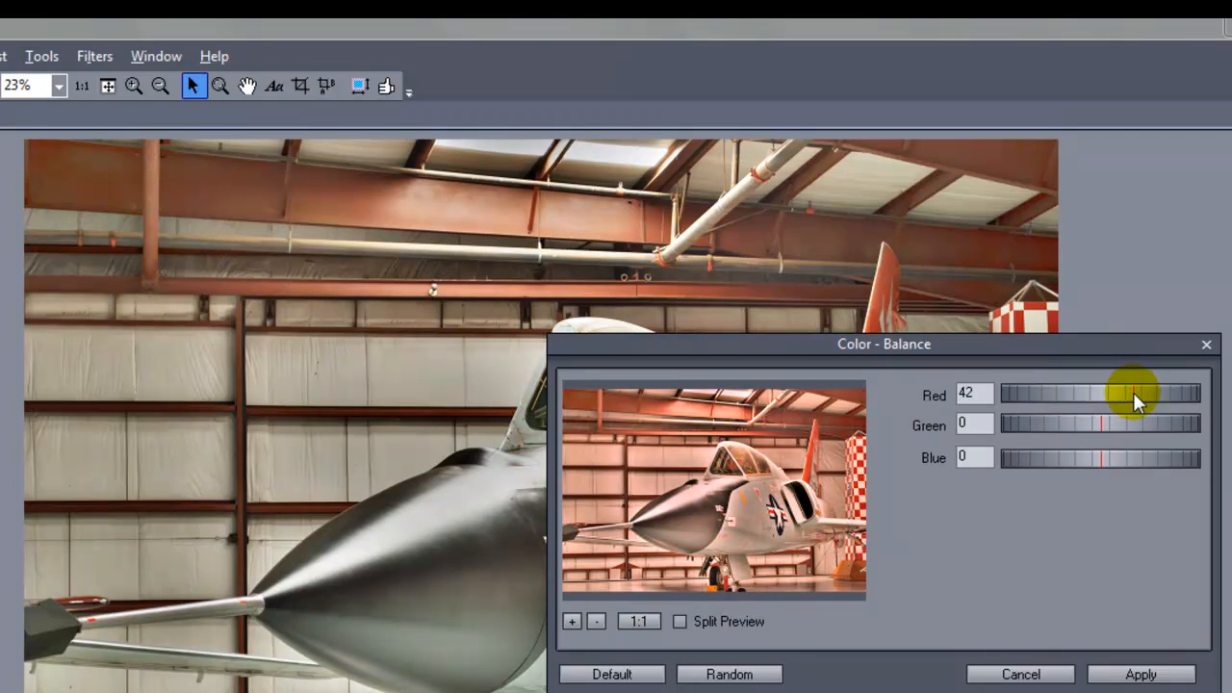
drag(1136, 395, 1098, 395)
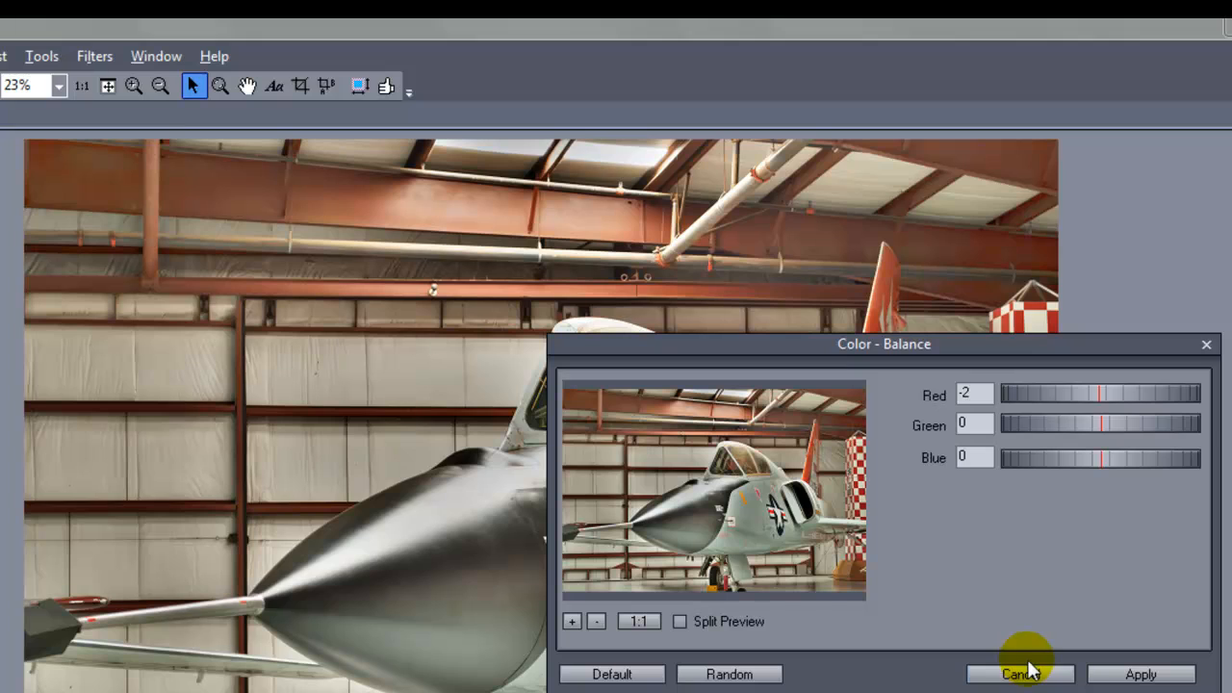
click(1020, 674)
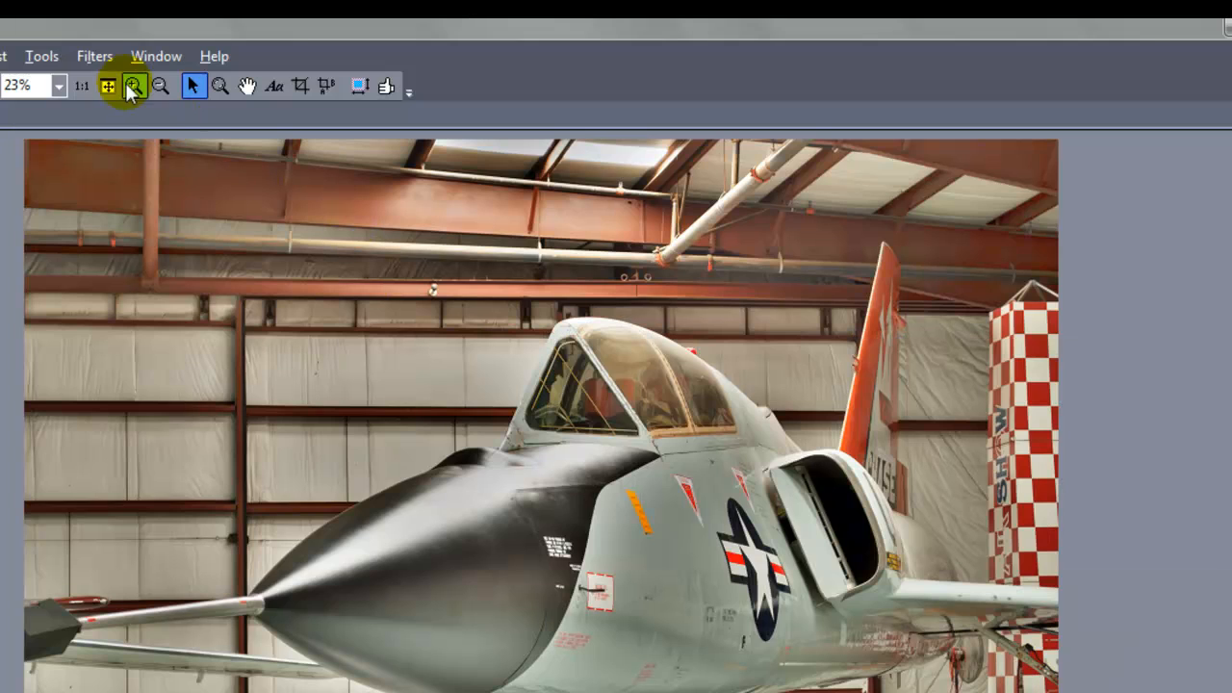
Apply the Color Boost filter to the jet photo at boost factor 60
click(93, 55)
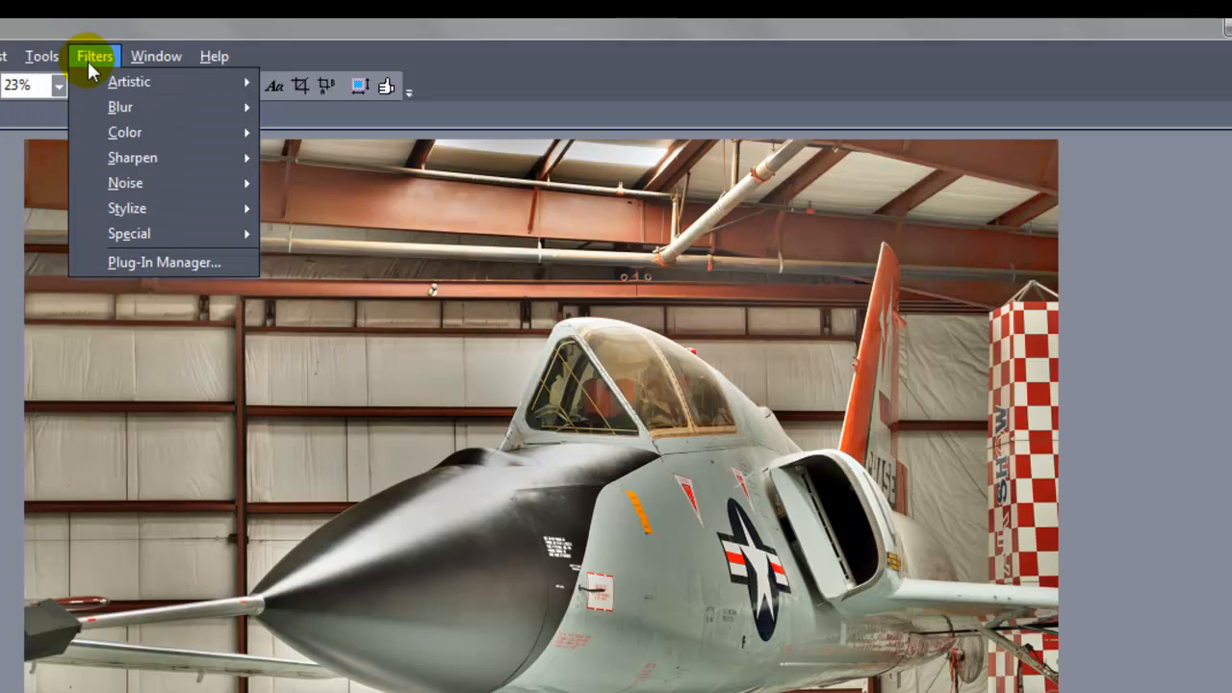
mouse_move(130, 81)
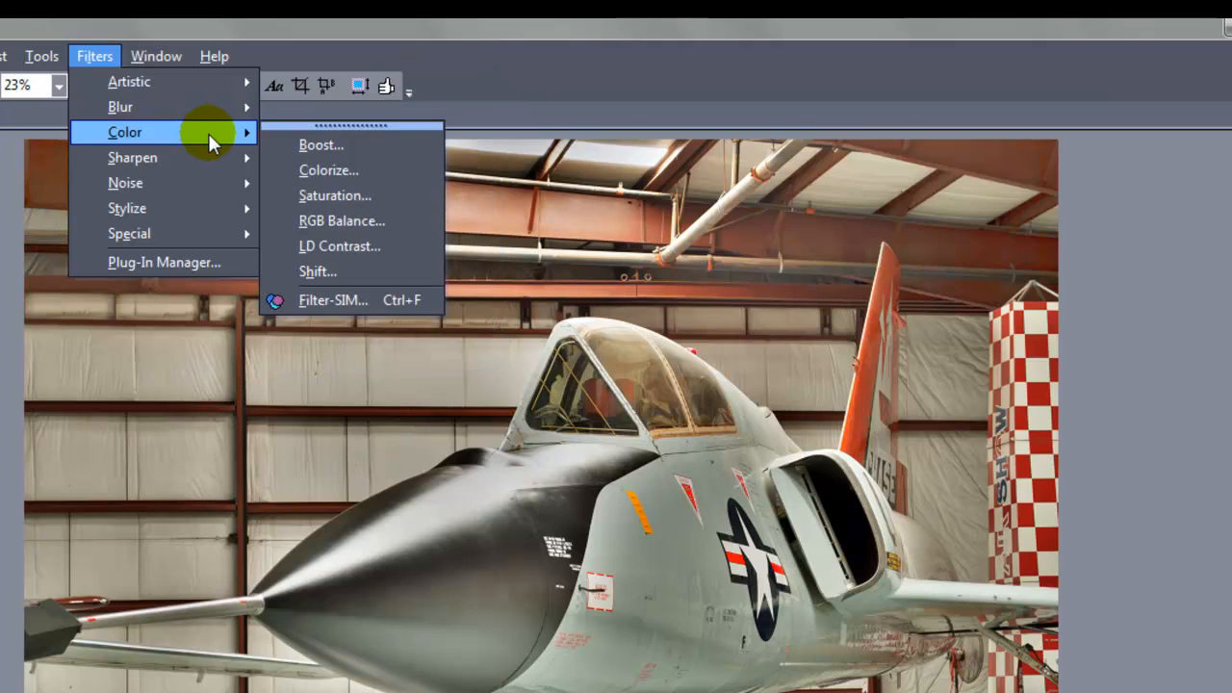
mouse_move(321, 145)
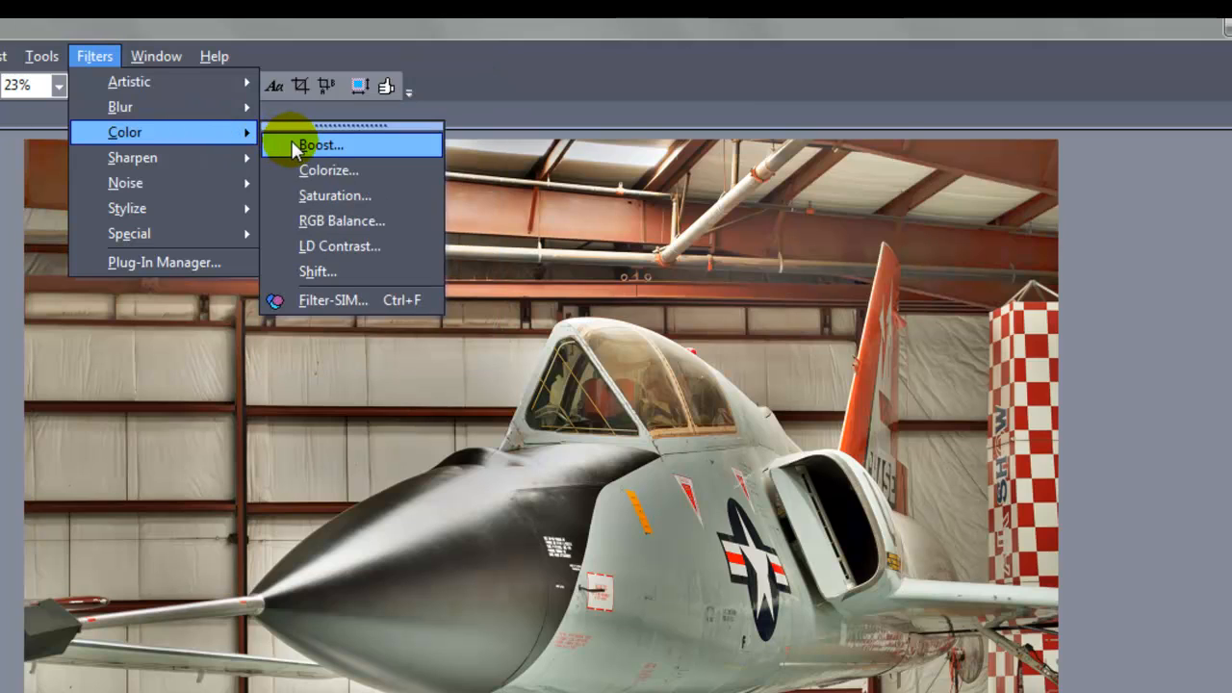
click(321, 145)
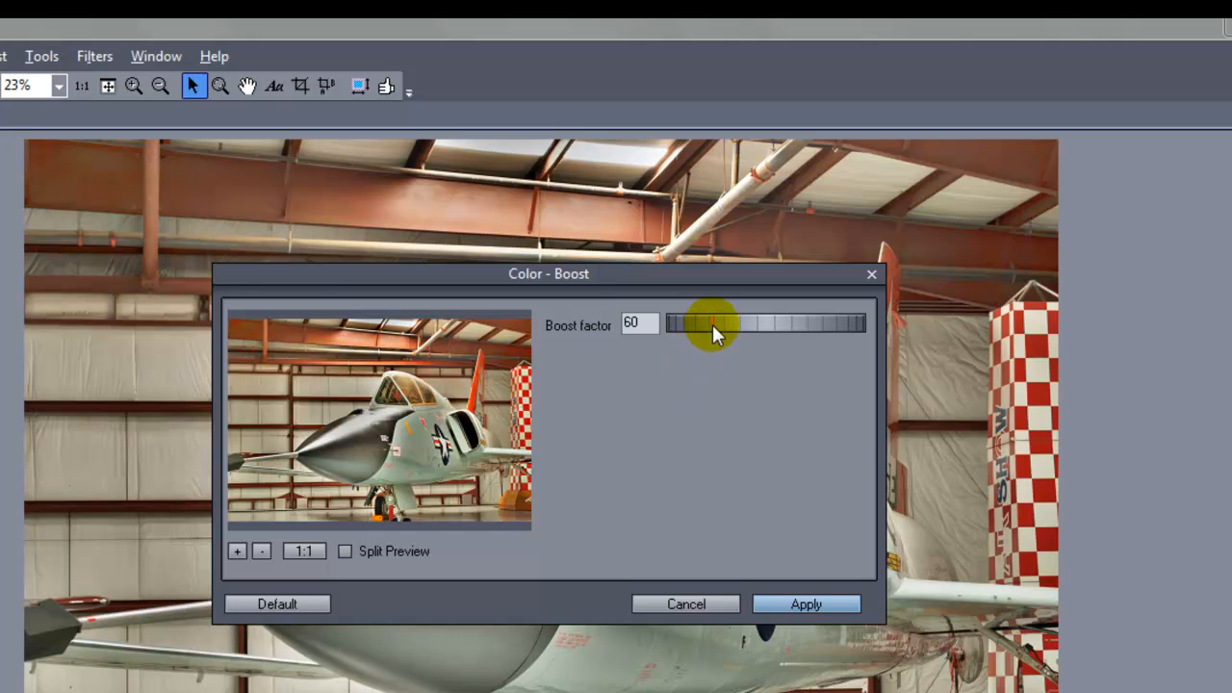
drag(700, 324, 737, 324)
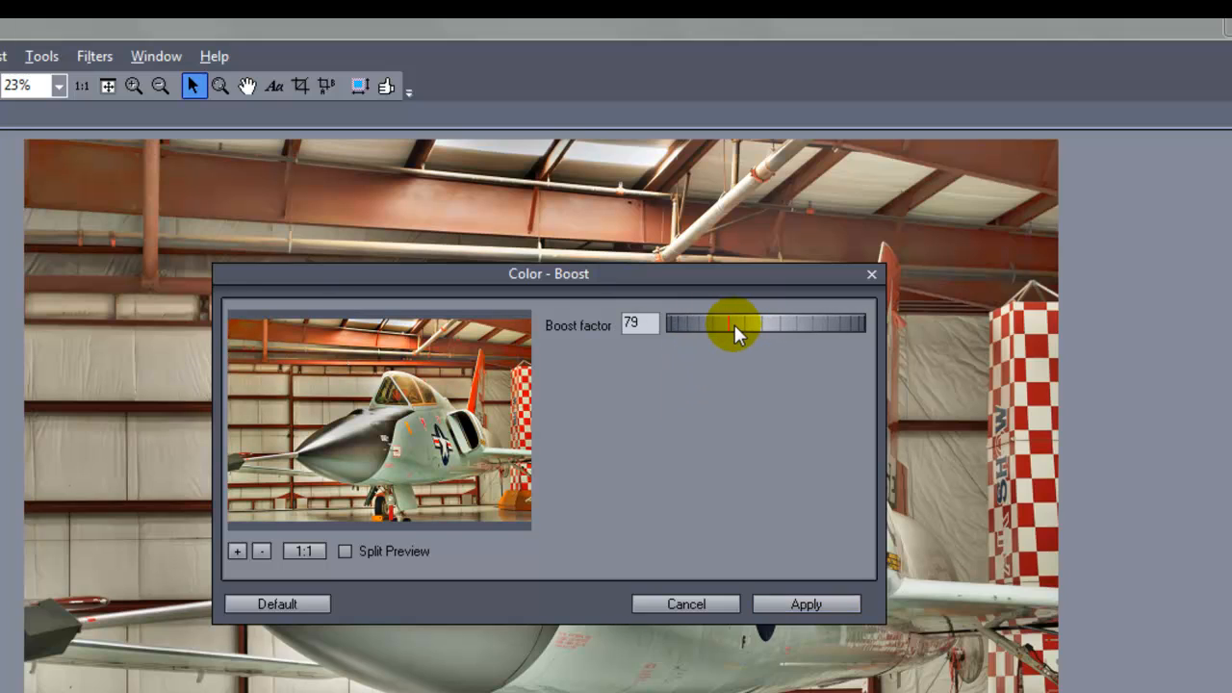
drag(730, 325, 714, 325)
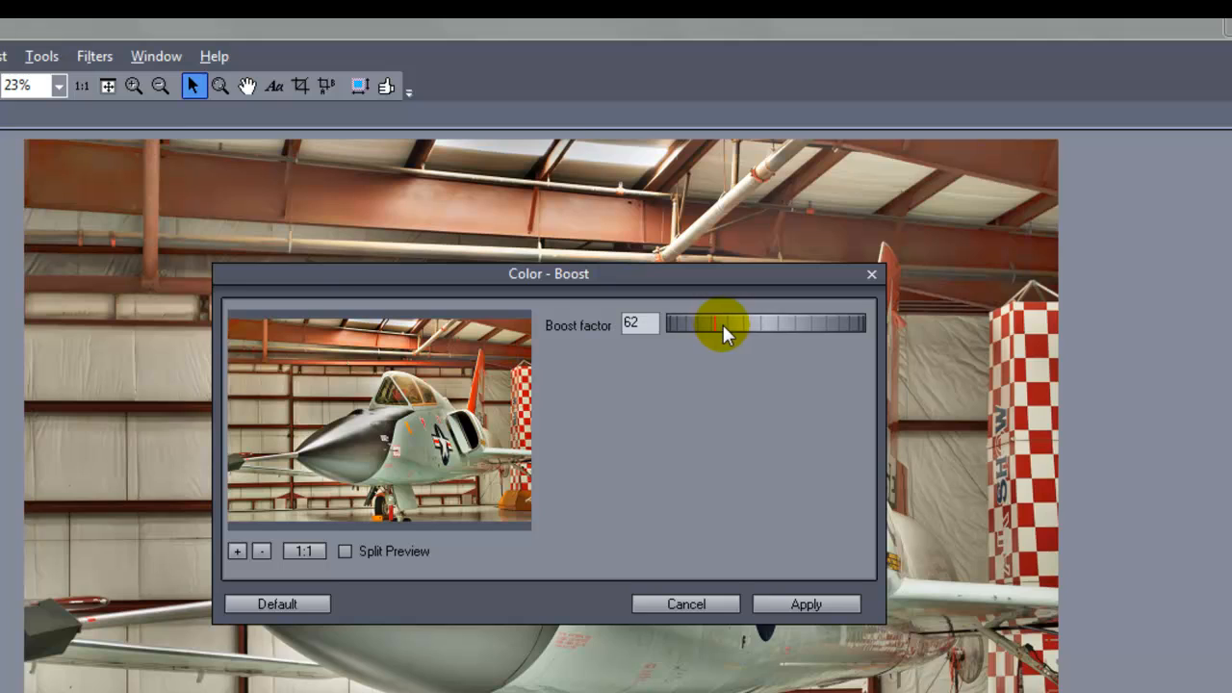
drag(725, 323, 714, 323)
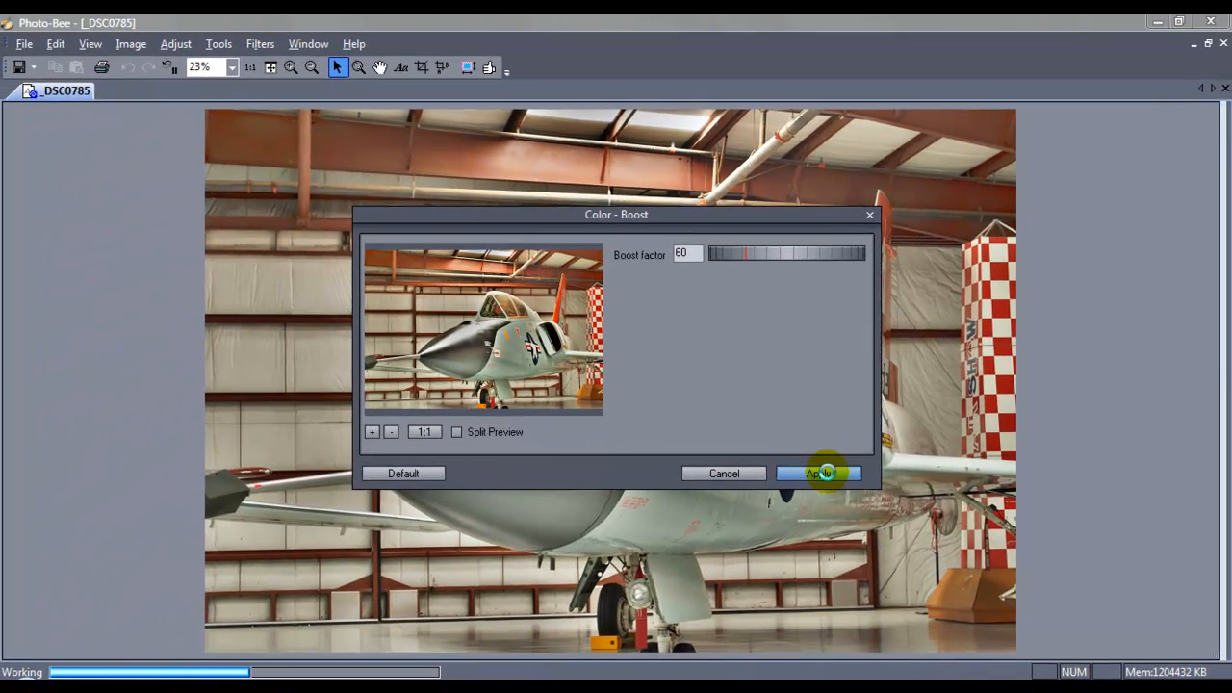
click(818, 472)
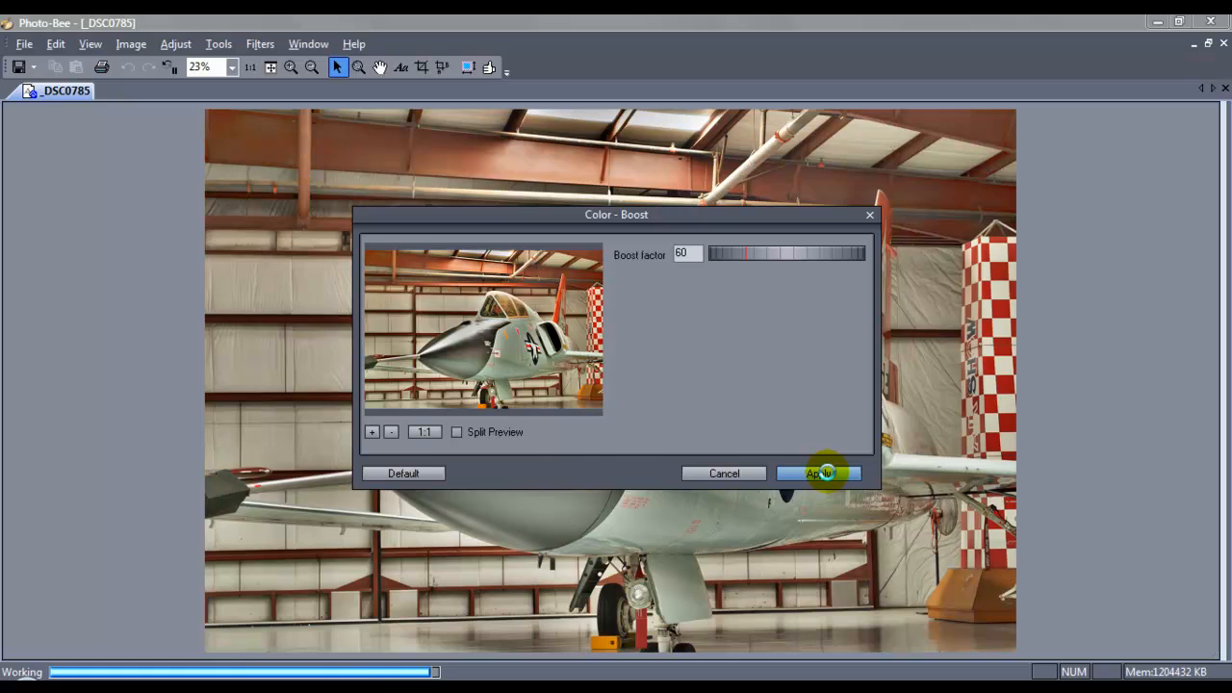
click(819, 472)
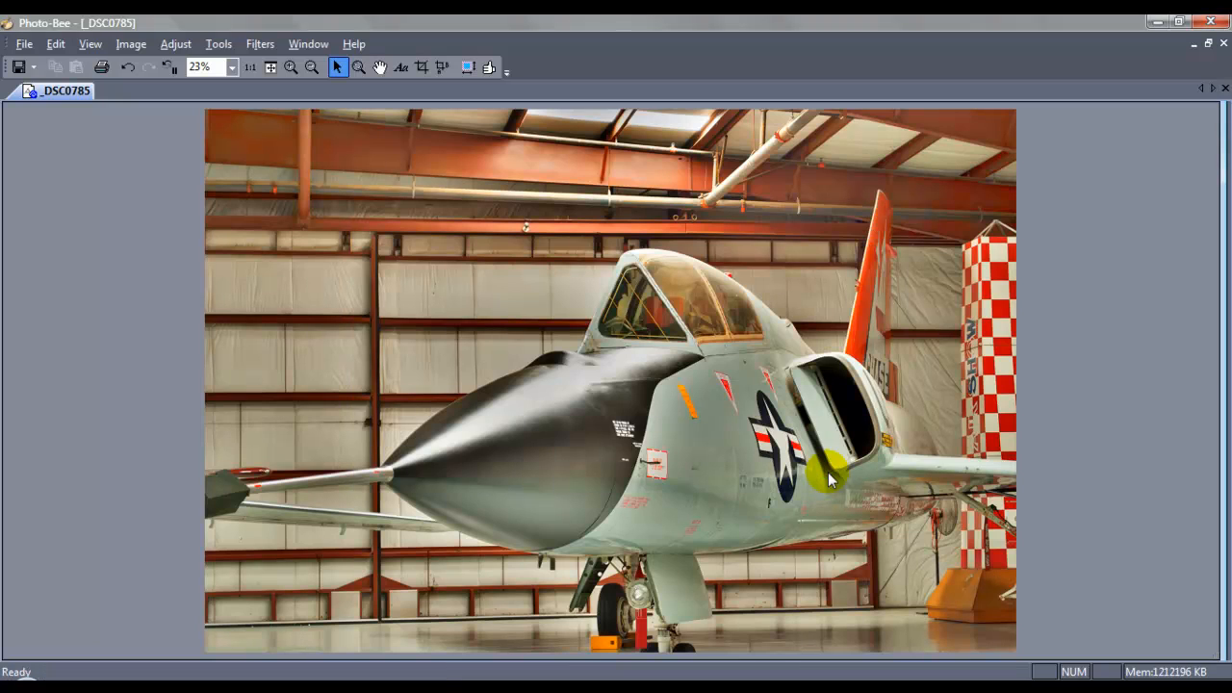